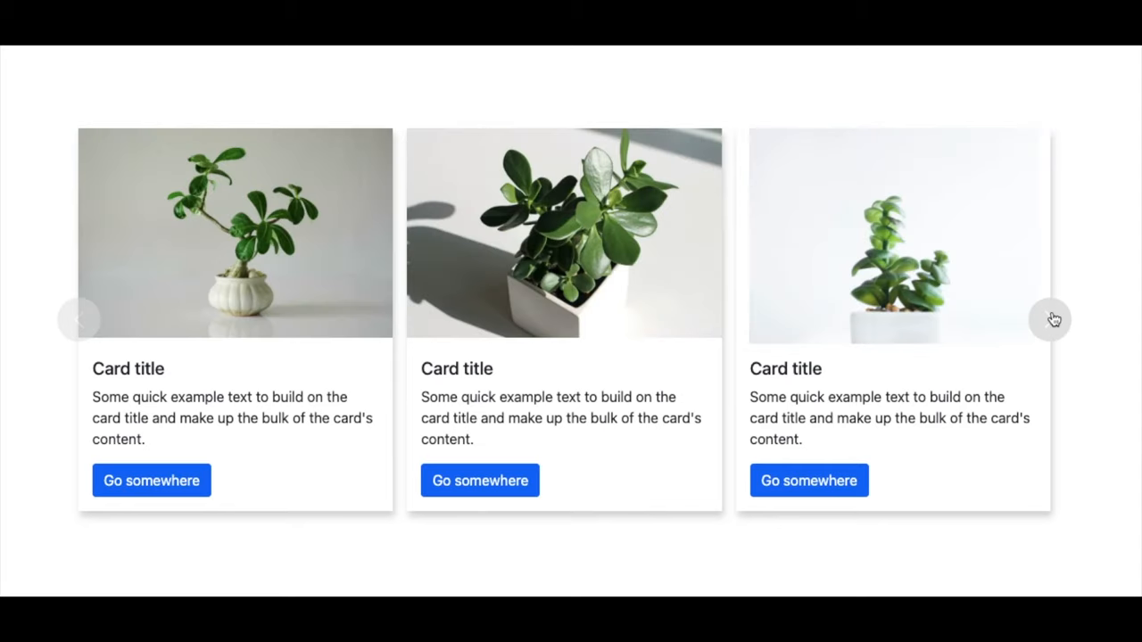
- Switch to the browser showing Bootstrap 5.1's Carousel documentation page
left_click(1049, 319)
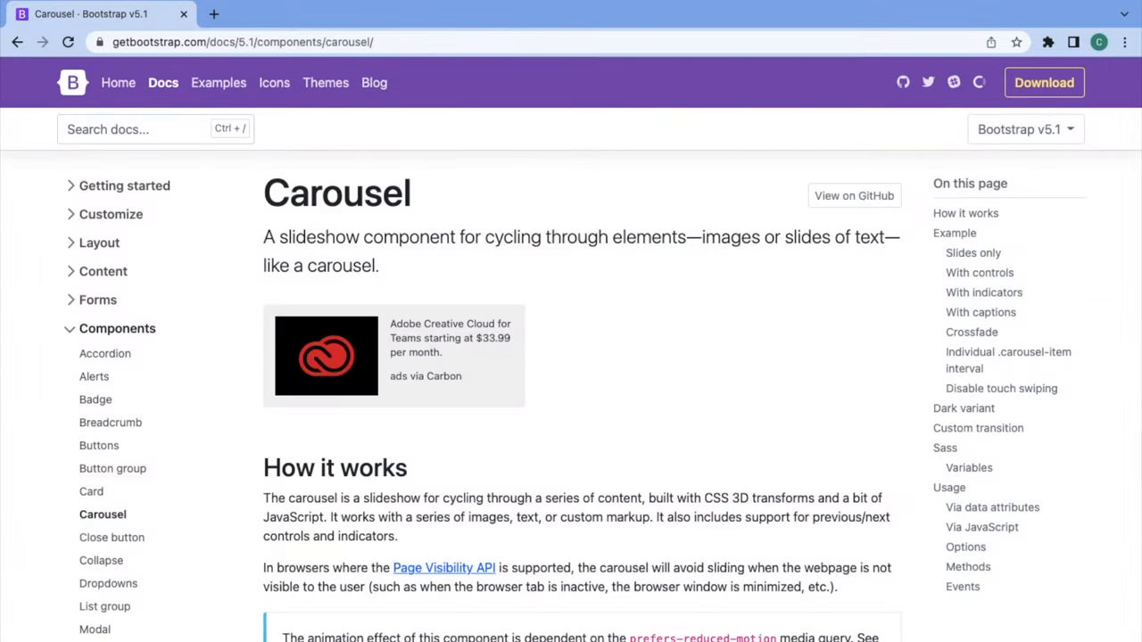
mouse_move(896, 401)
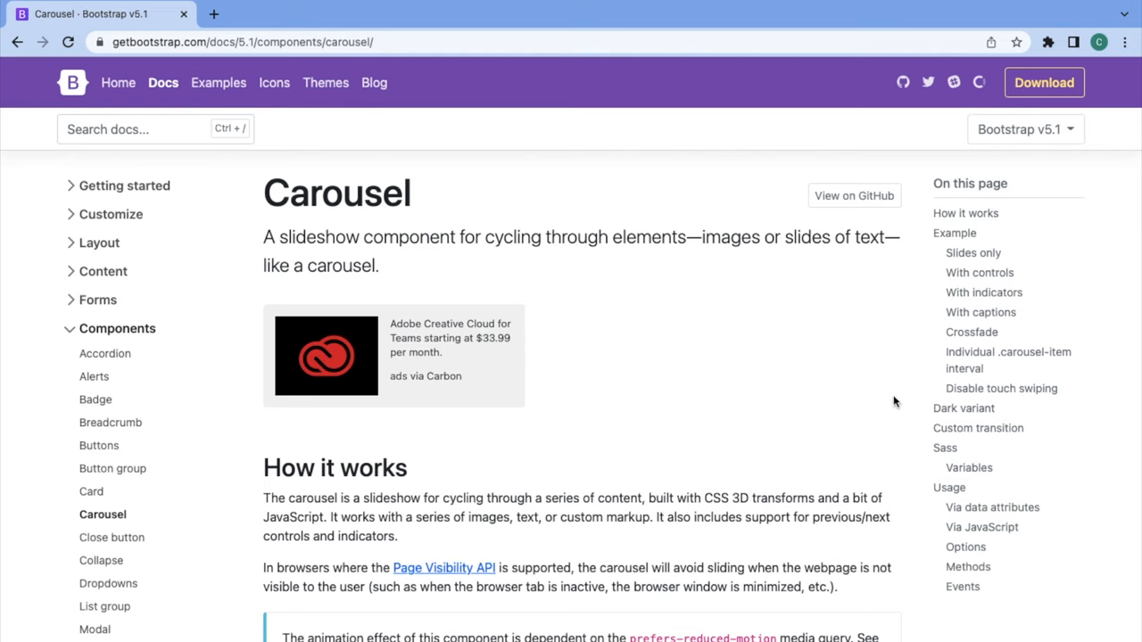
- Jump to the 'With controls' carousel example and copy its markup
left_click(980, 272)
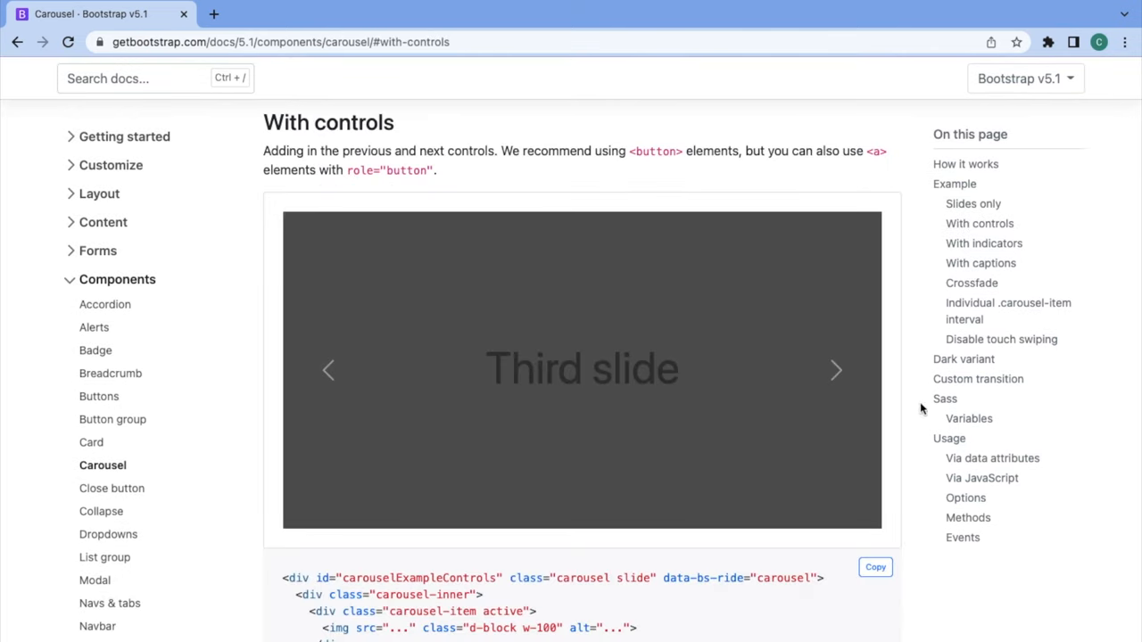
left_click(874, 567)
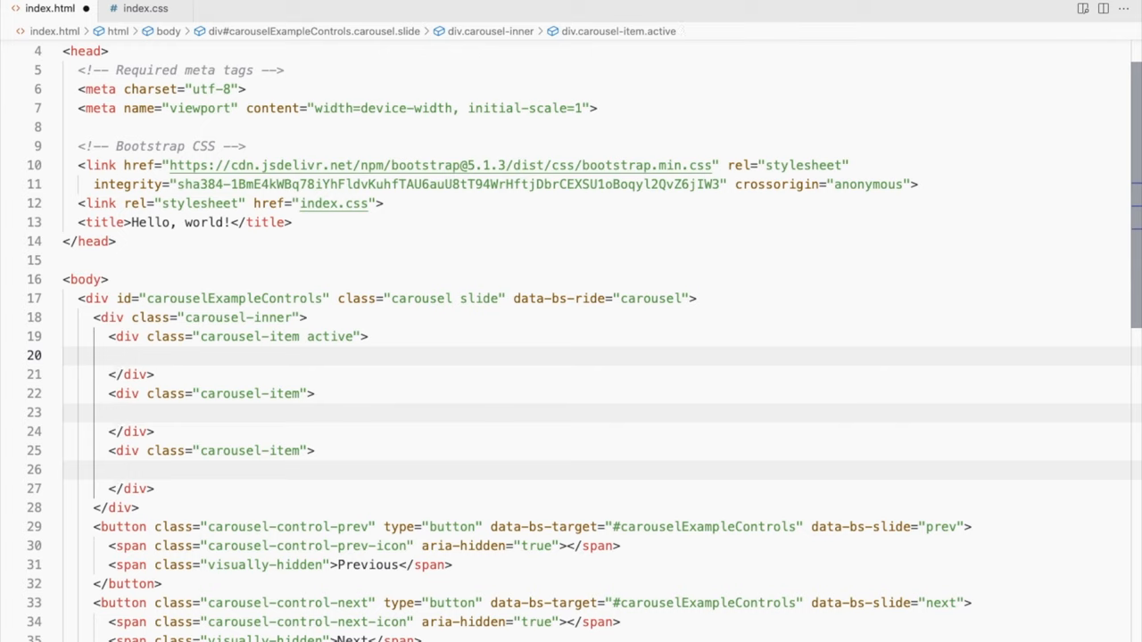
- Expand a .cards-wrapper Emmet abbreviation inside each of the three carousel-item slides
type(".c")
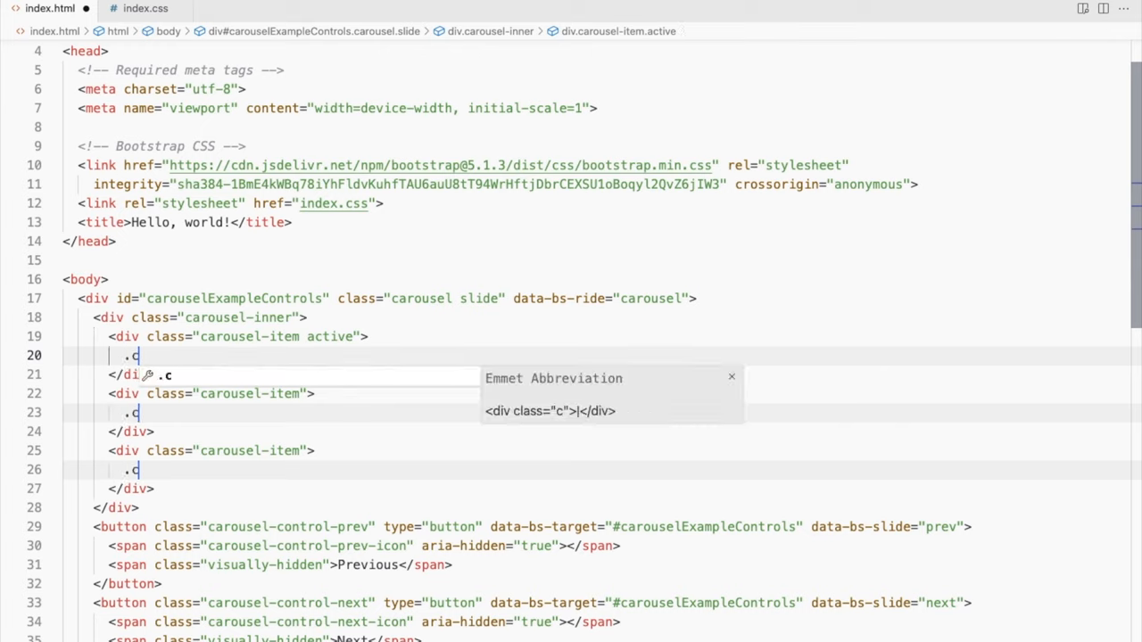
type("ards-w")
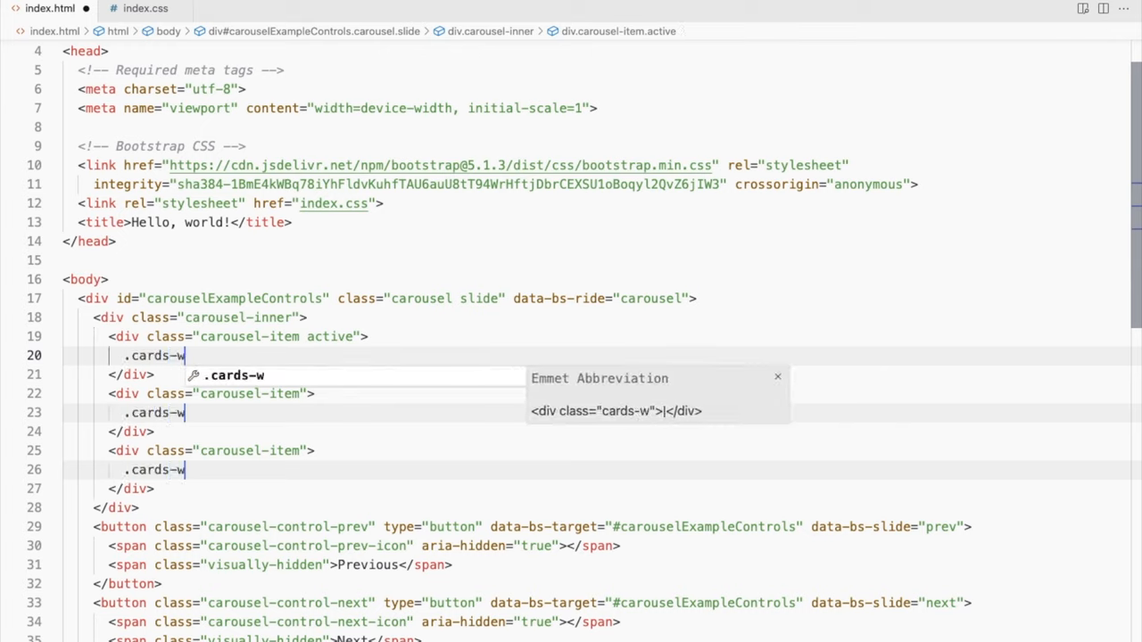
type("rapper")
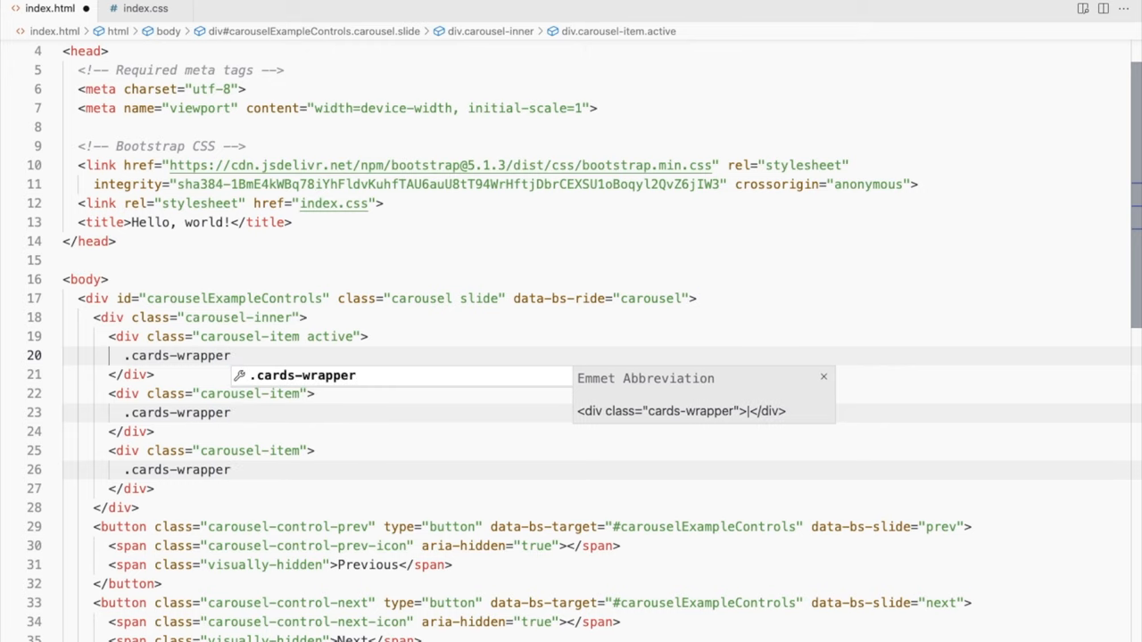
key("Tab")
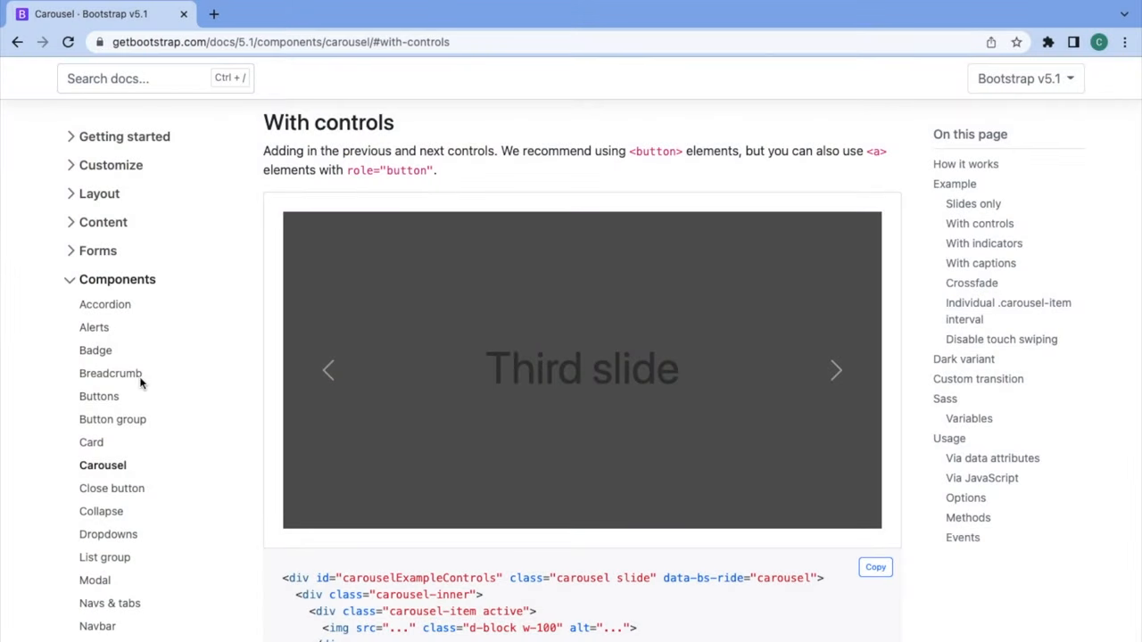
- Go to the Card component documentation and scroll to its example markup
left_click(103, 464)
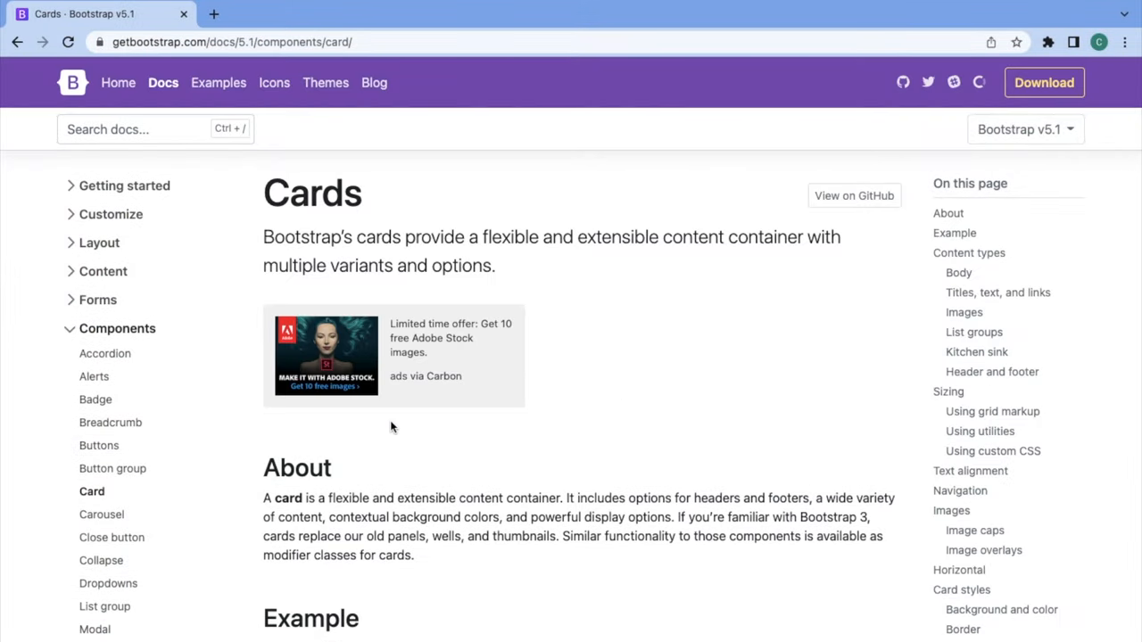
scroll("down", 3)
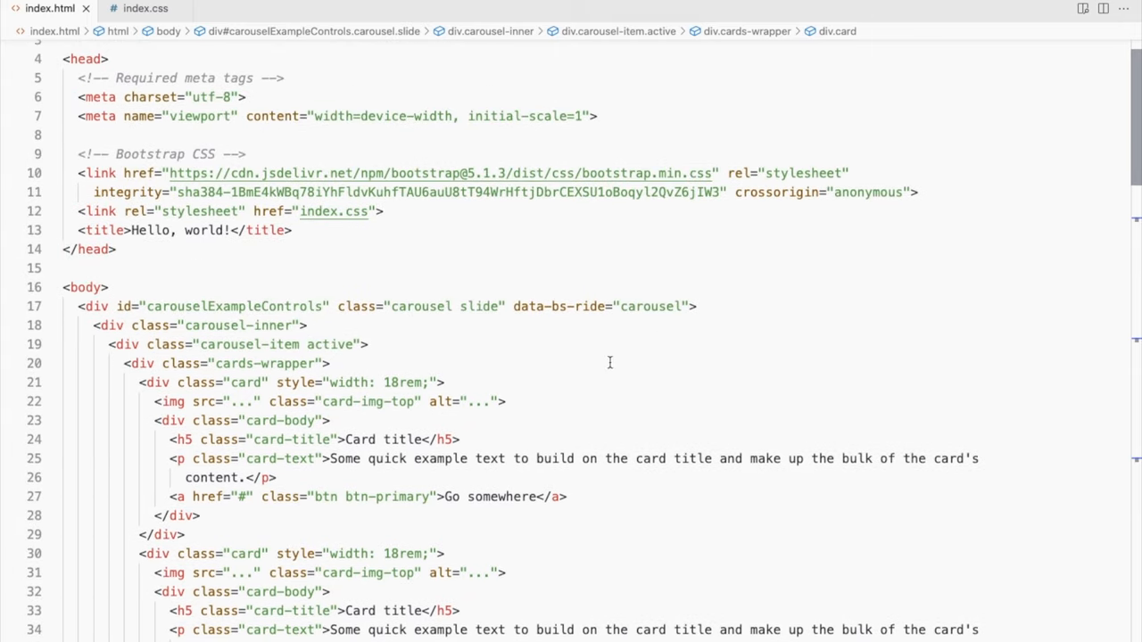
- Place three cards in each wrapper with img src values slide-N-image-1/2/3.jpg
scroll("down", 3)
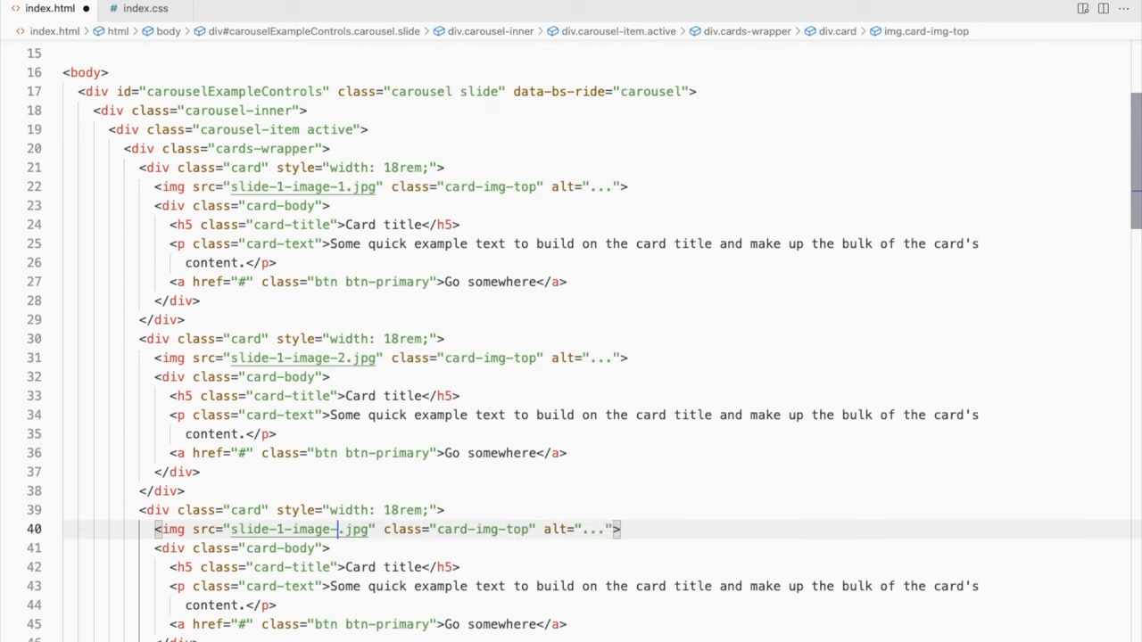
type("3")
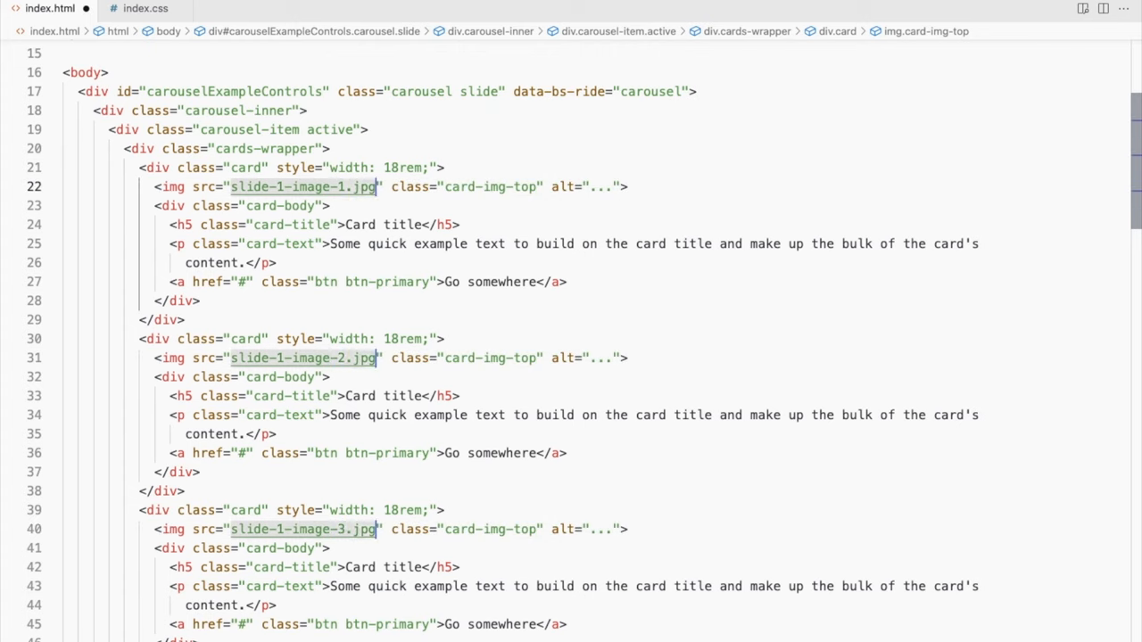
scroll("down", 3)
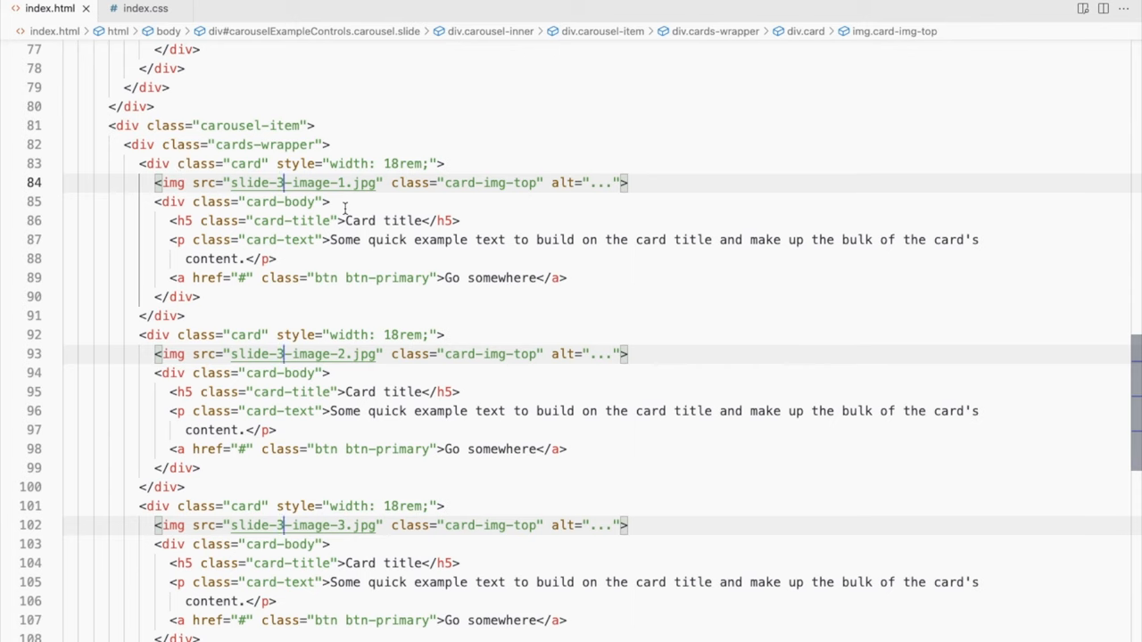
left_click(330, 200)
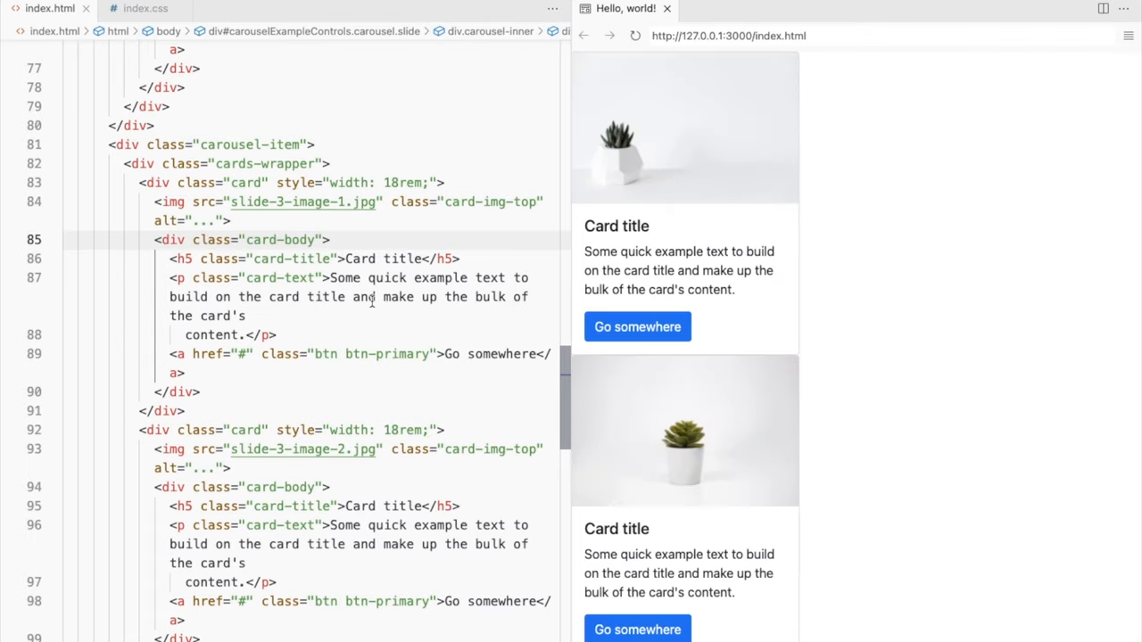
mouse_move(1088, 360)
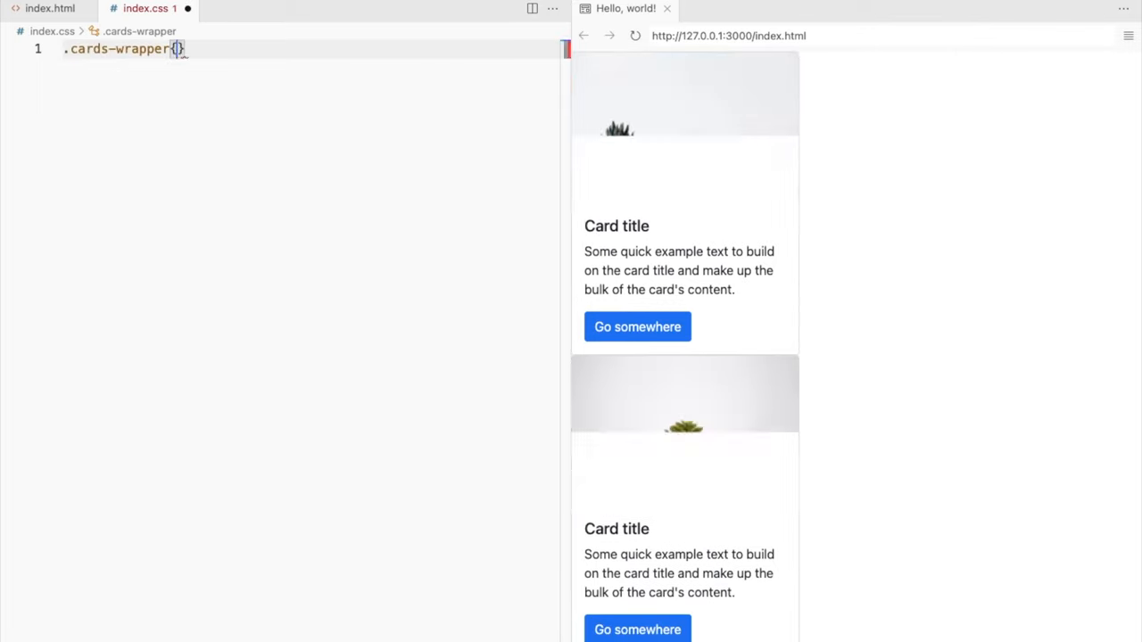
- In index.css give .cards-wrapper display: flex and .card margin: 0 .5em
type("display: fle;")
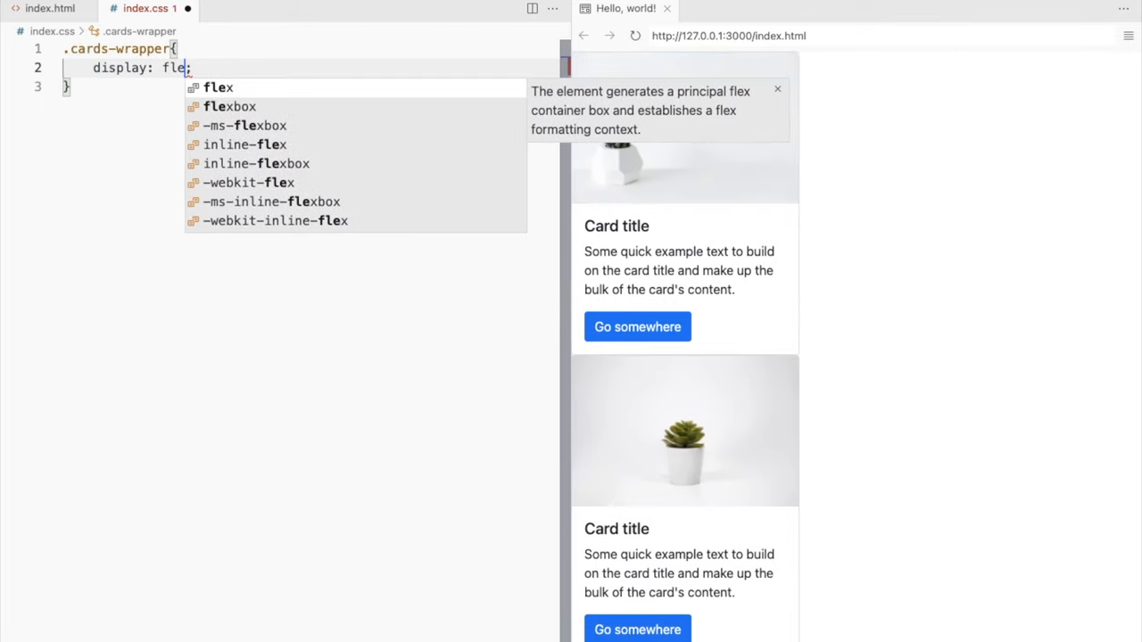
type("x;")
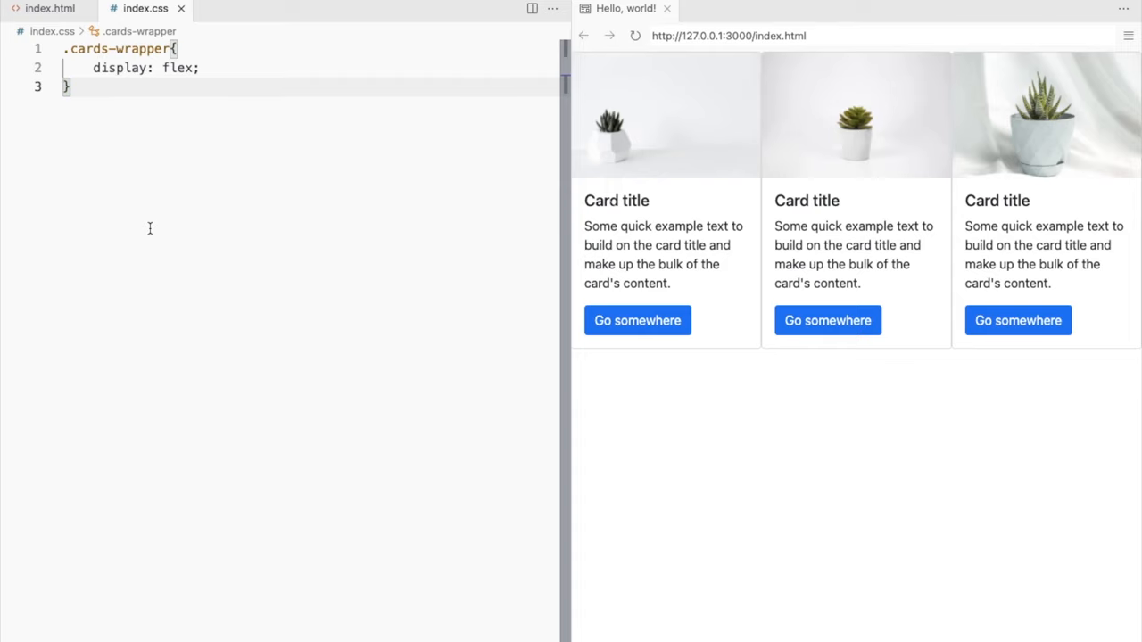
key("enter")
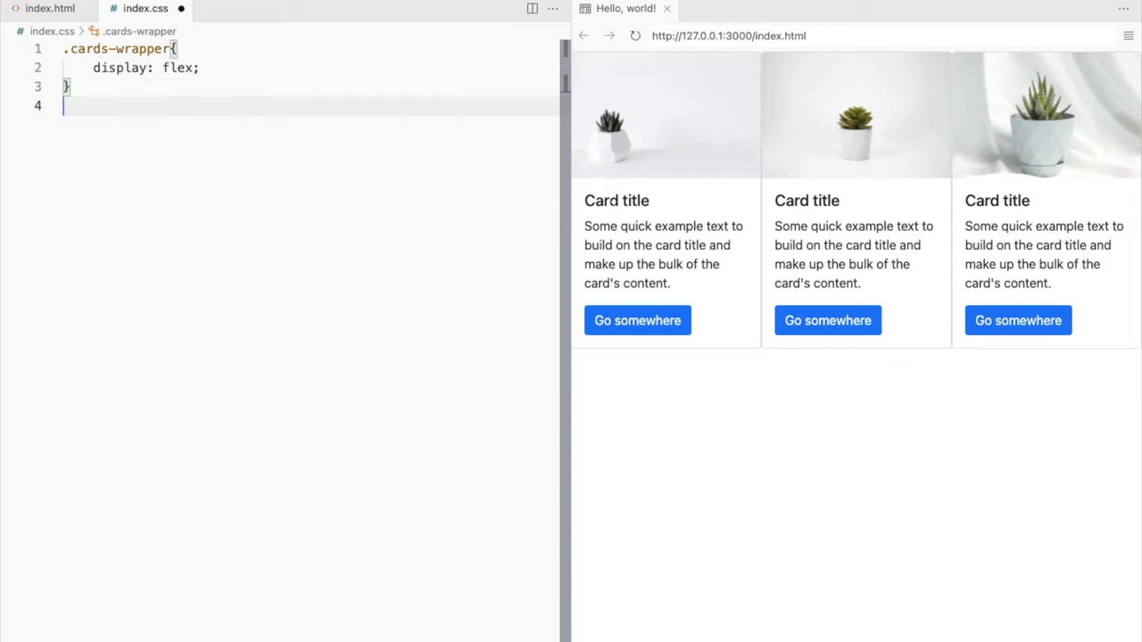
type(".card{")
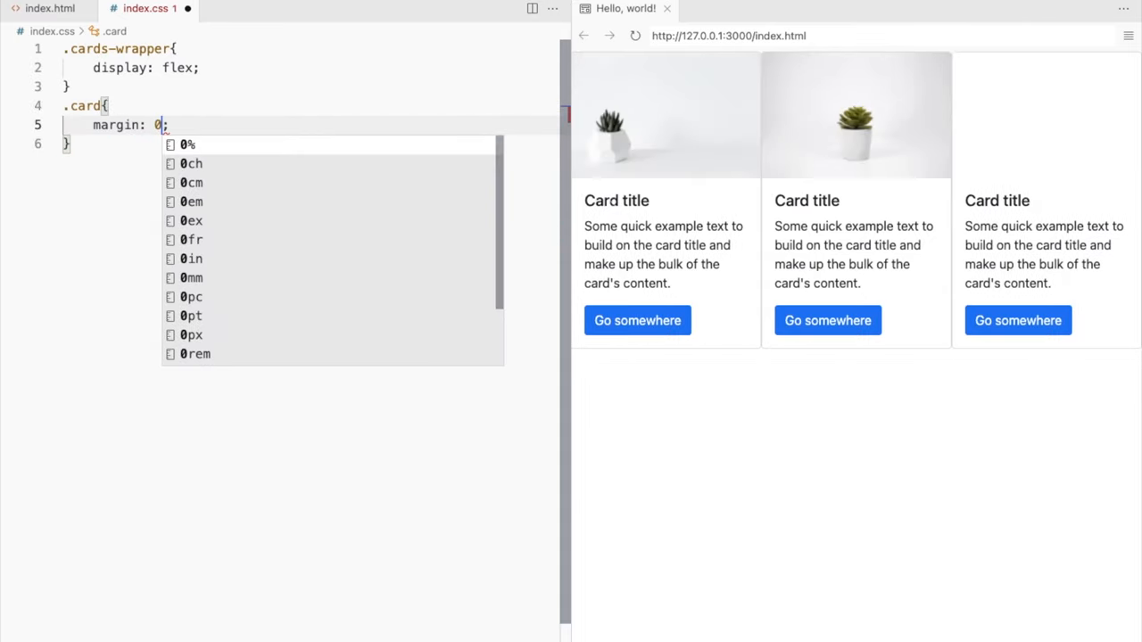
type(".5em")
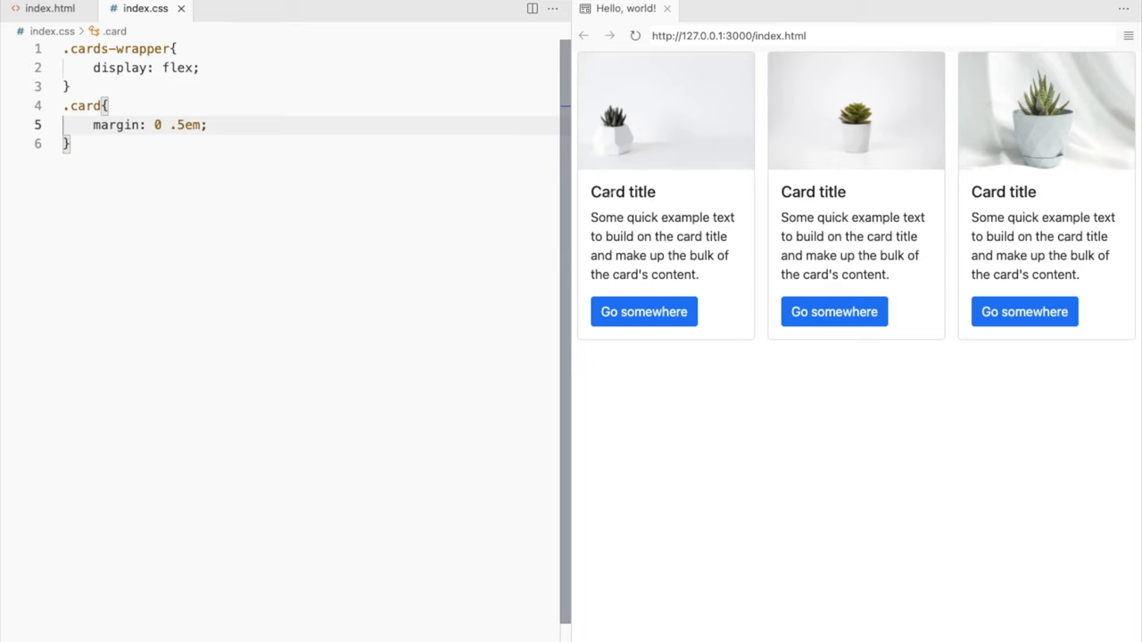
mouse_move(578, 316)
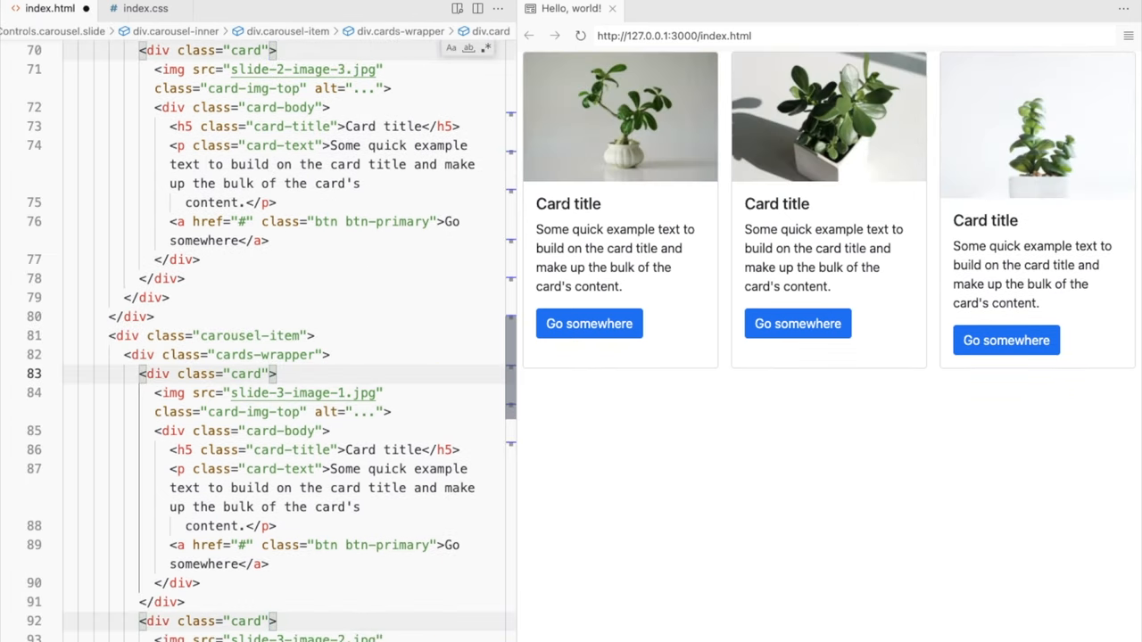
- In index.css add width: calc(100%/3) to the .card rule
left_click(142, 7)
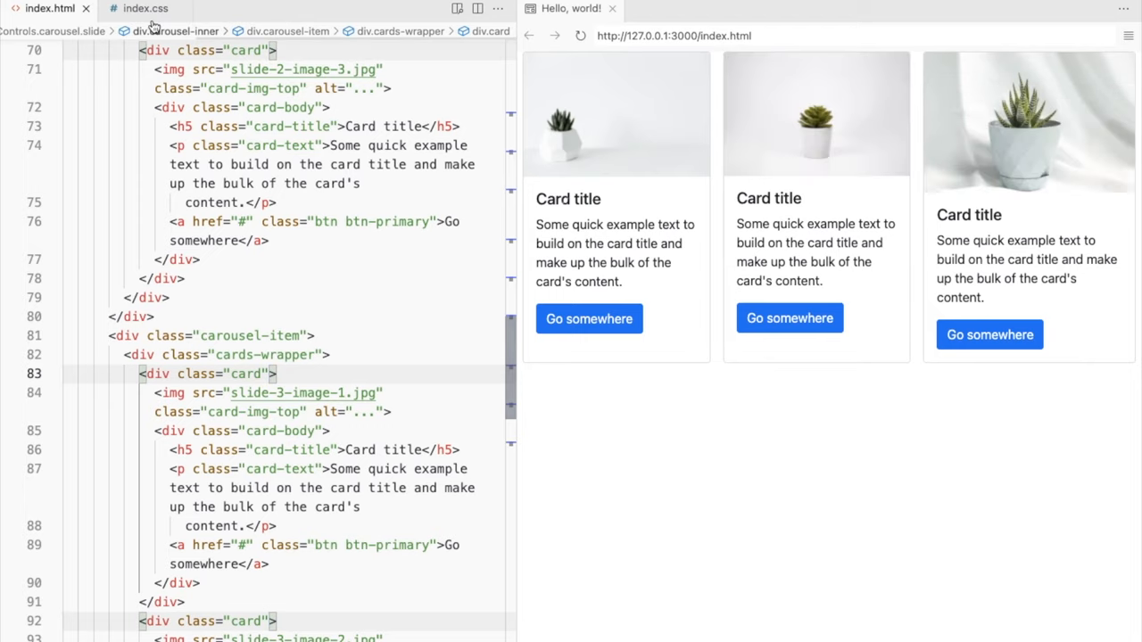
left_click(145, 7)
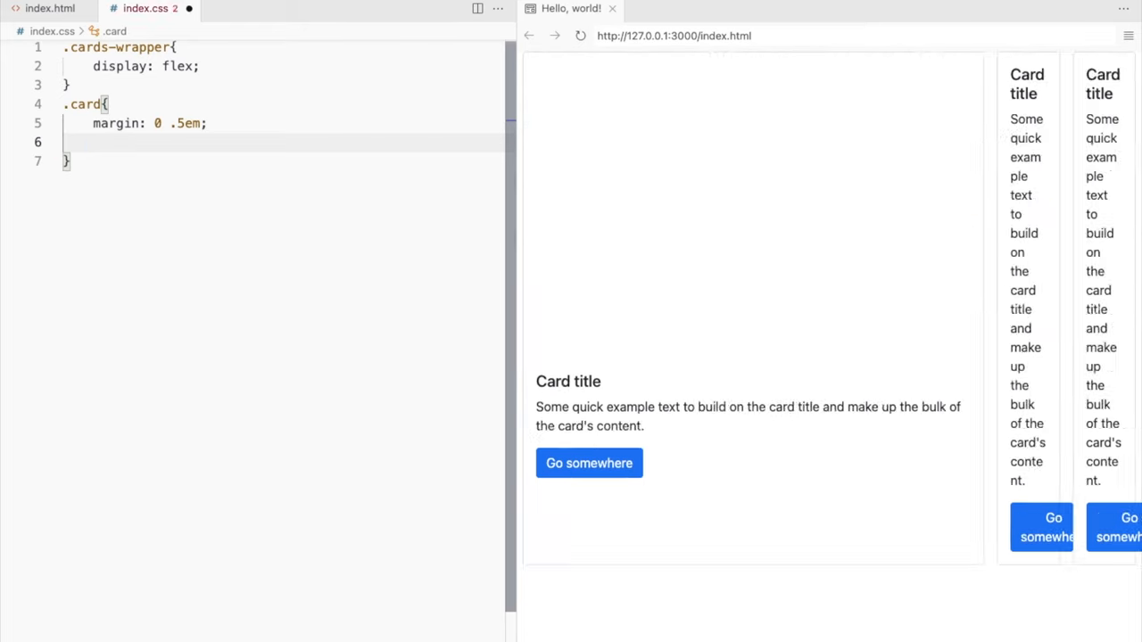
type("width: calc(100%);")
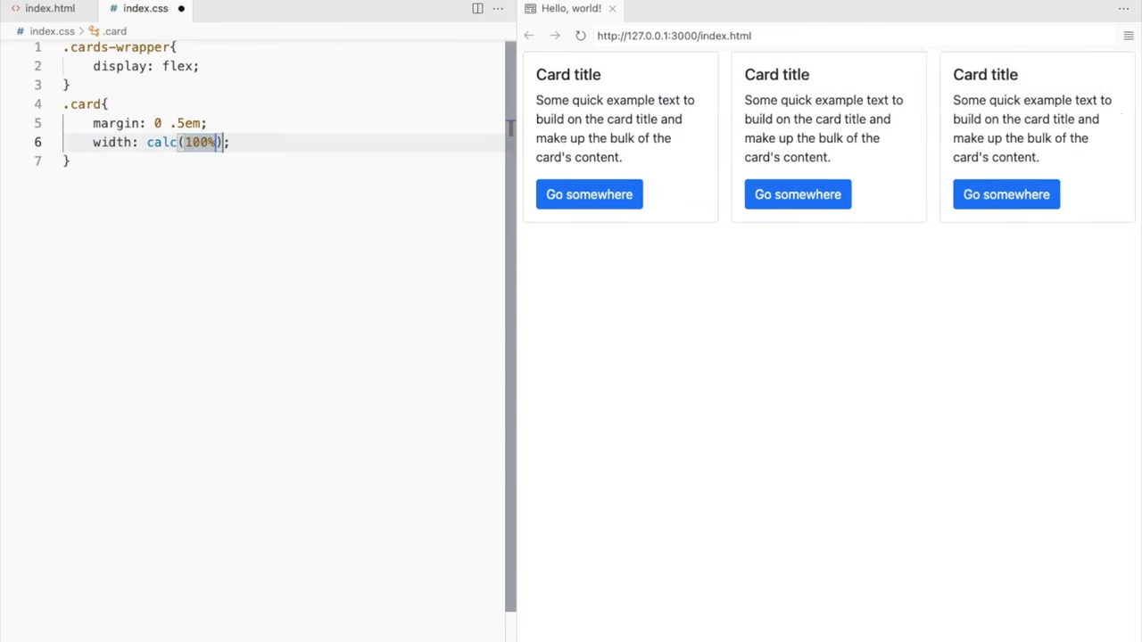
type("/3")
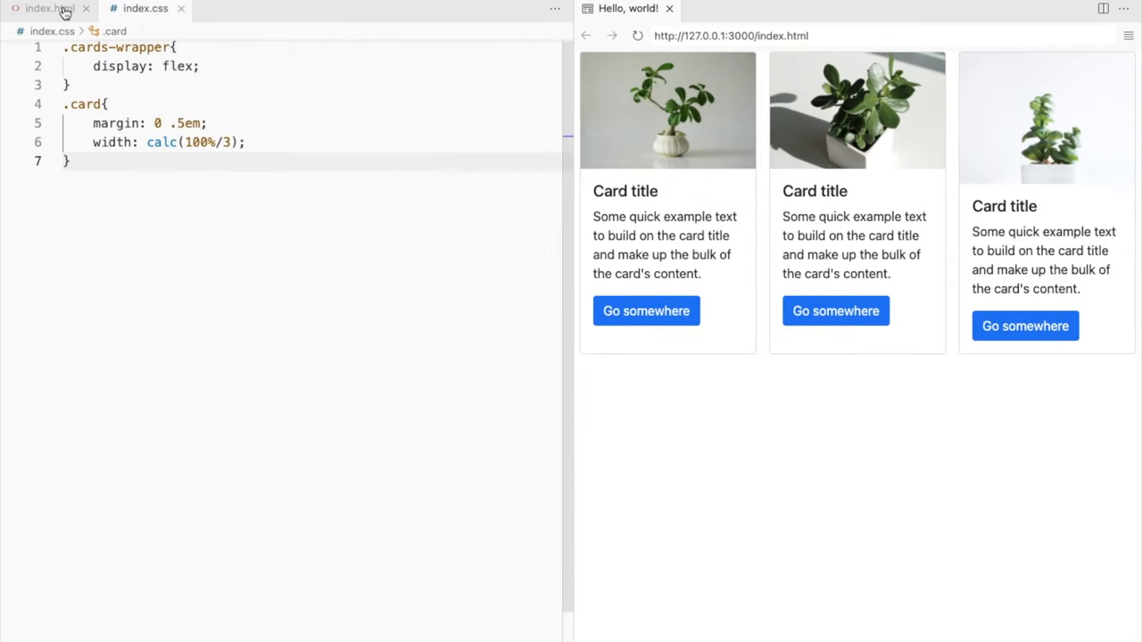
- Add the carousel-dark class to the carousel div and widen the browser preview pane
left_click(44, 8)
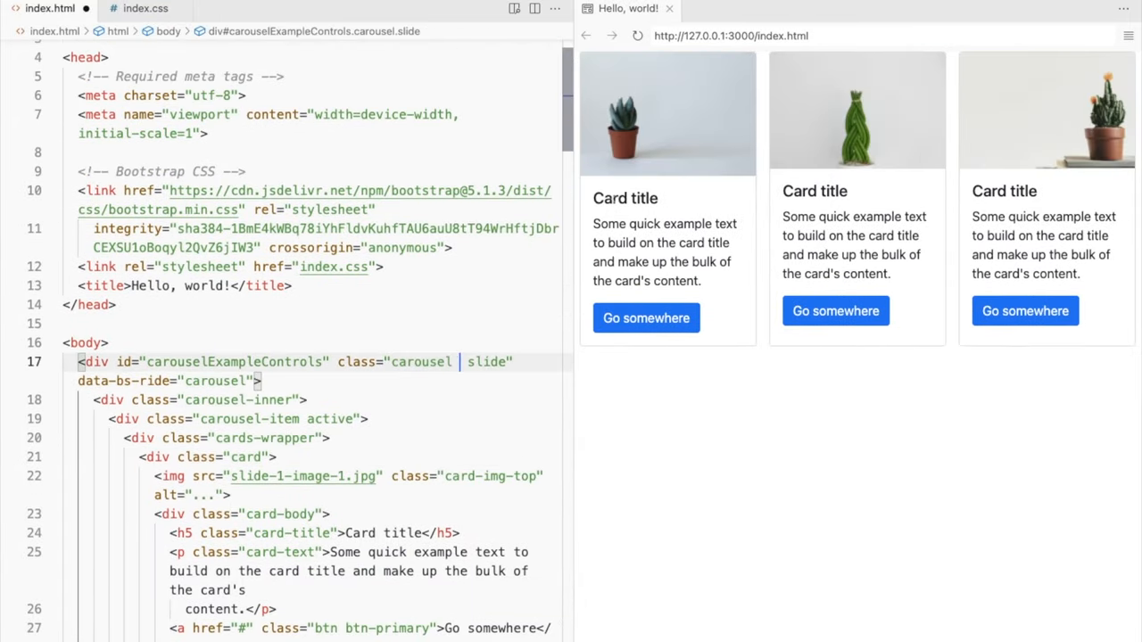
type("carousel-da")
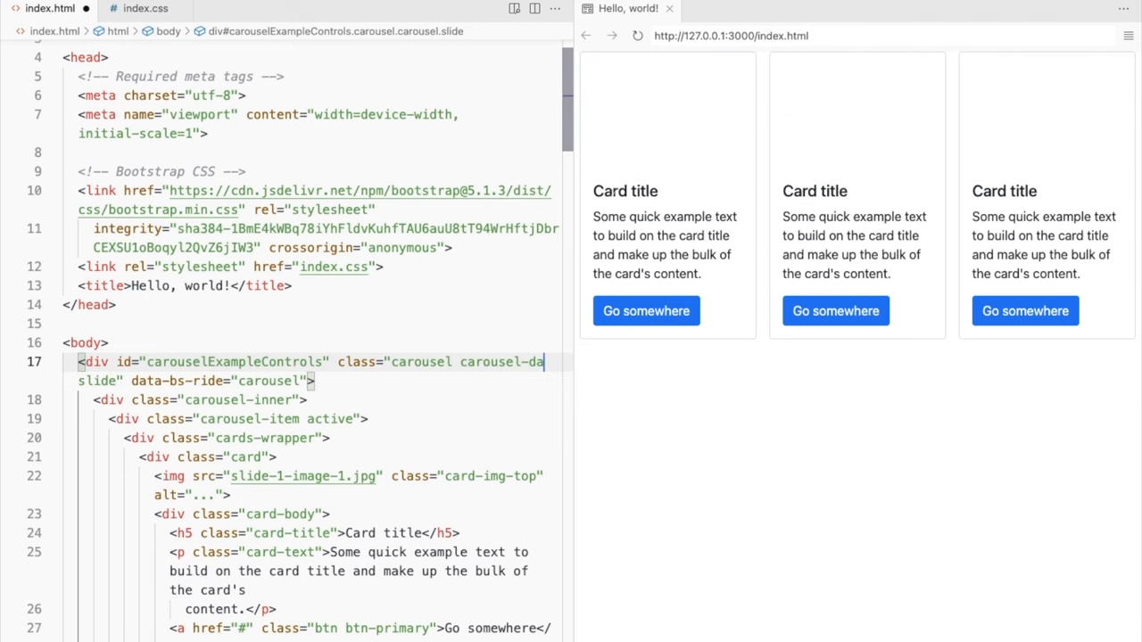
type("rk")
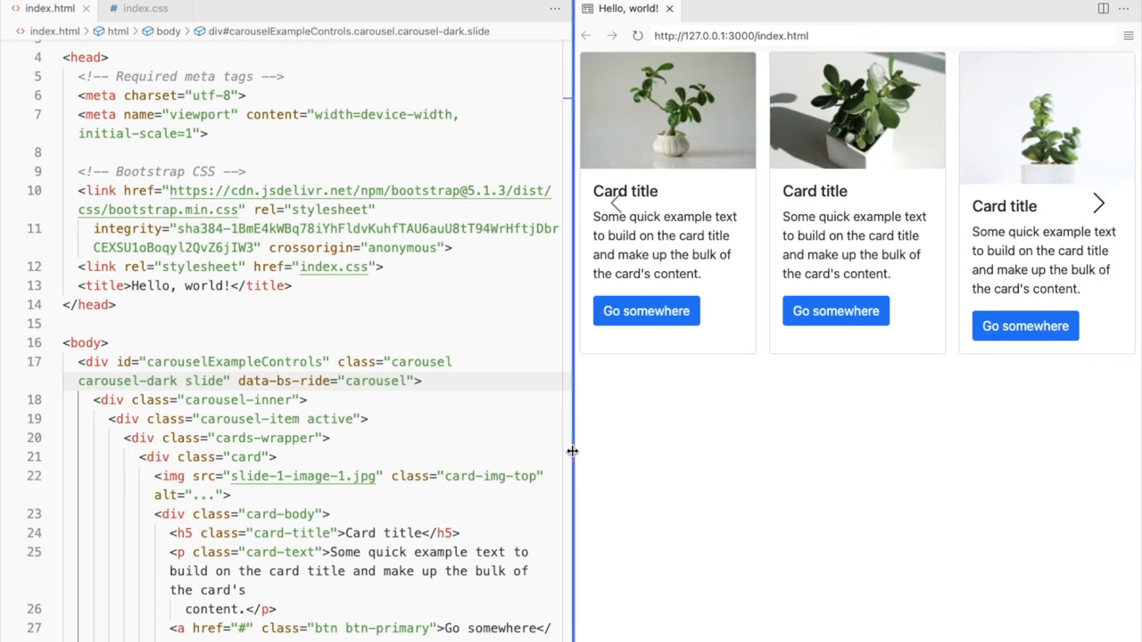
left_click_drag(571, 449, 282, 457)
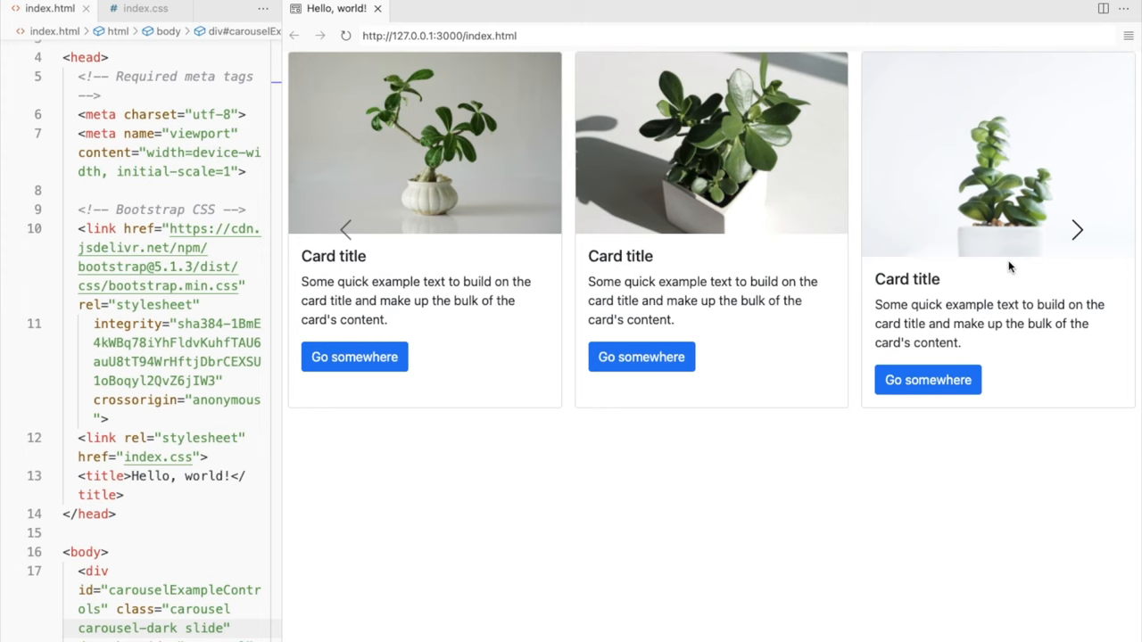
mouse_move(528, 429)
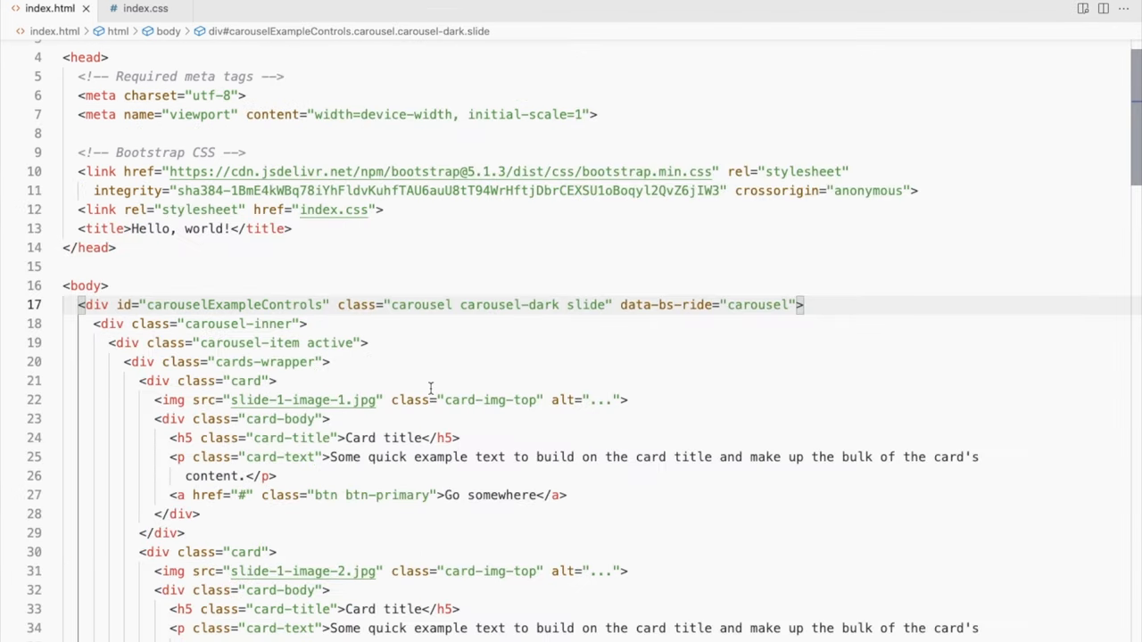
- Wrap all card img lines in an .image-wrapper div via Emmet Wrap with Abbreviation
scroll("down", 3)
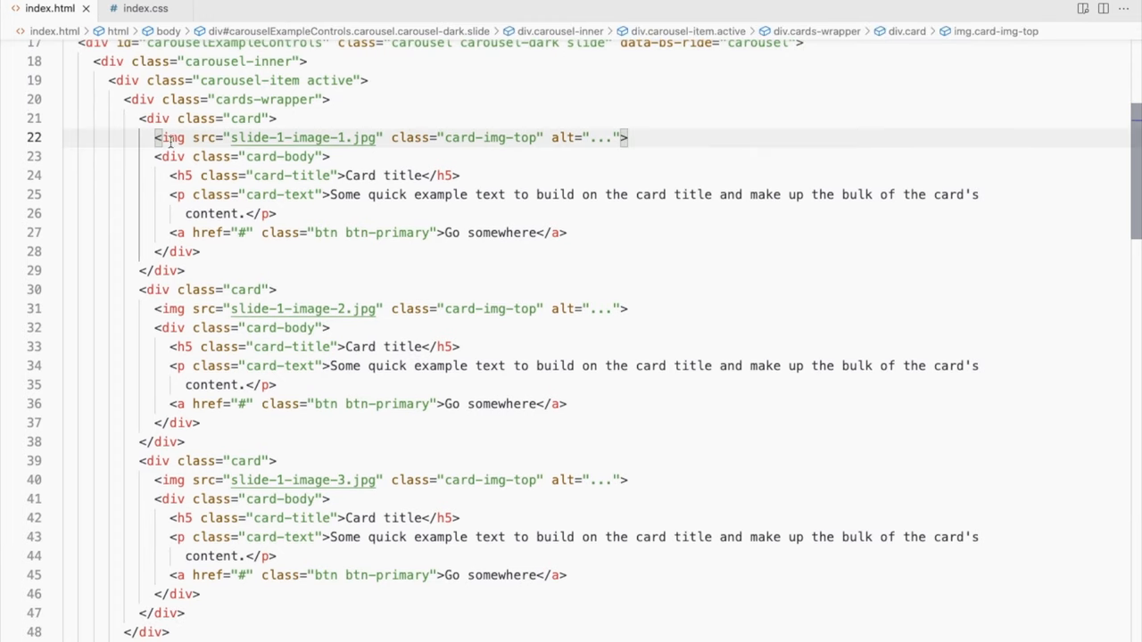
double_click(301, 138)
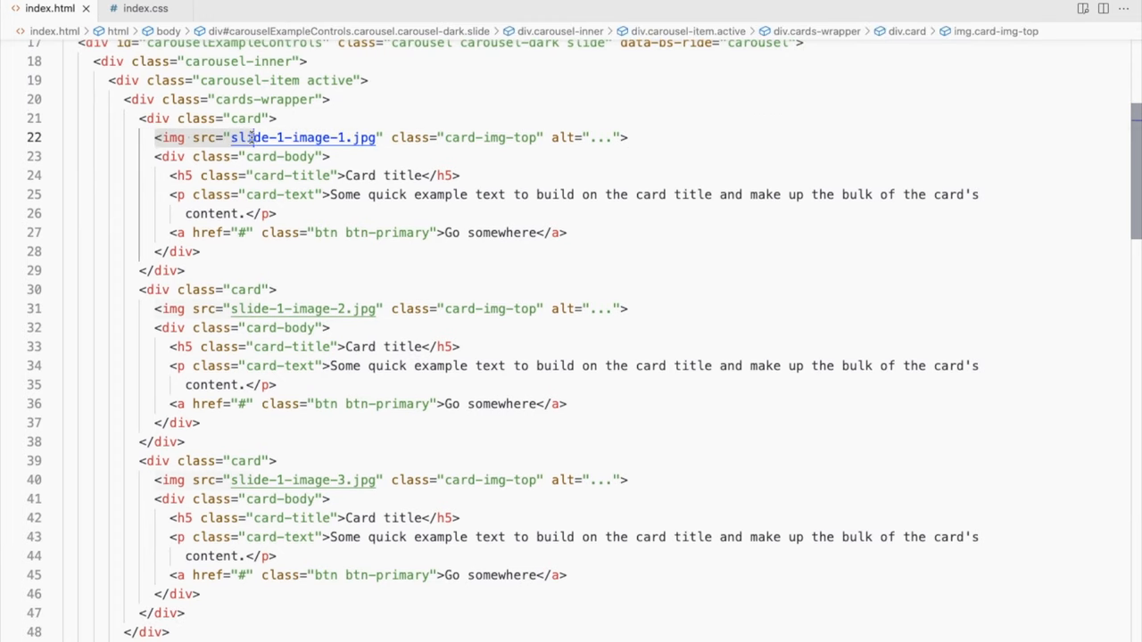
scroll("up", 3)
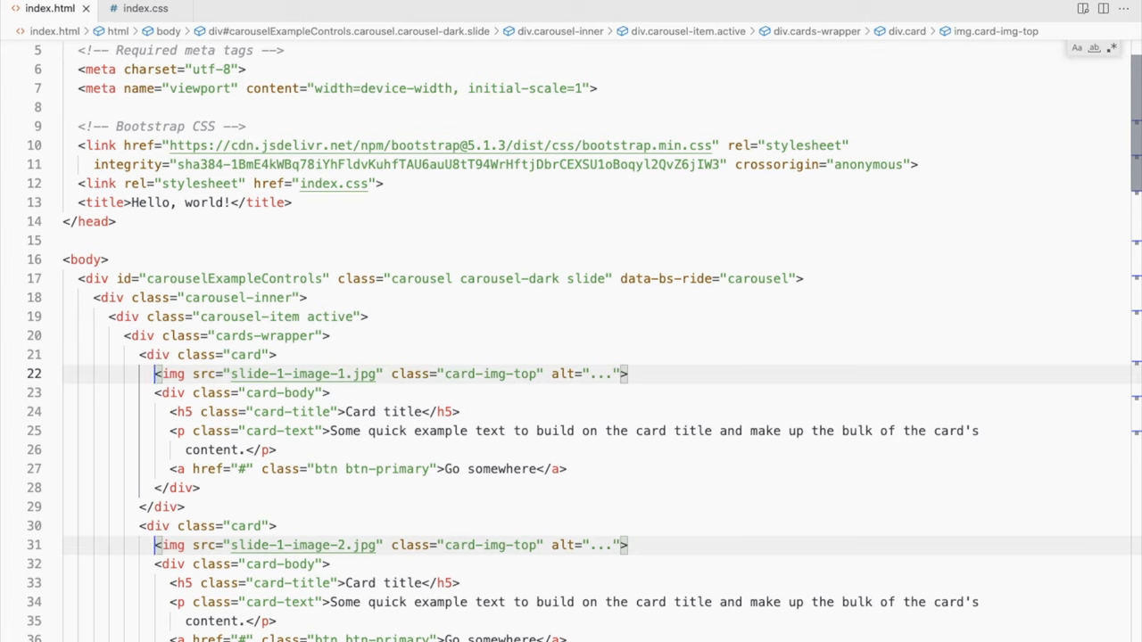
type(".im")
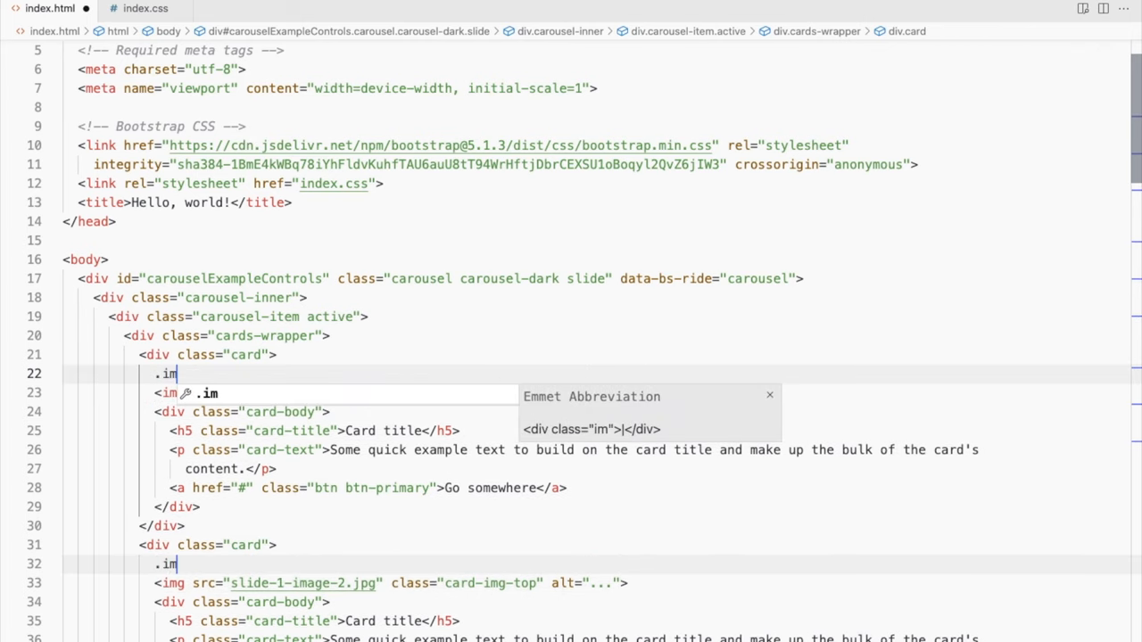
type("age-wrapper")
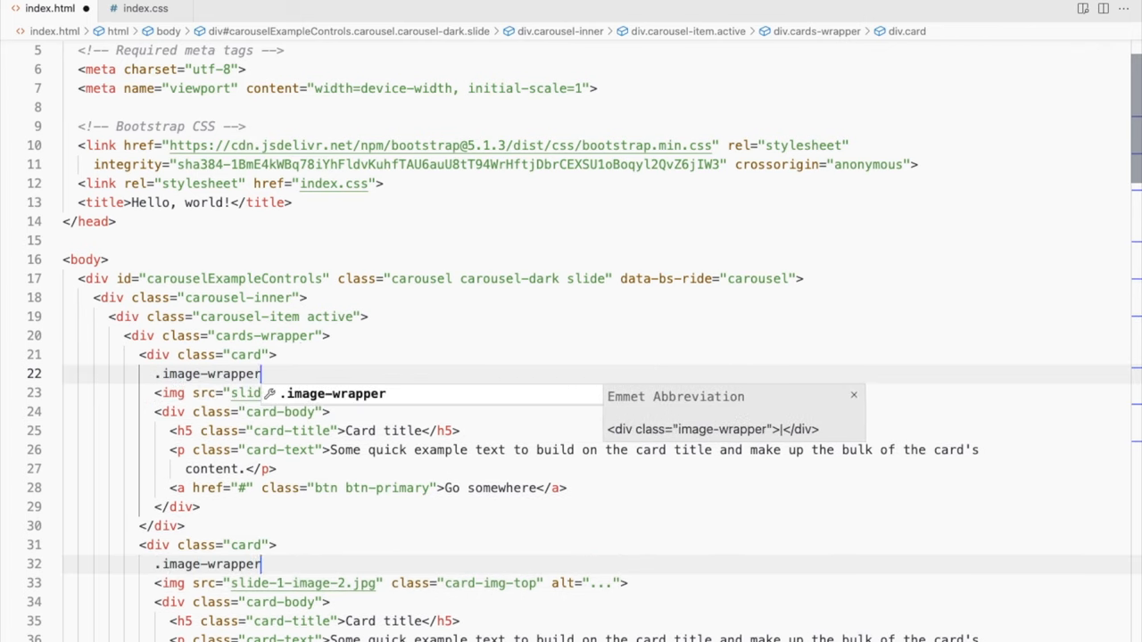
key("Tab")
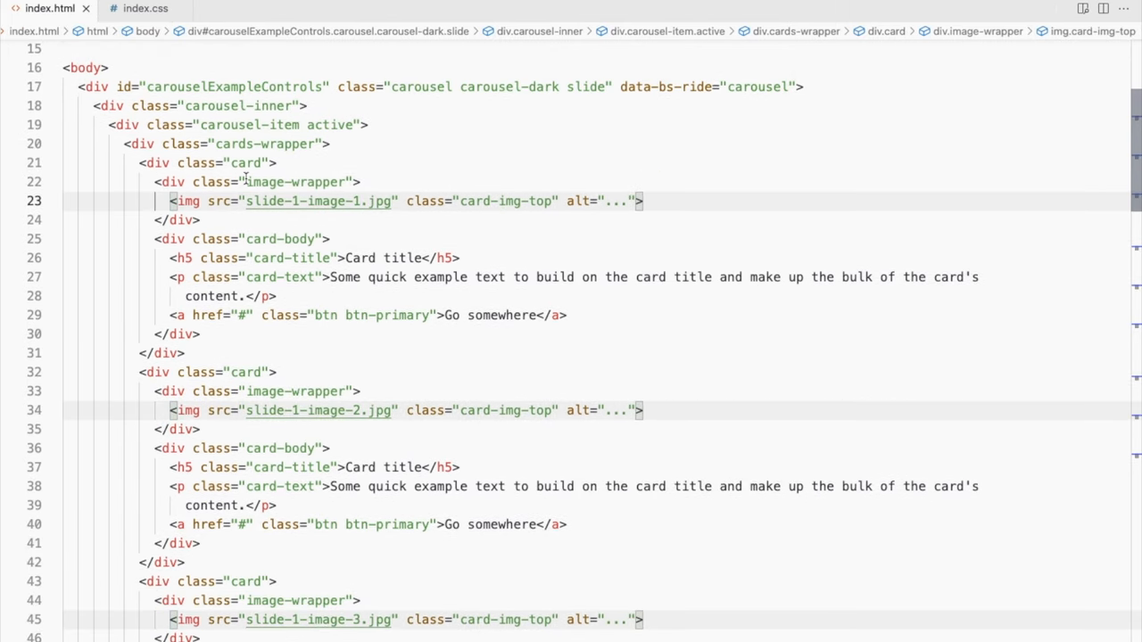
left_click(146, 7)
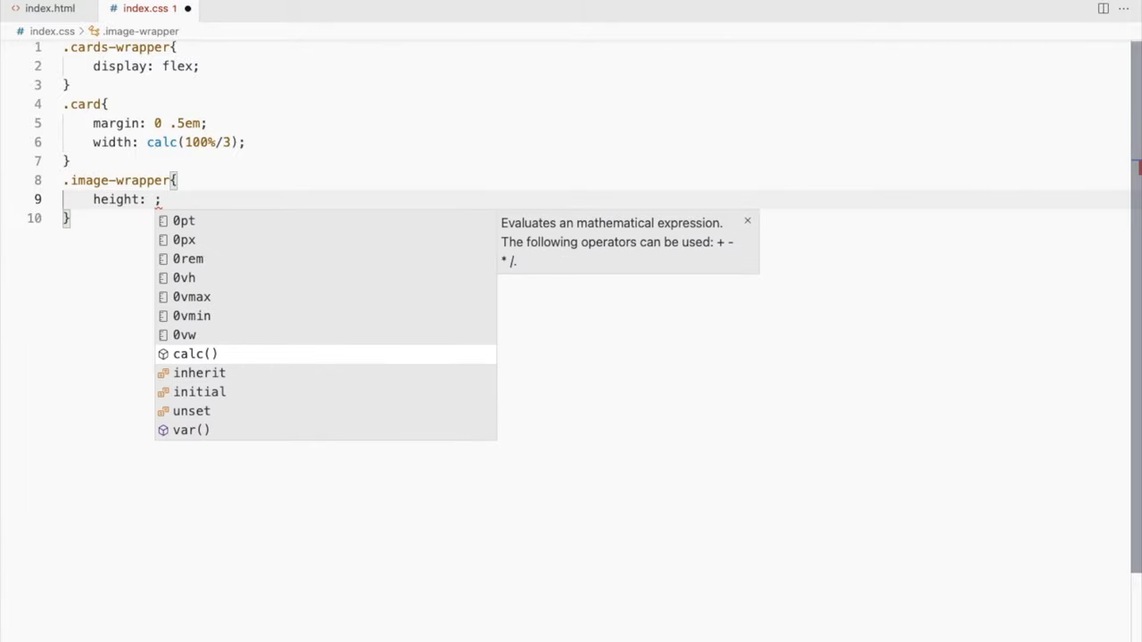
- Set .image-wrapper height: 22vw and start an .image-wrapper img rule with max-width
type("22vw")
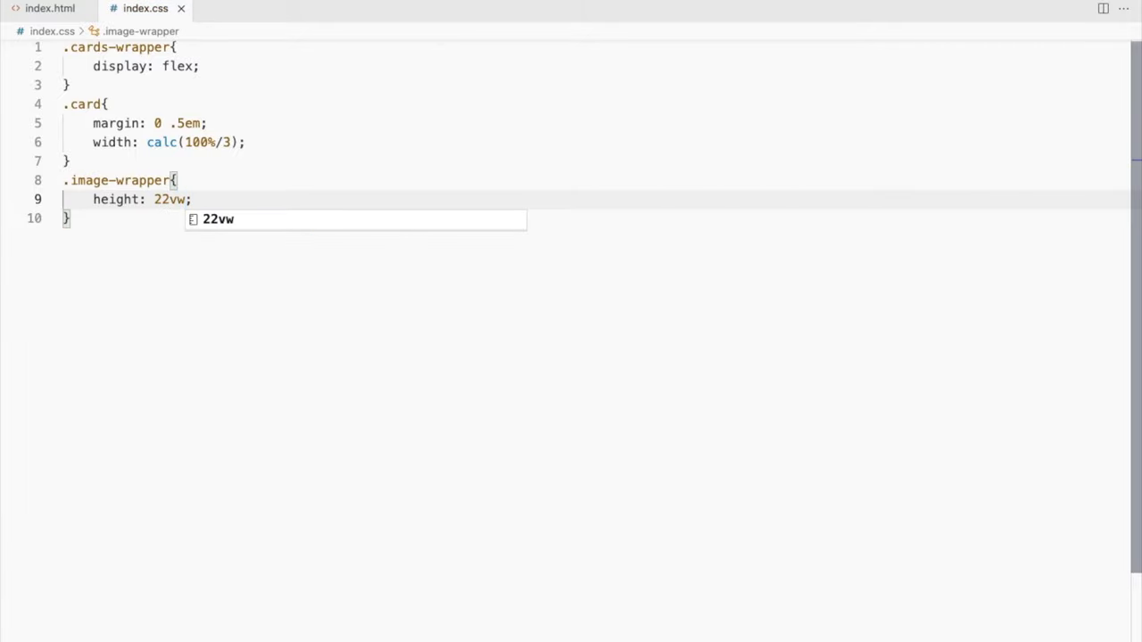
mouse_move(50, 7)
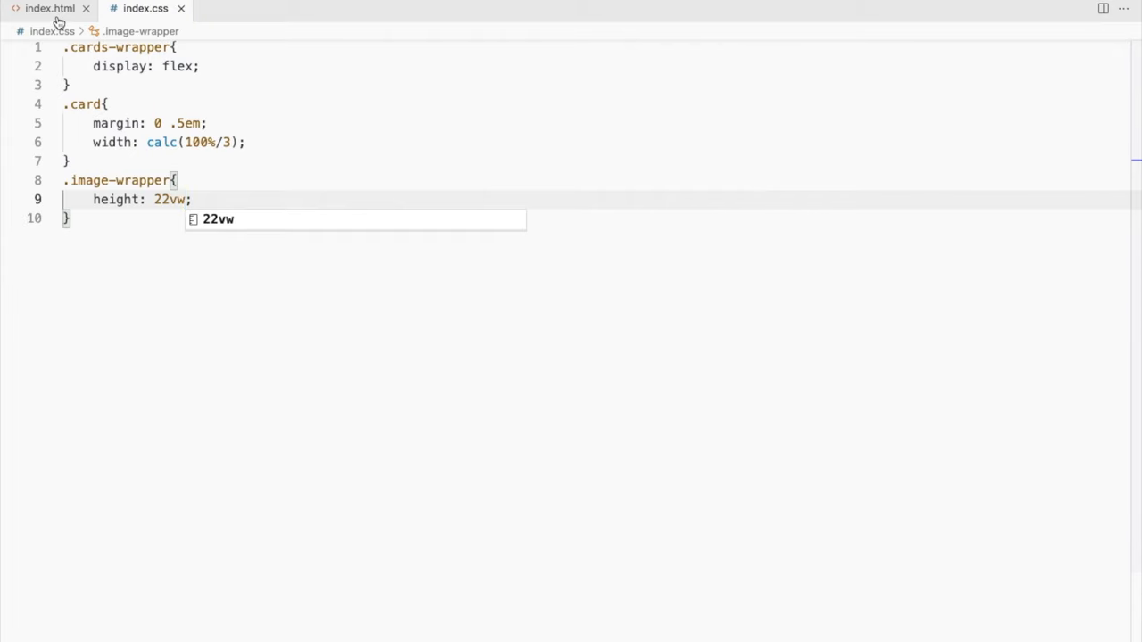
left_click(50, 7)
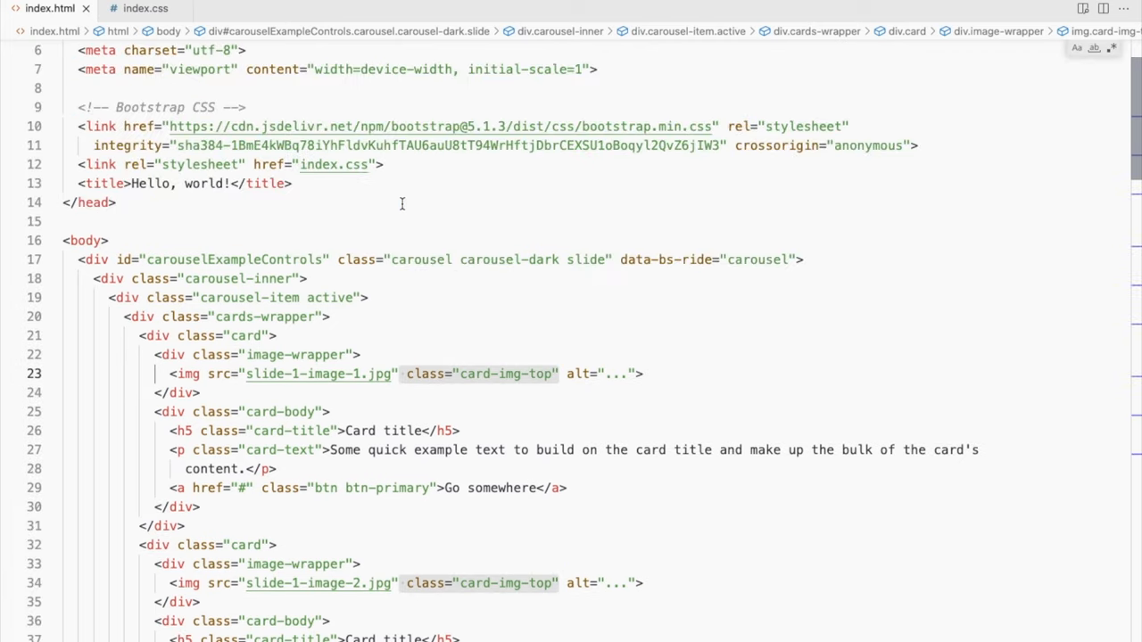
left_click(146, 7)
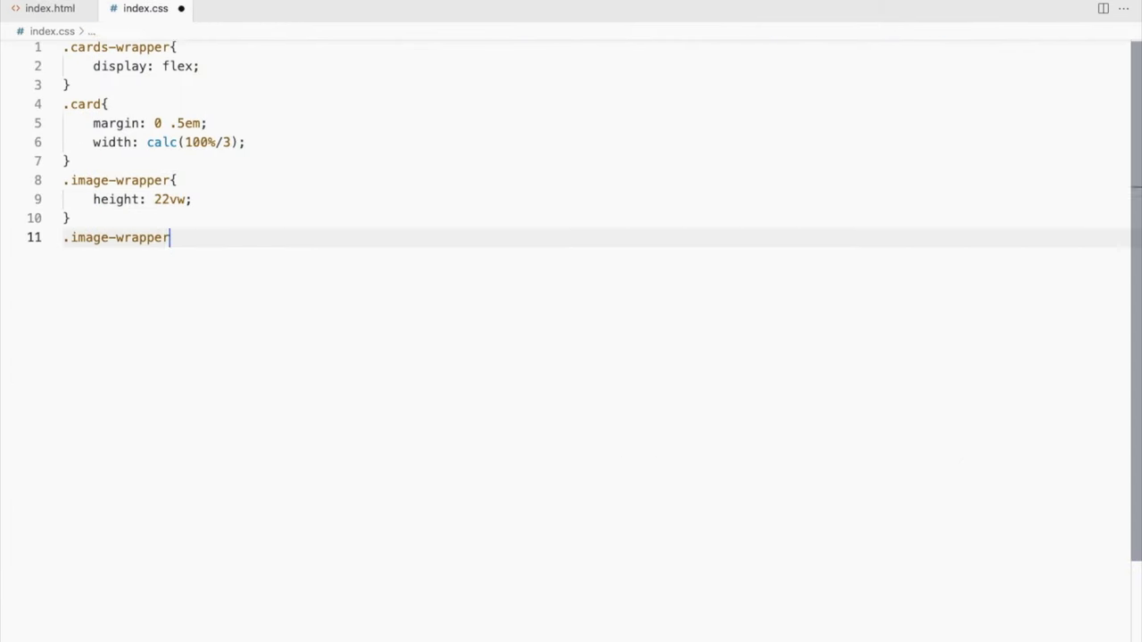
type("img{")
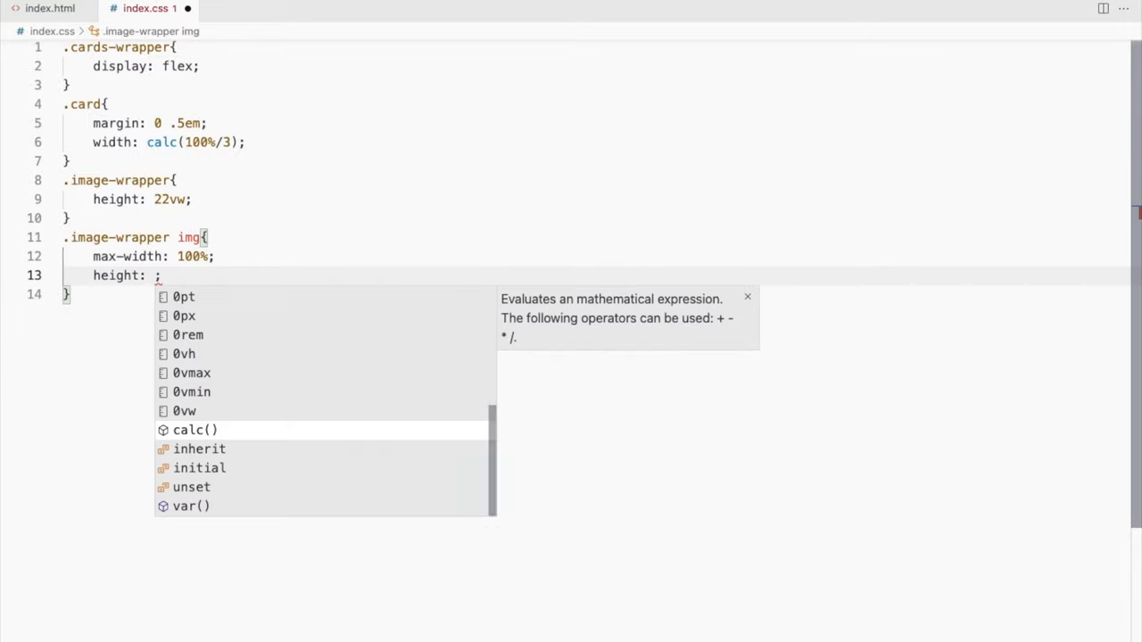
type("max-")
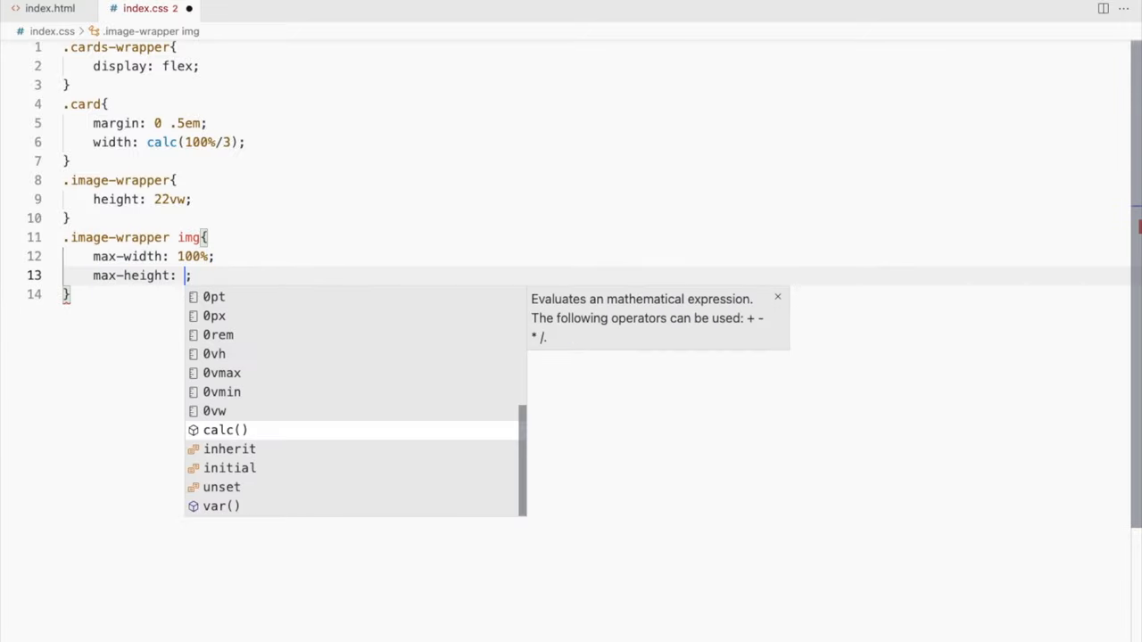
left_click(49, 7)
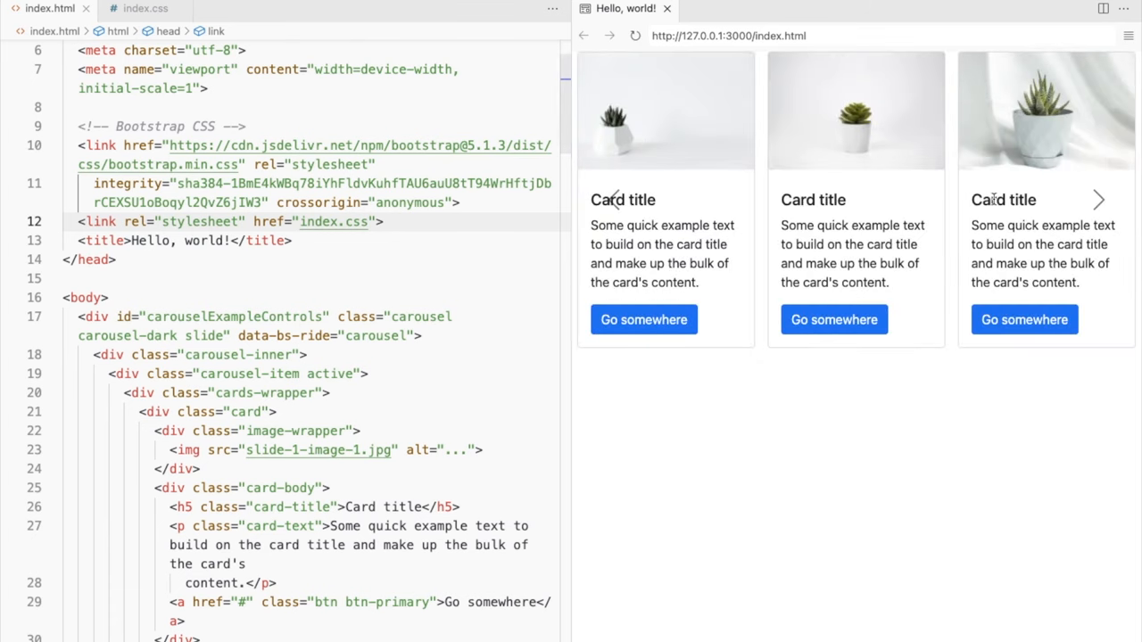
left_click(1100, 200)
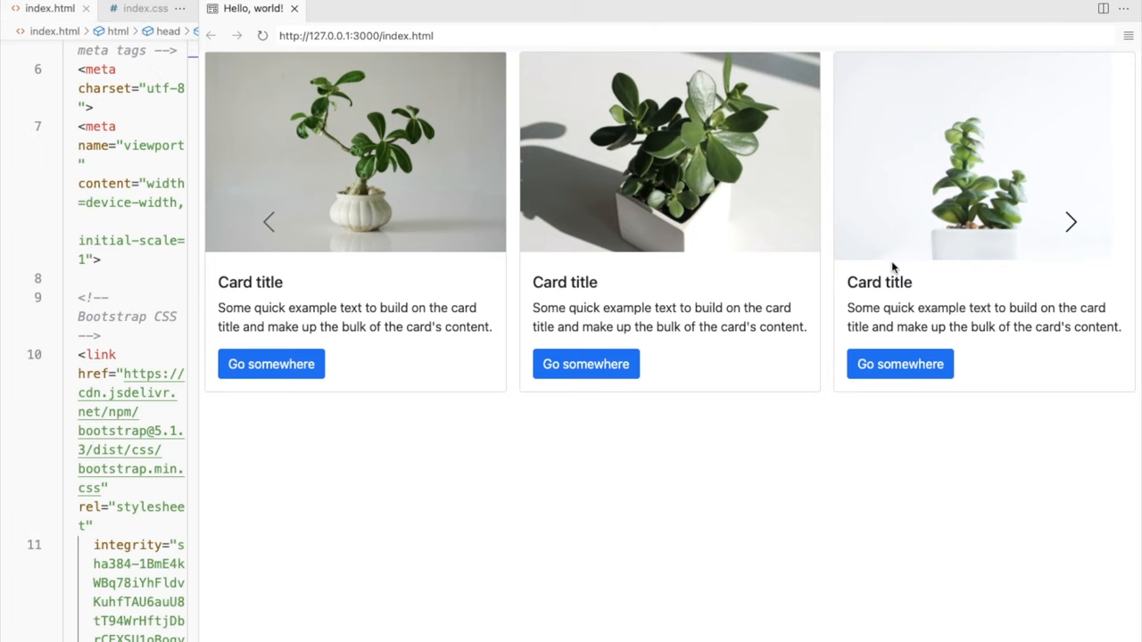
mouse_move(584, 285)
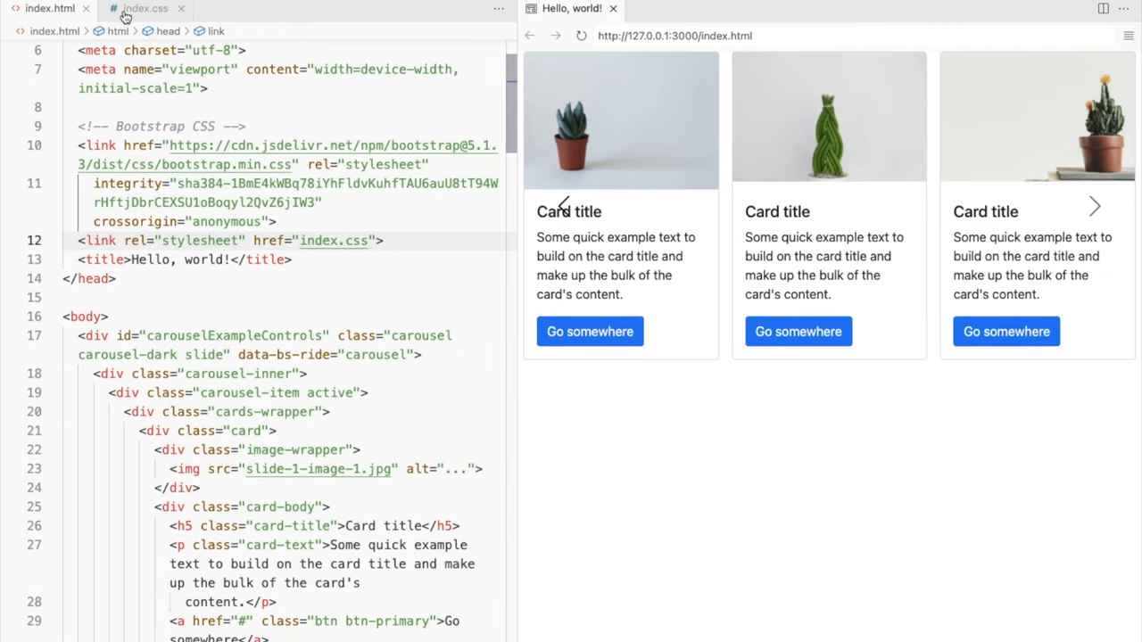
left_click(143, 7)
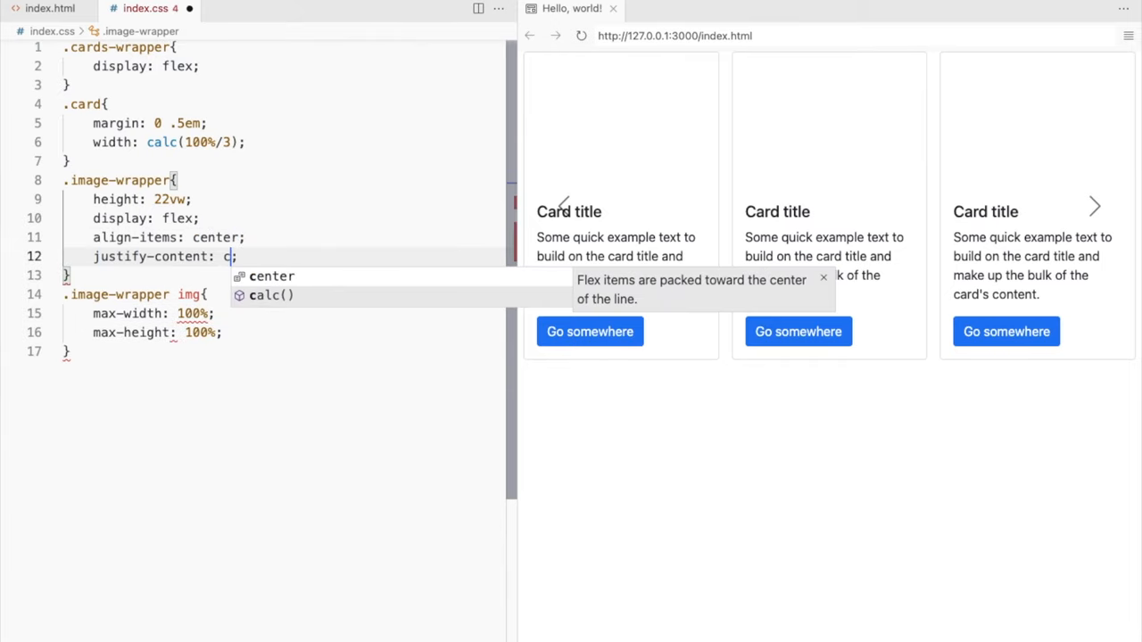
- Centre the image in .image-wrapper with margin: 0 auto instead of the commented-out flex lines
type("enter")
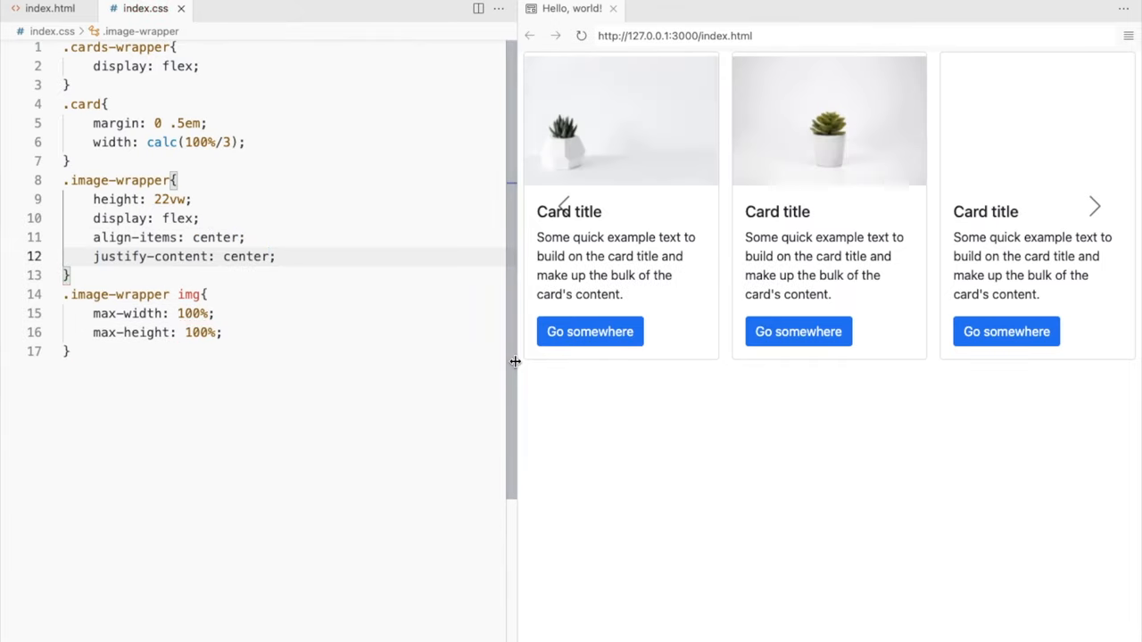
left_click_drag(514, 361, 210, 350)
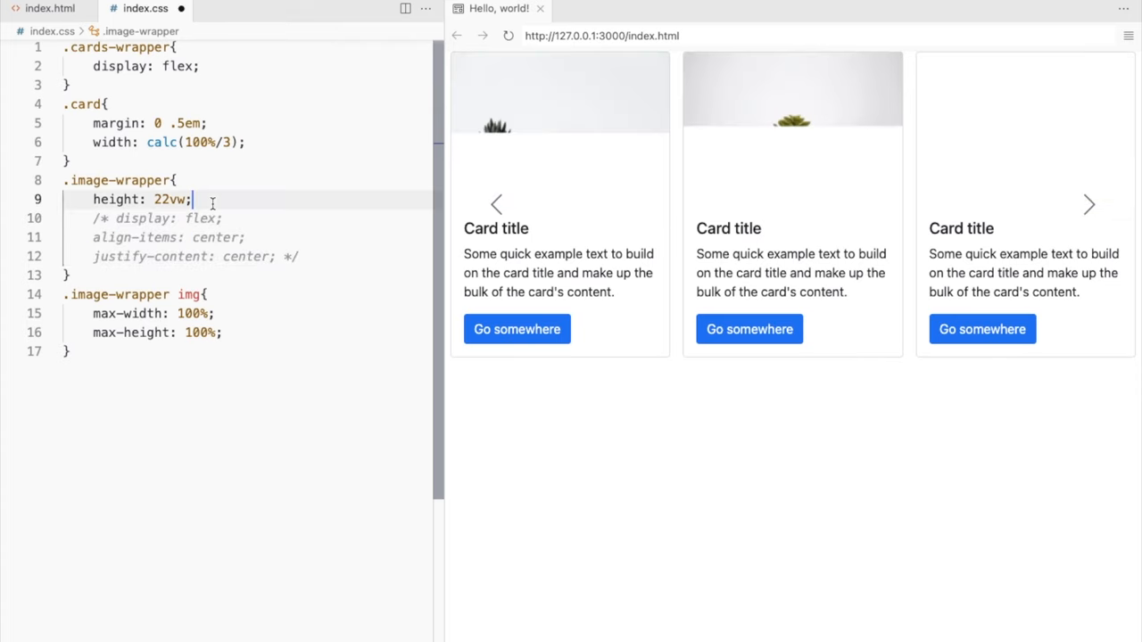
type("margin: 0 auto;")
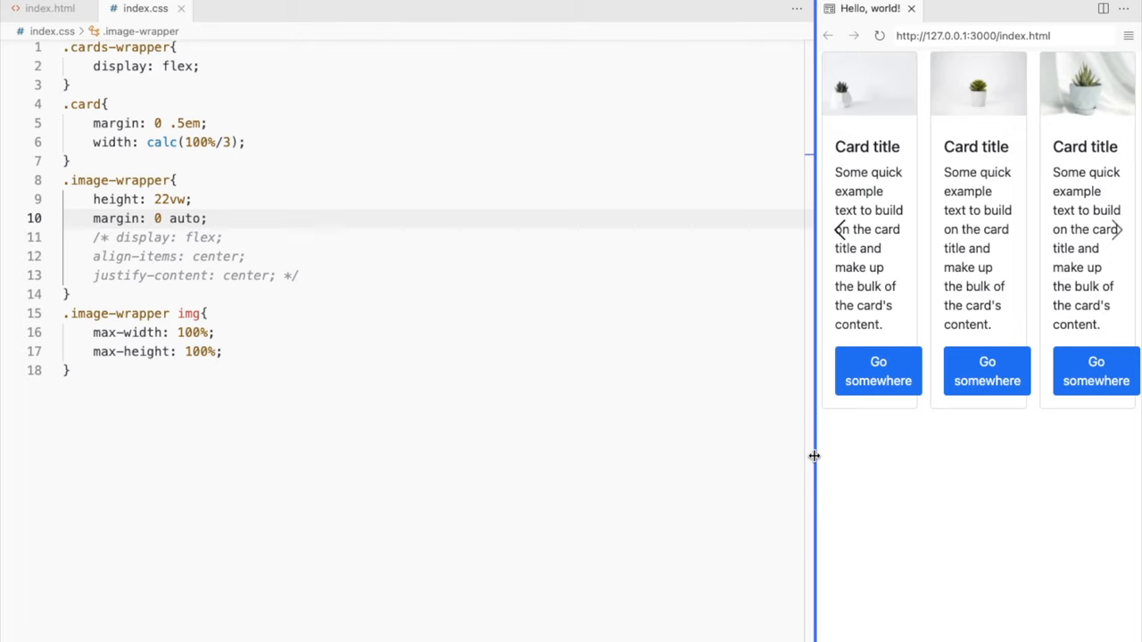
type("/* display: flex; */")
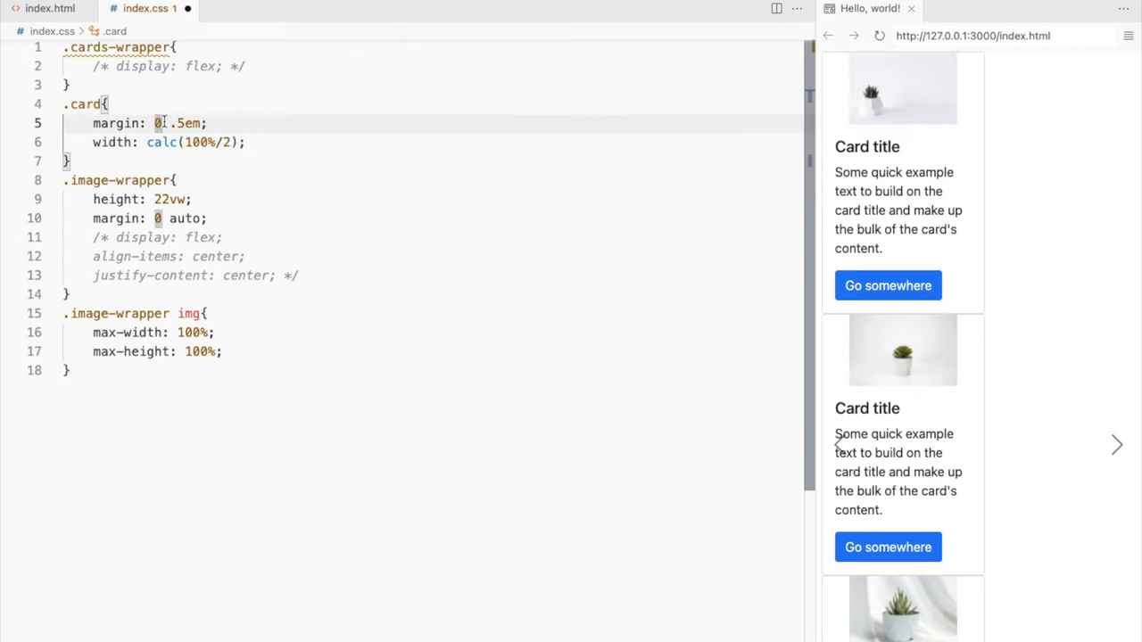
type("1em")
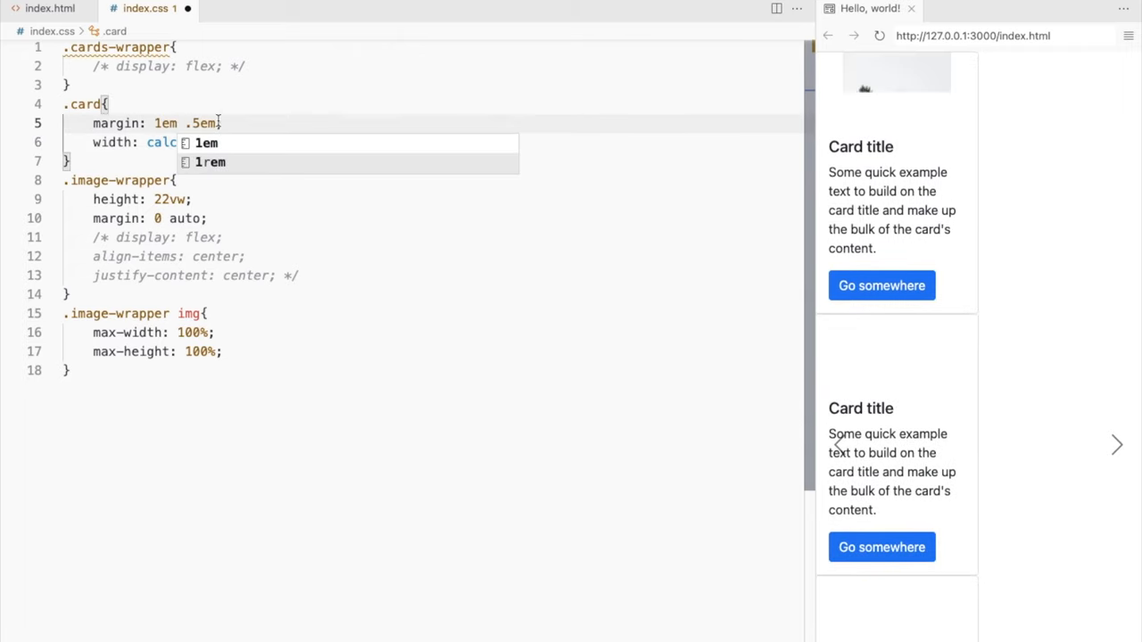
type("auto")
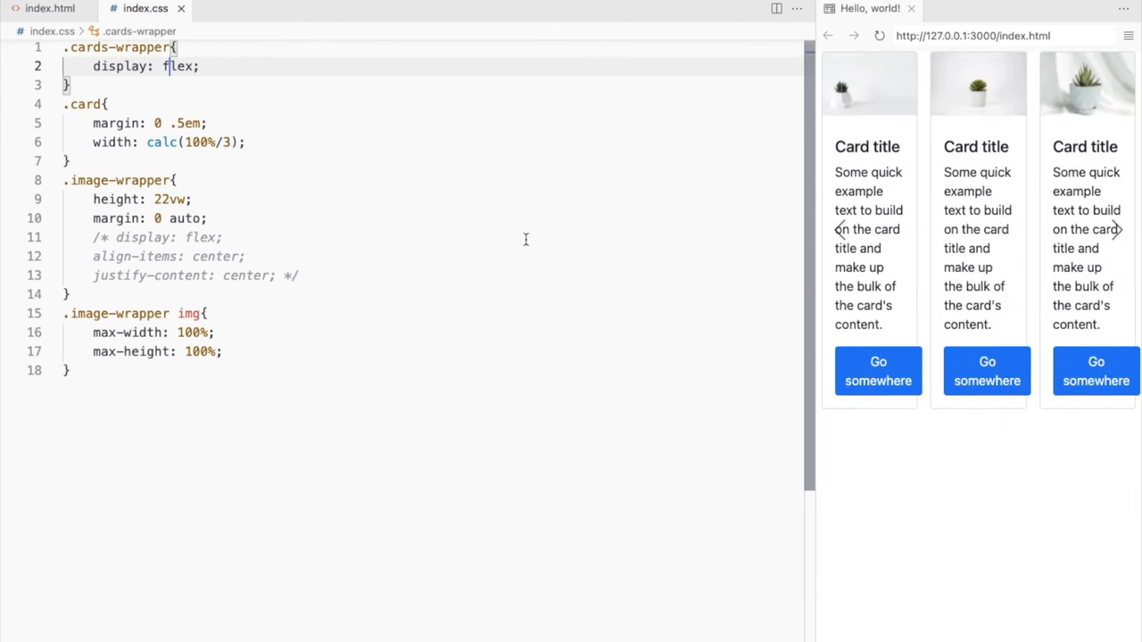
- Review the card divs in index.html, then start a new line after the .card rule in index.css
left_click(50, 8)
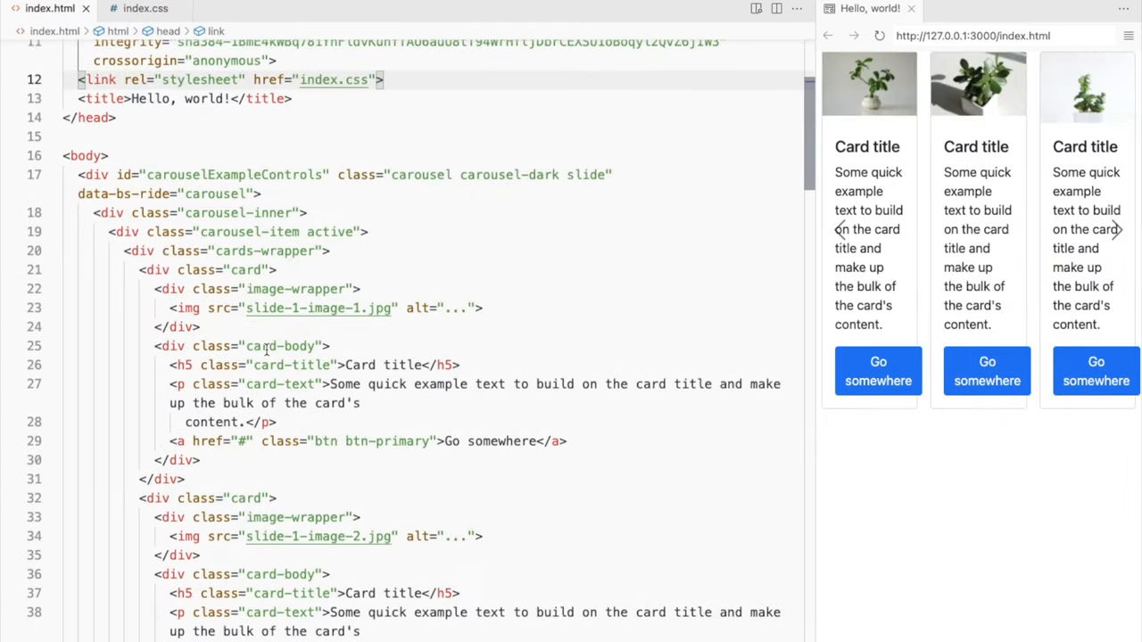
scroll("down", 3)
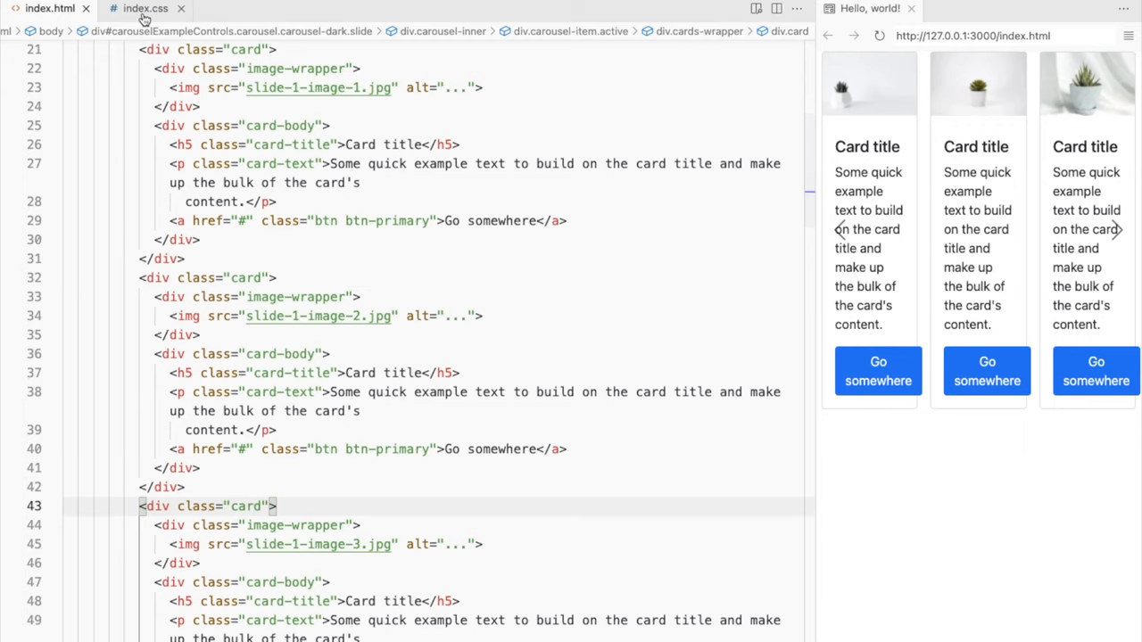
left_click(146, 7)
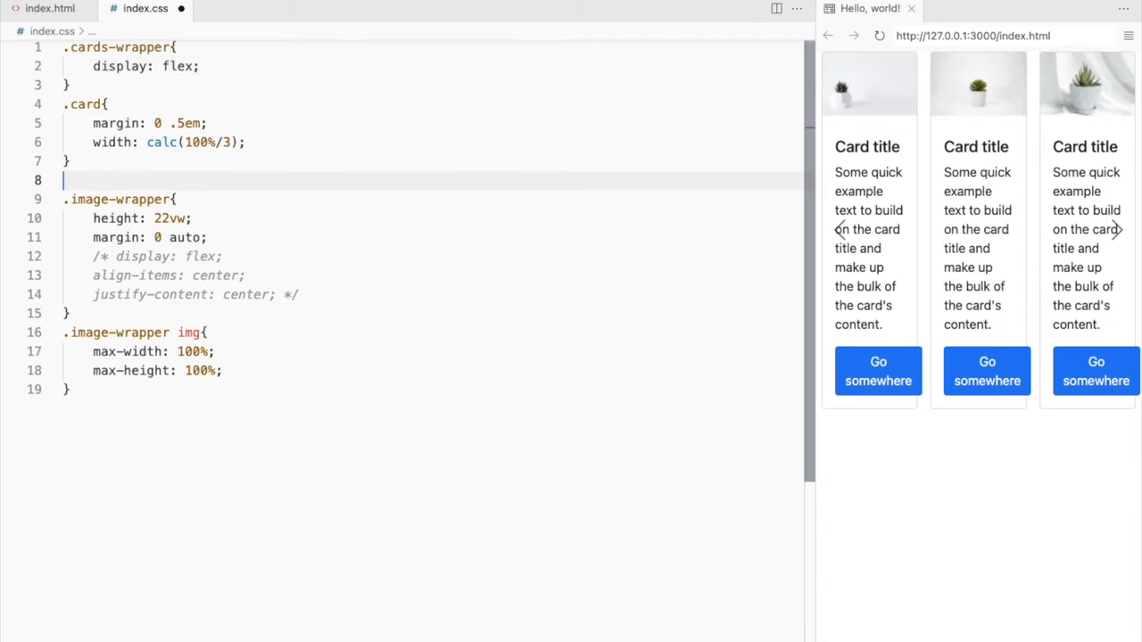
type("@media screen {")
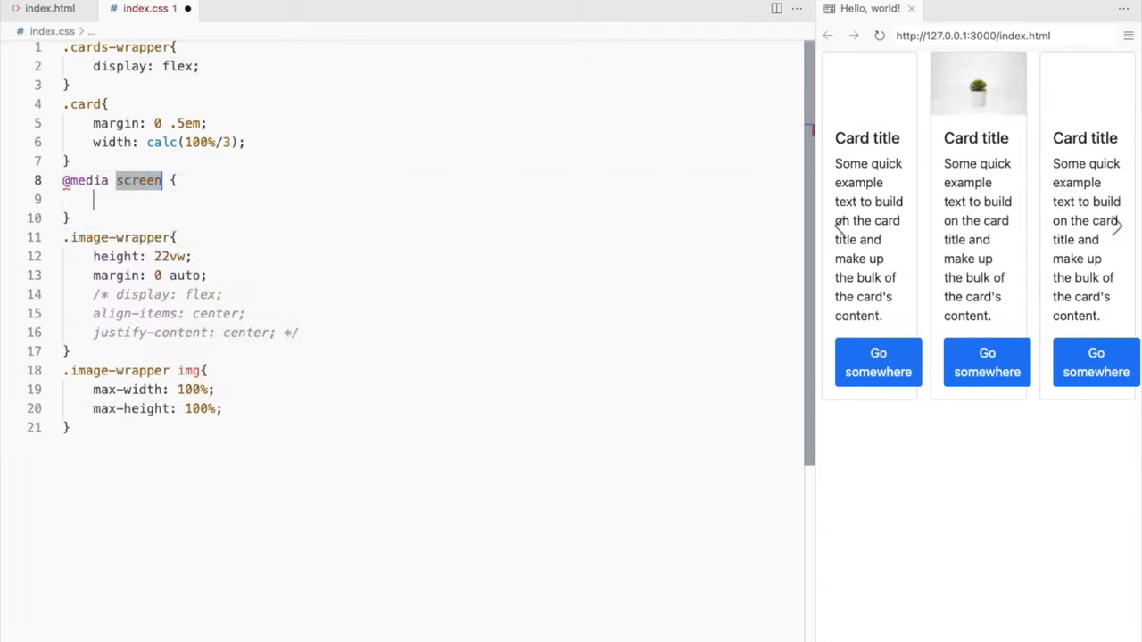
type("and")
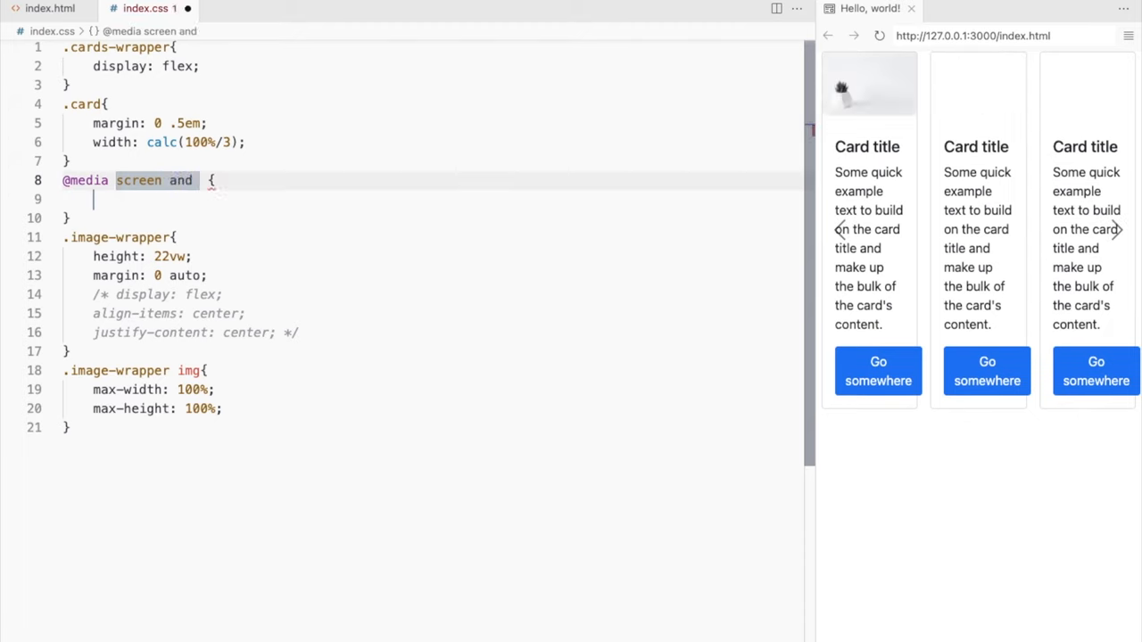
type("(ma")
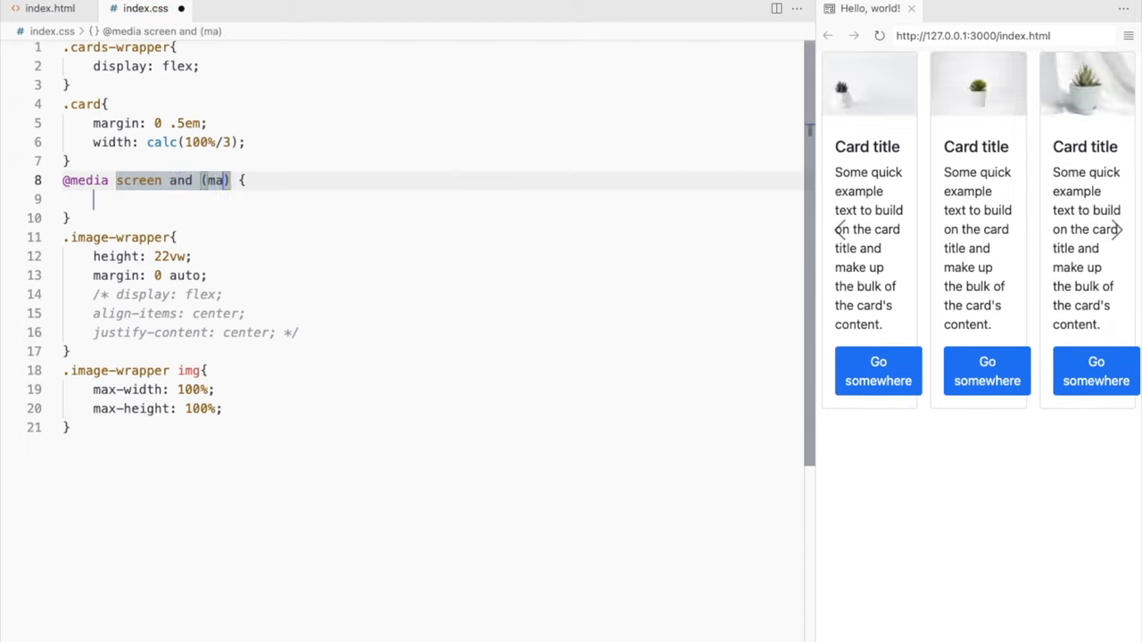
type("xwidth: 567px")
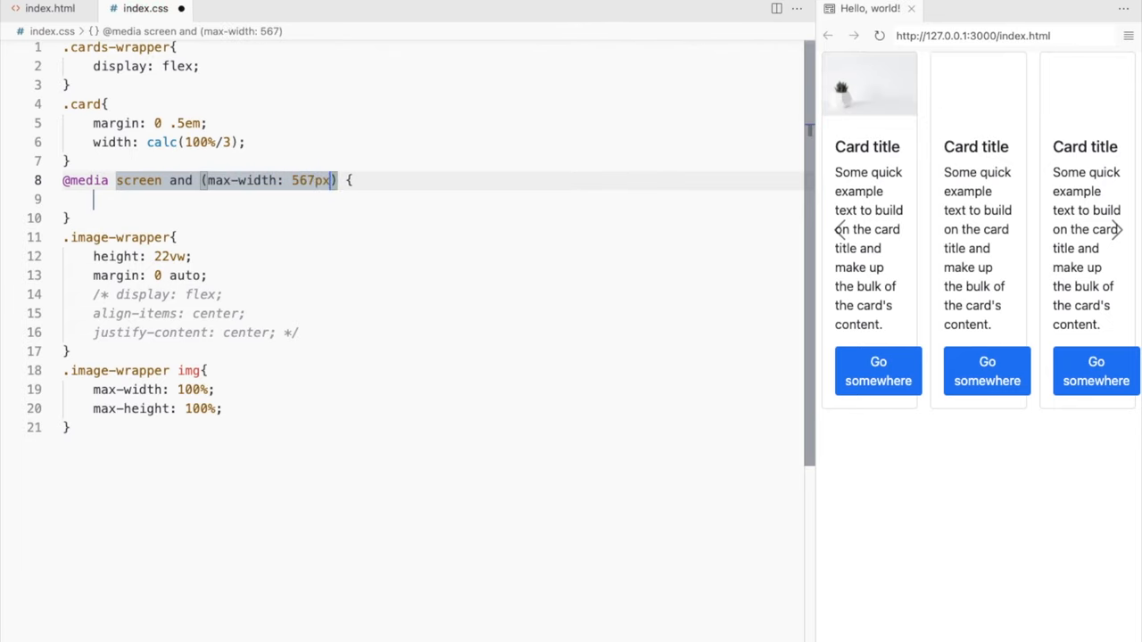
- Inside it, add a .card:not(:first-child) rule beginning a display declaration
type(".card")
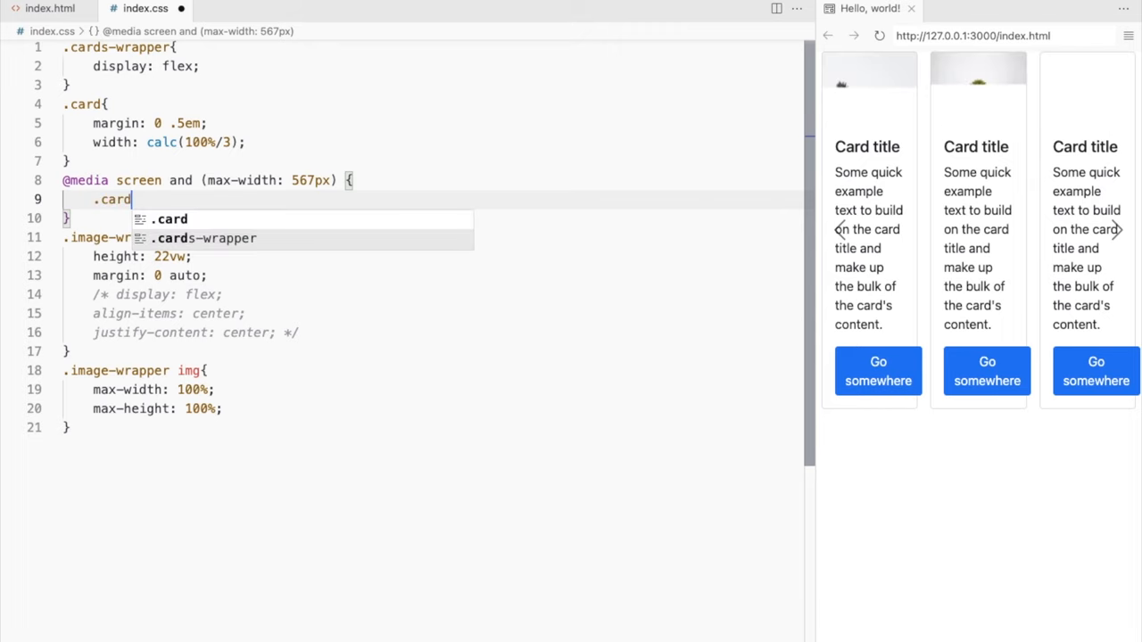
type(":not(")
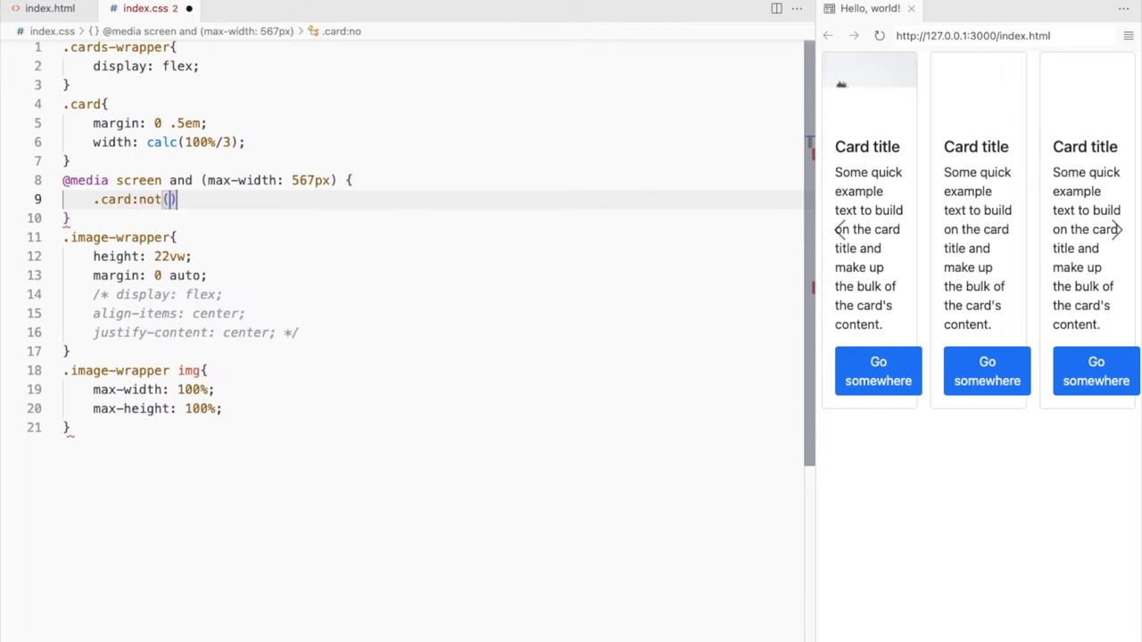
type(":first-chil")
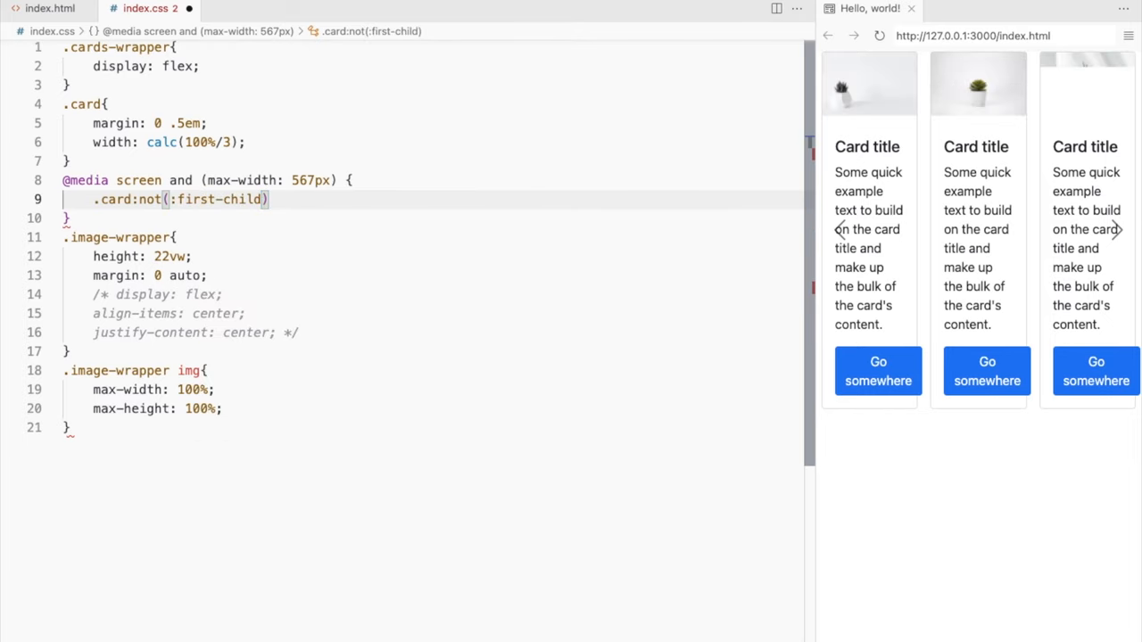
type("display: none;")
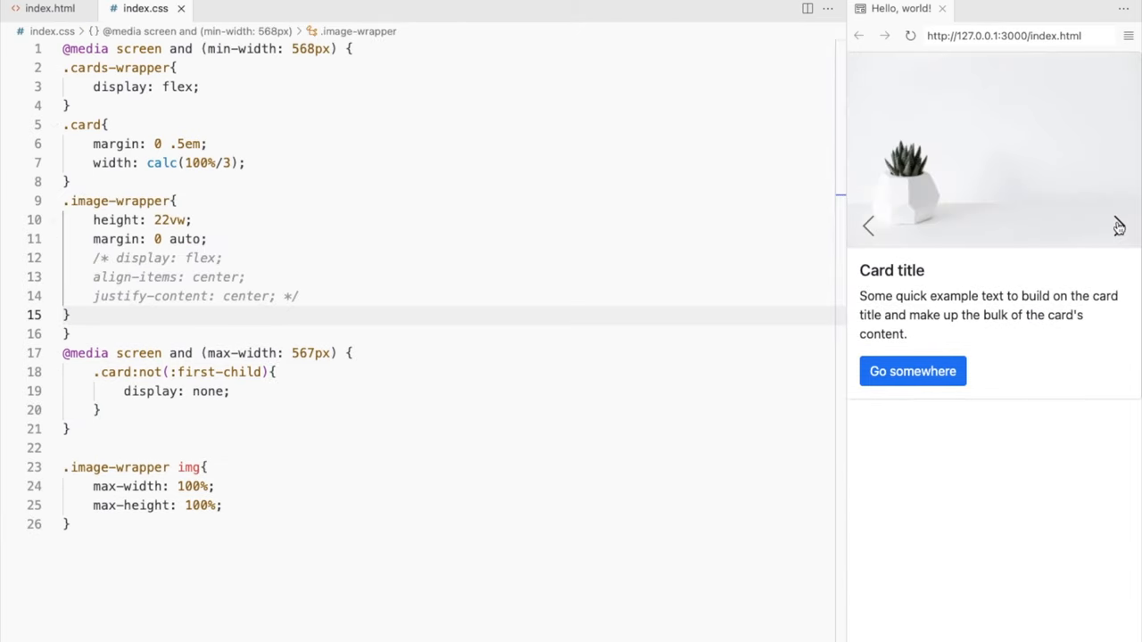
- Check the narrow preview now showing a single, larger plant card
left_click(1119, 231)
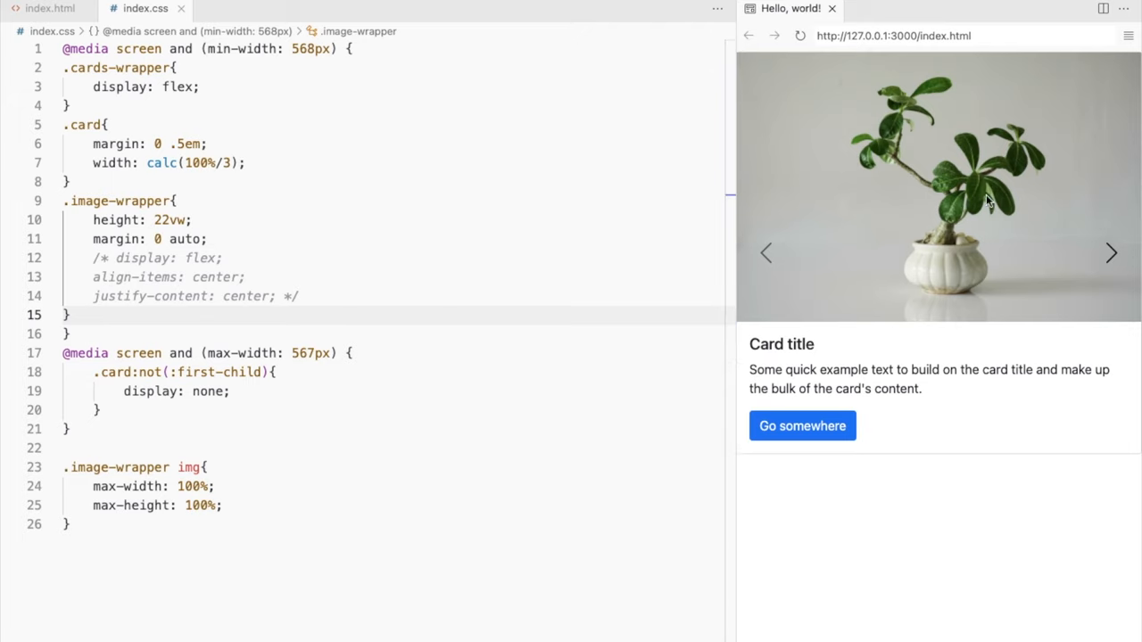
mouse_move(957, 207)
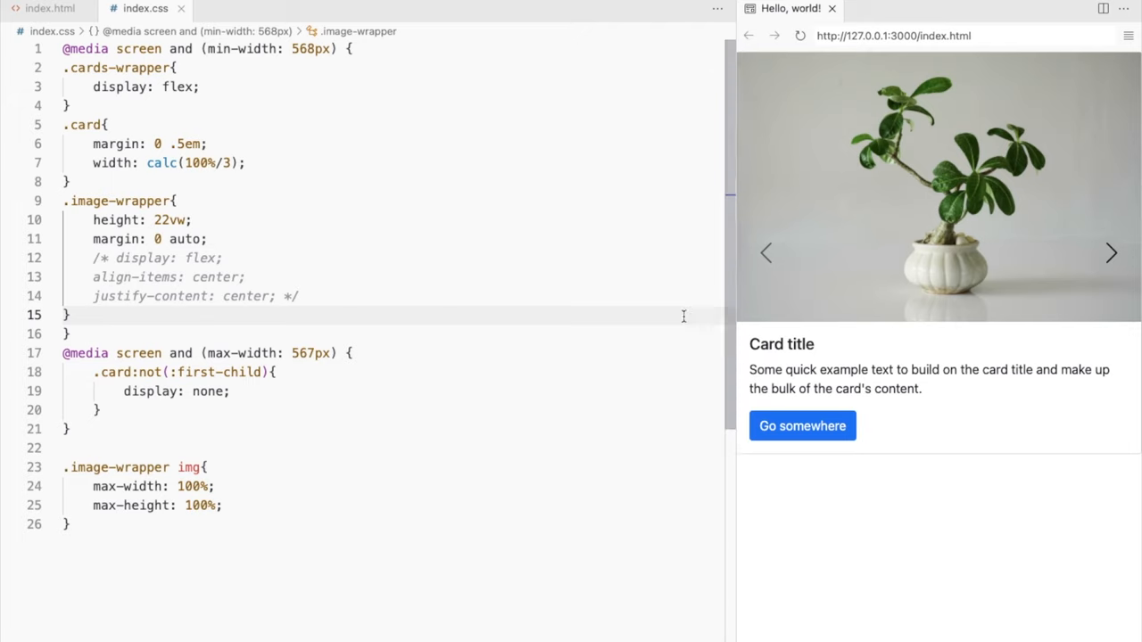
mouse_move(665, 333)
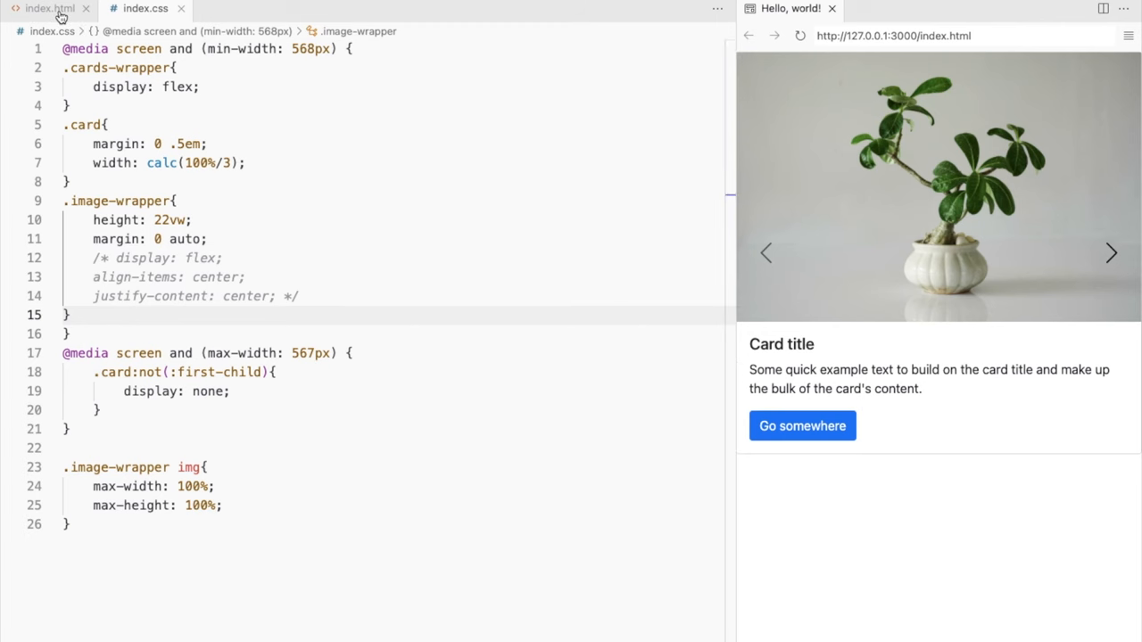
- Fold the carousel div in index.html and add d-none d-sm to its class attribute
left_click(50, 8)
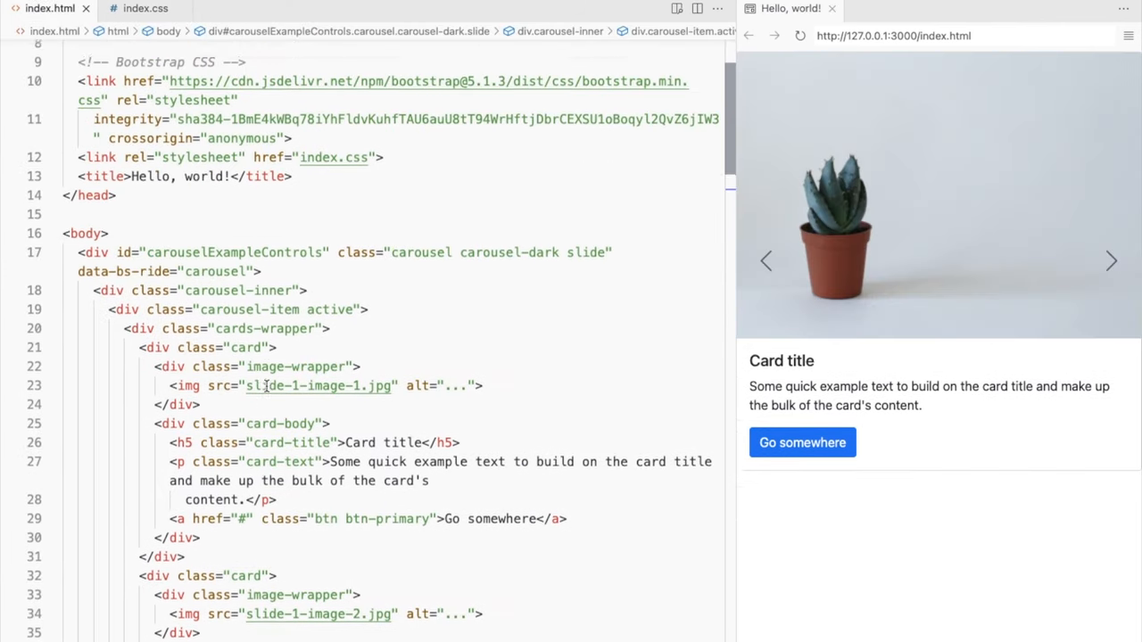
left_click(54, 241)
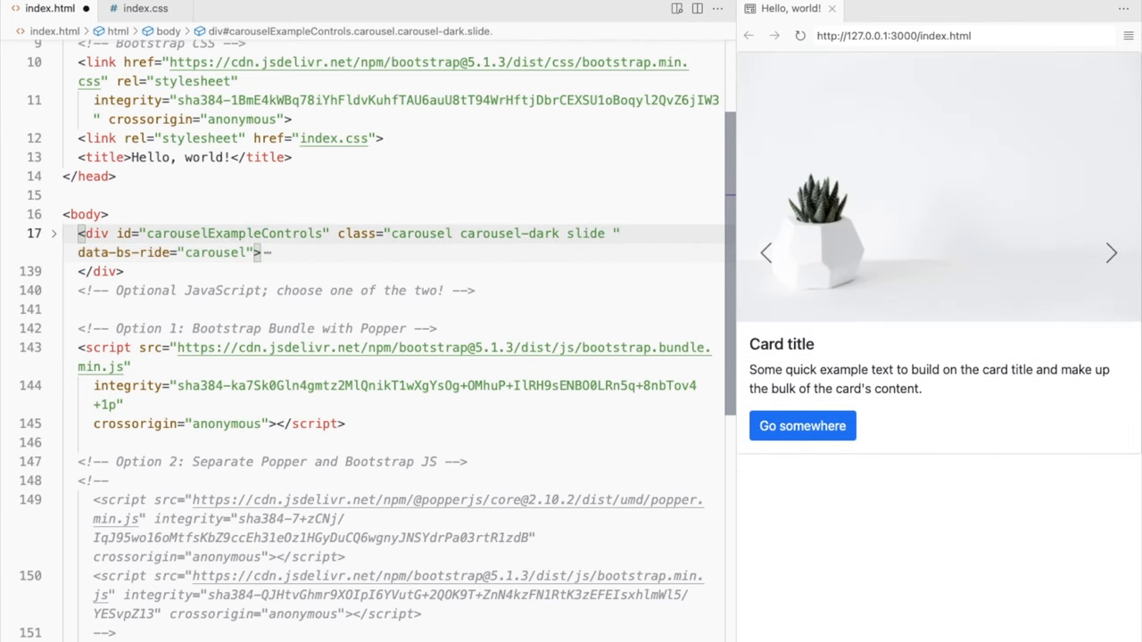
type("d-n")
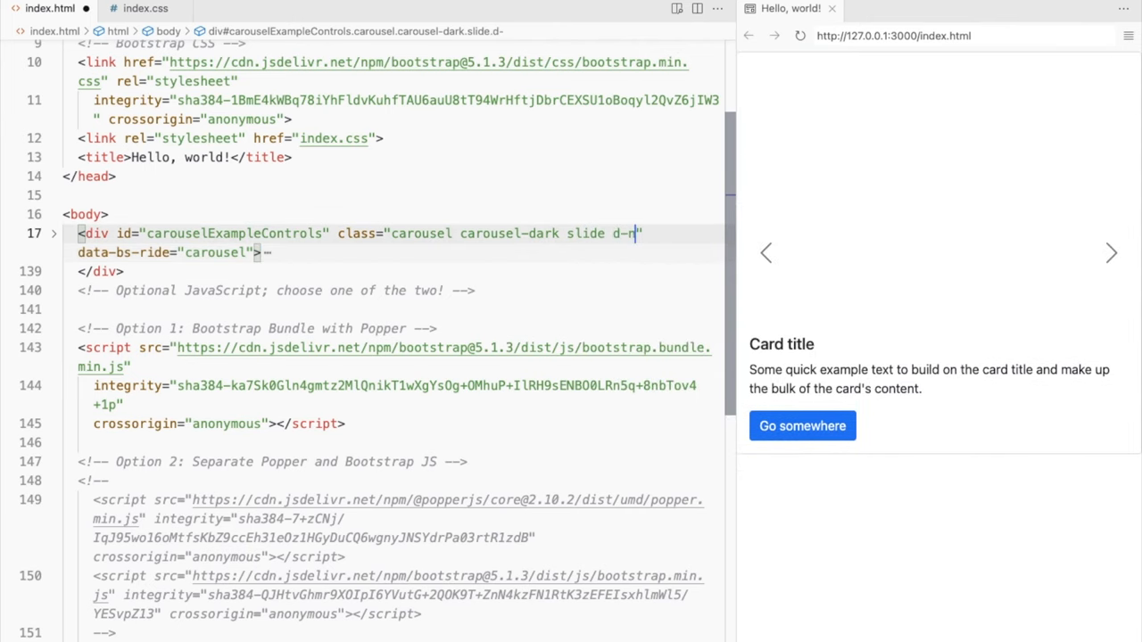
type("one d")
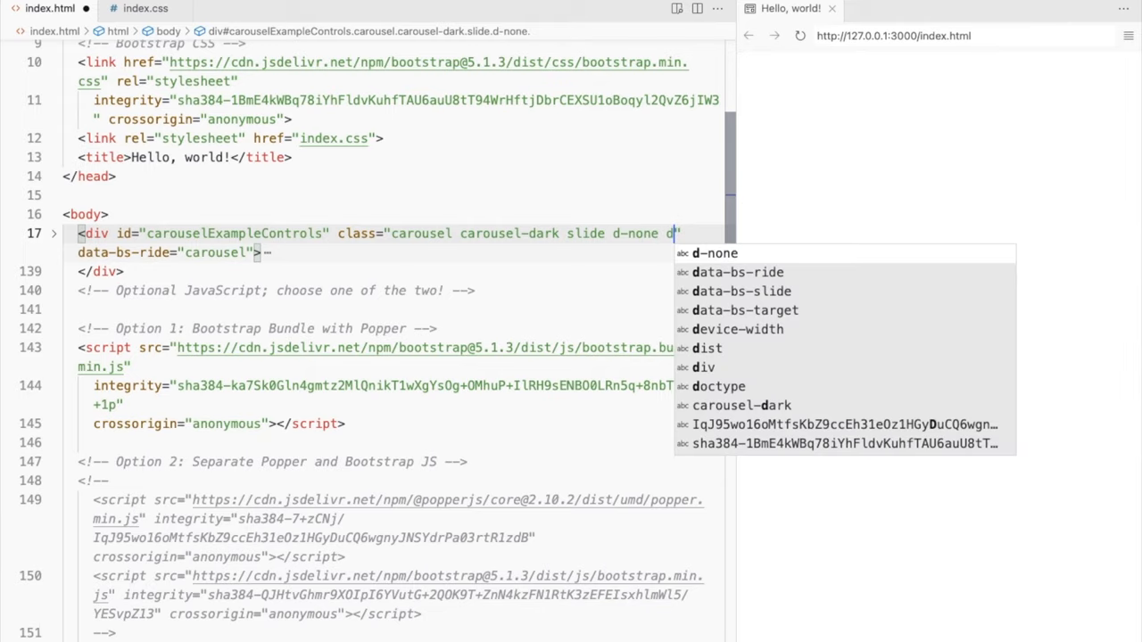
type("-sm")
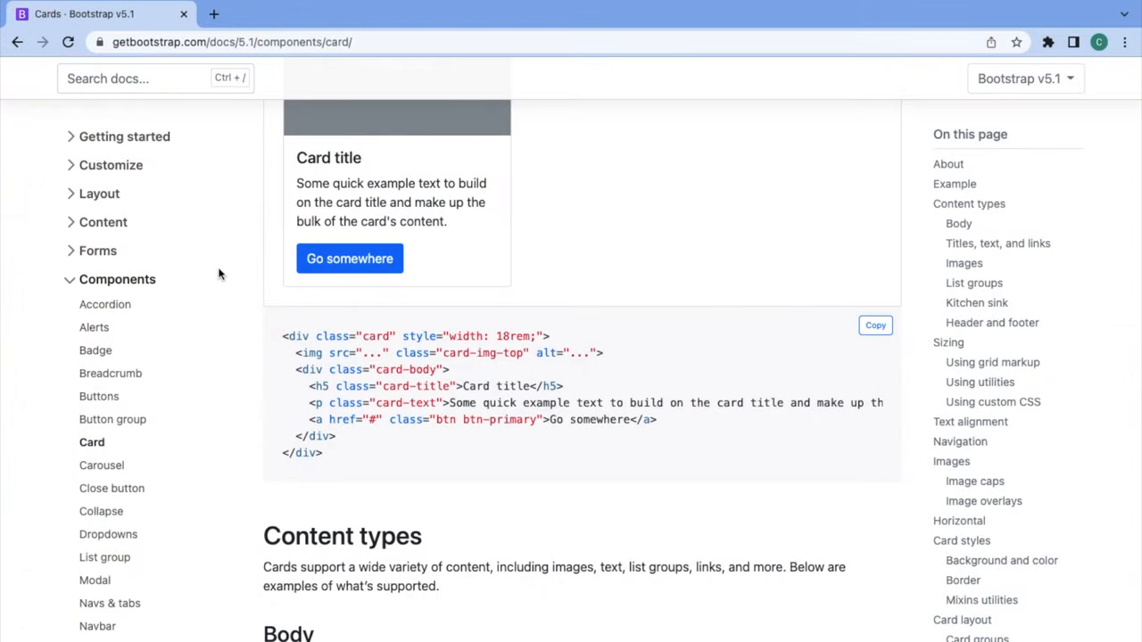
- Go to Bootstrap's Carousel docs and jump to the 'With controls' example
left_click(100, 464)
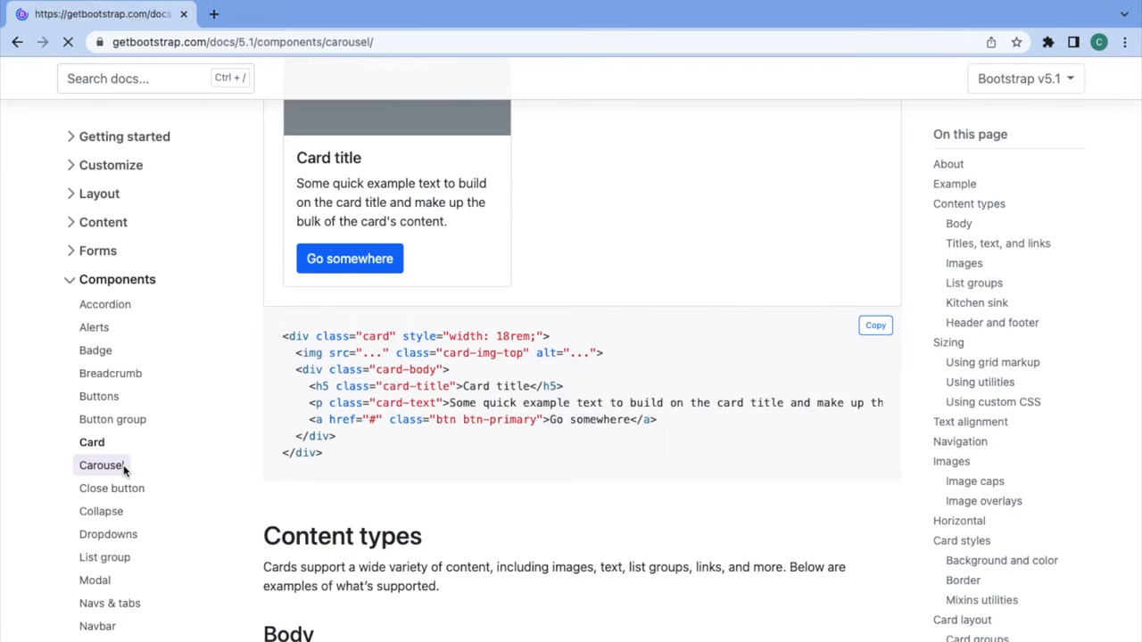
left_click(101, 464)
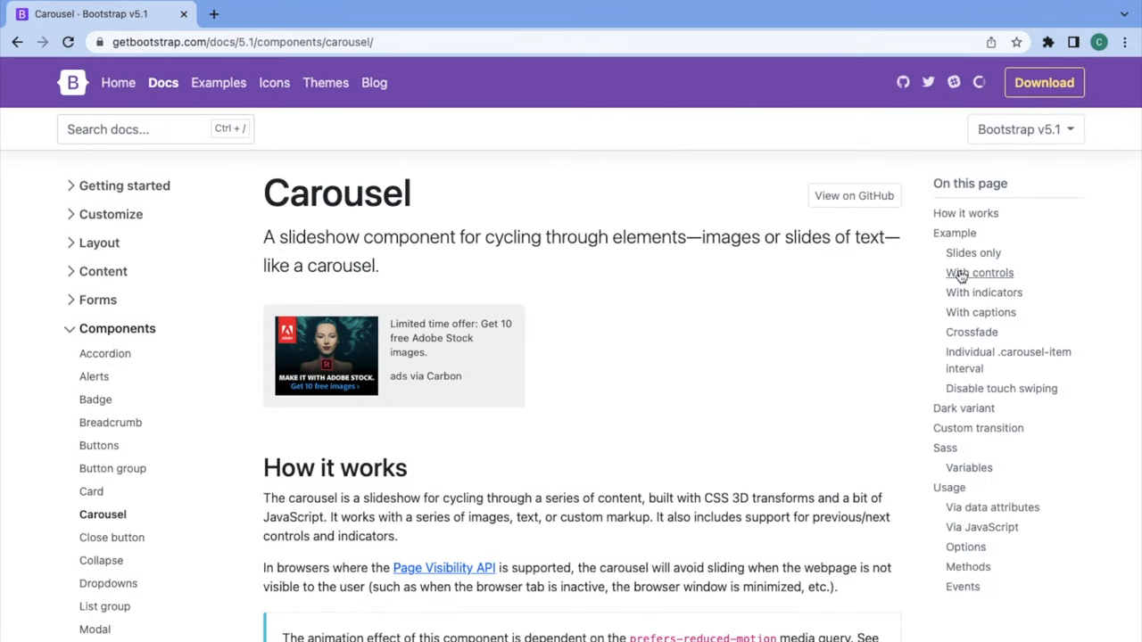
left_click(978, 273)
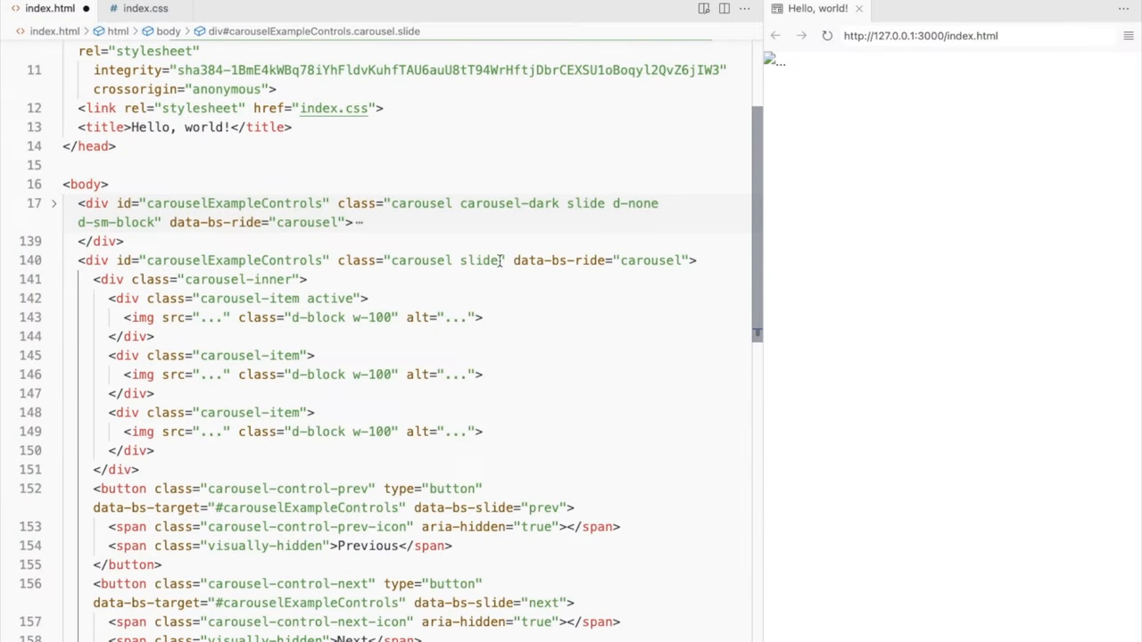
- Add the d-sm-none class to the second carousel div in index.html
type("d-")
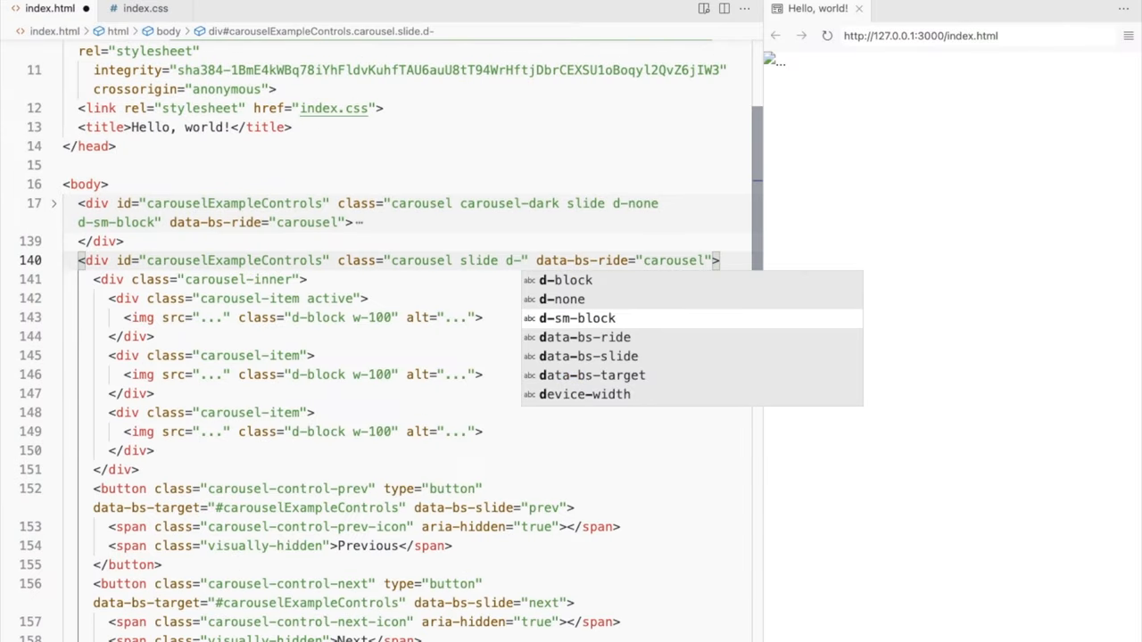
type("sm-n")
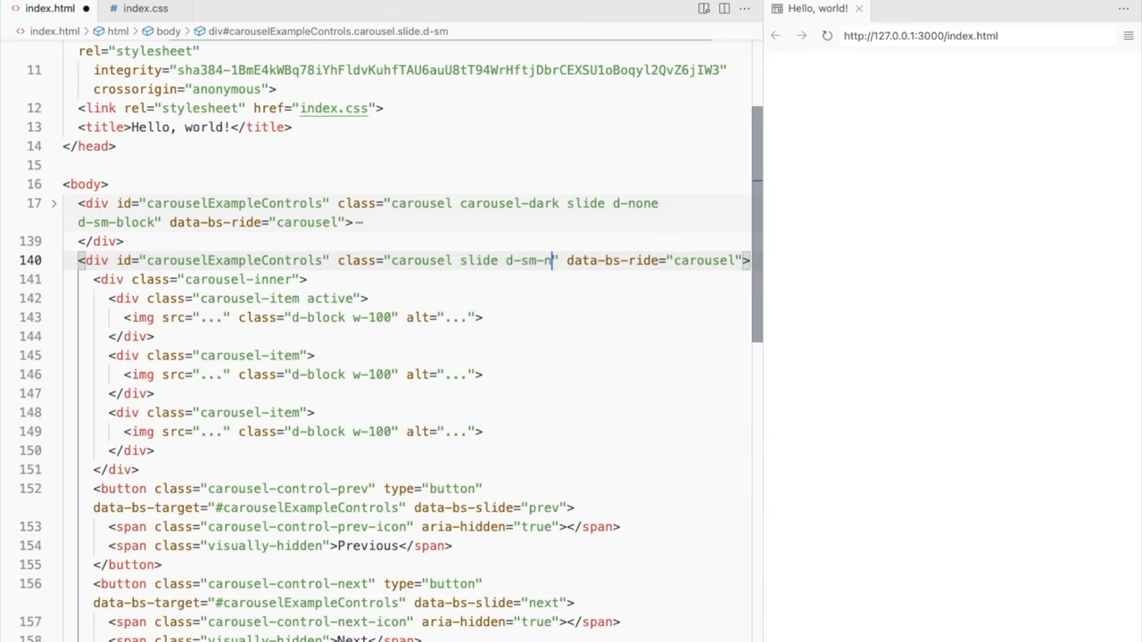
type("one")
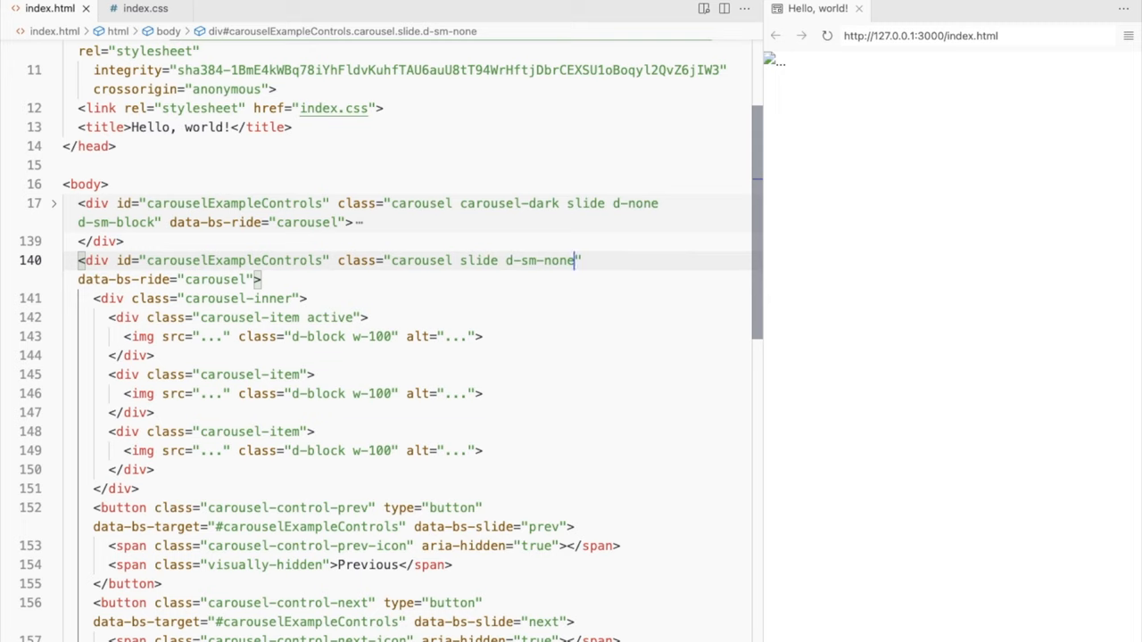
mouse_move(282, 342)
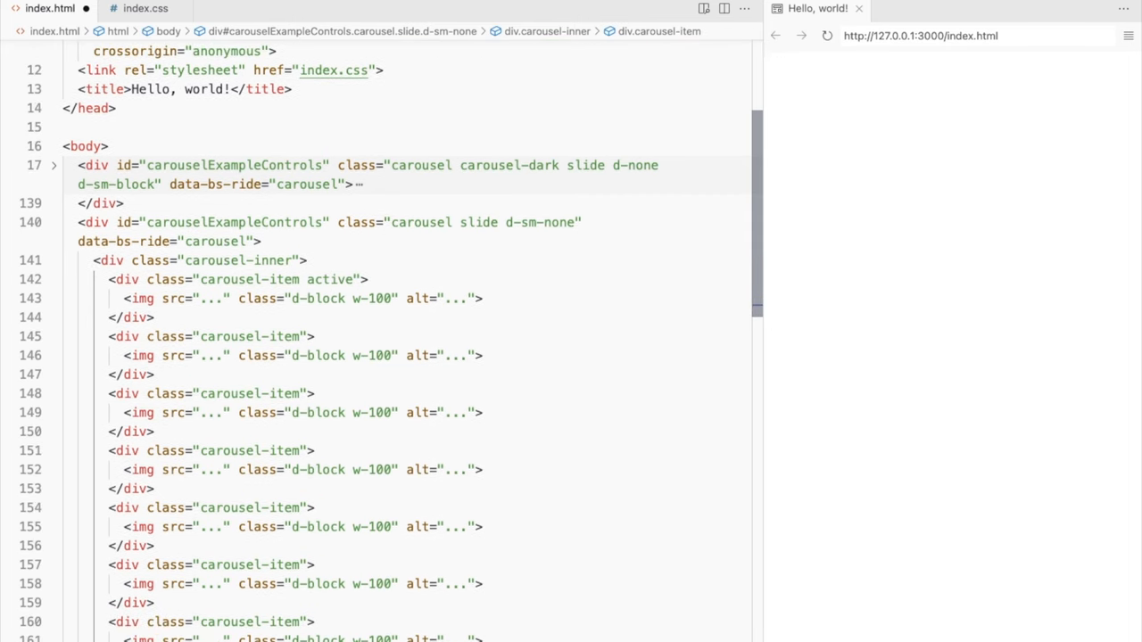
- Scroll through the second carousel's slides, each now holding a single plant card
scroll("down", 3)
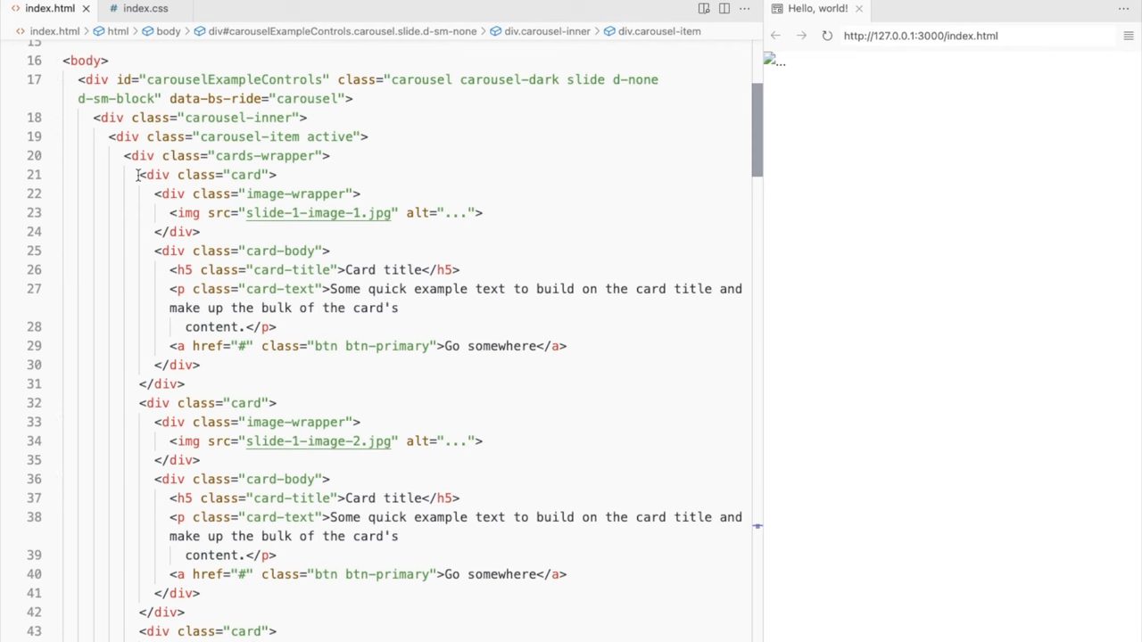
scroll("down", 3)
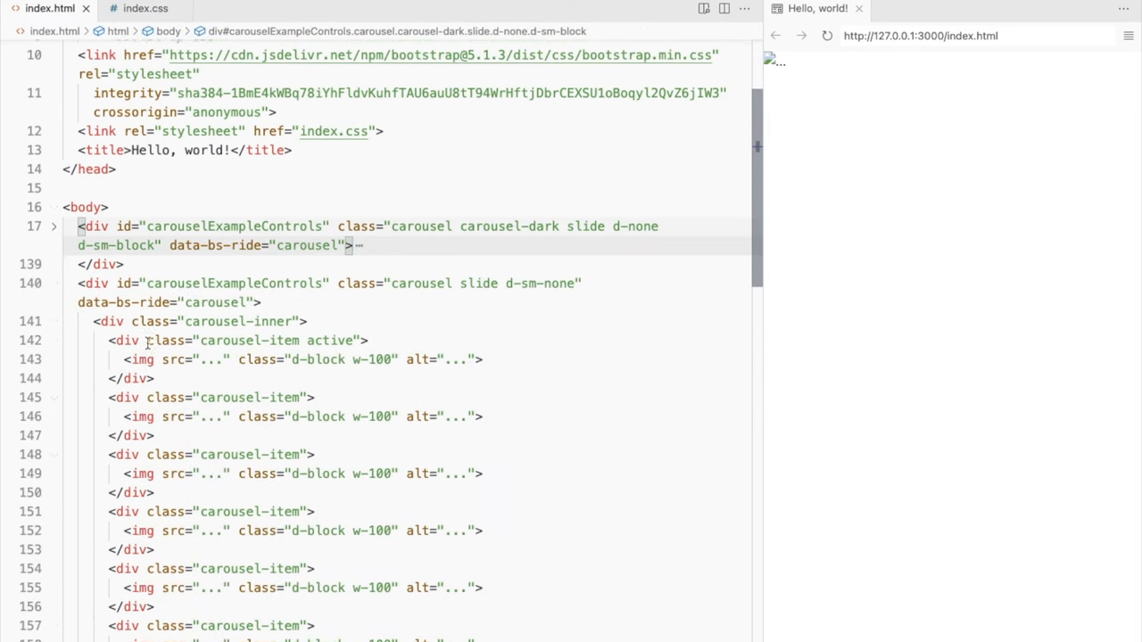
scroll("down", 3)
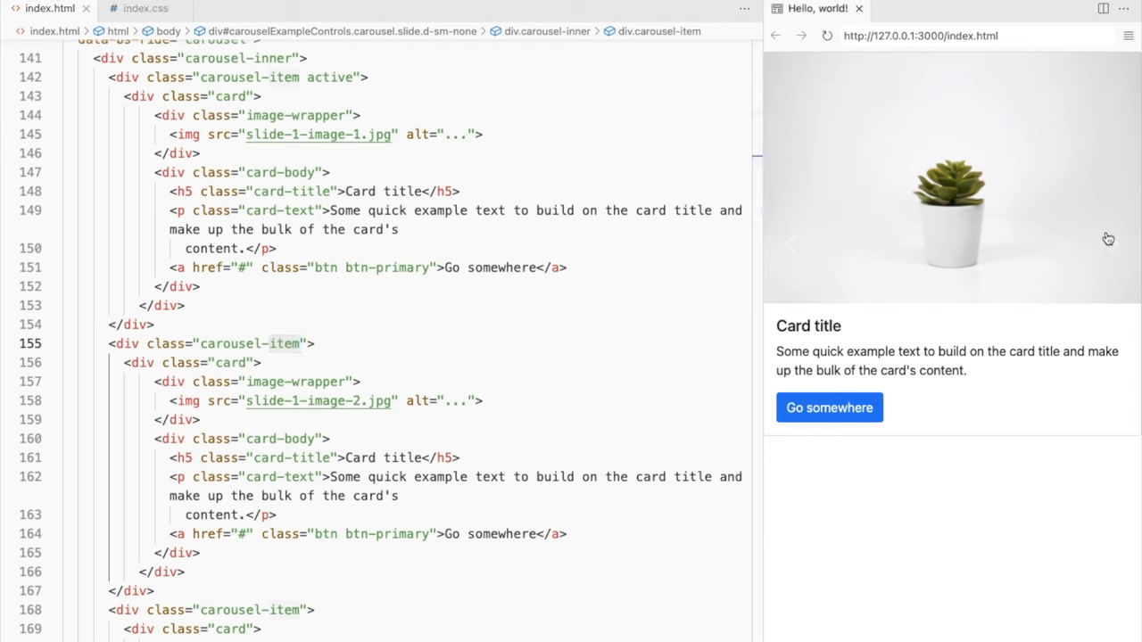
mouse_move(1113, 257)
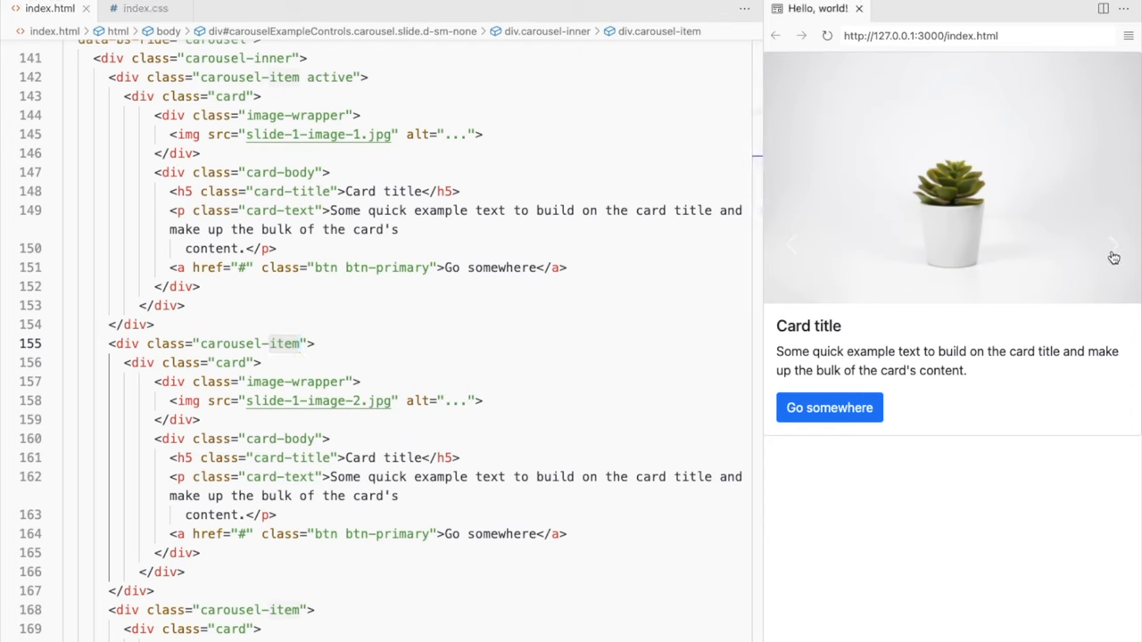
mouse_move(949, 268)
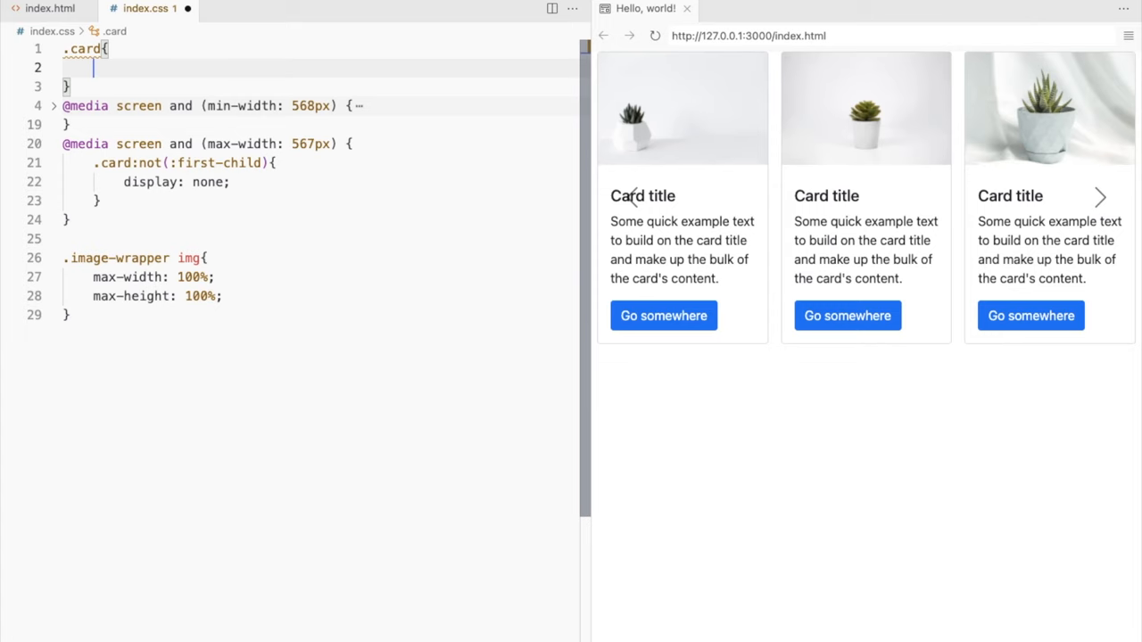
- Give .card border: none and box-shadow 2px 6px 8px 0 rgba(22,22,26,0.18), and .carousel-inner padding: 1em
type("border: none;")
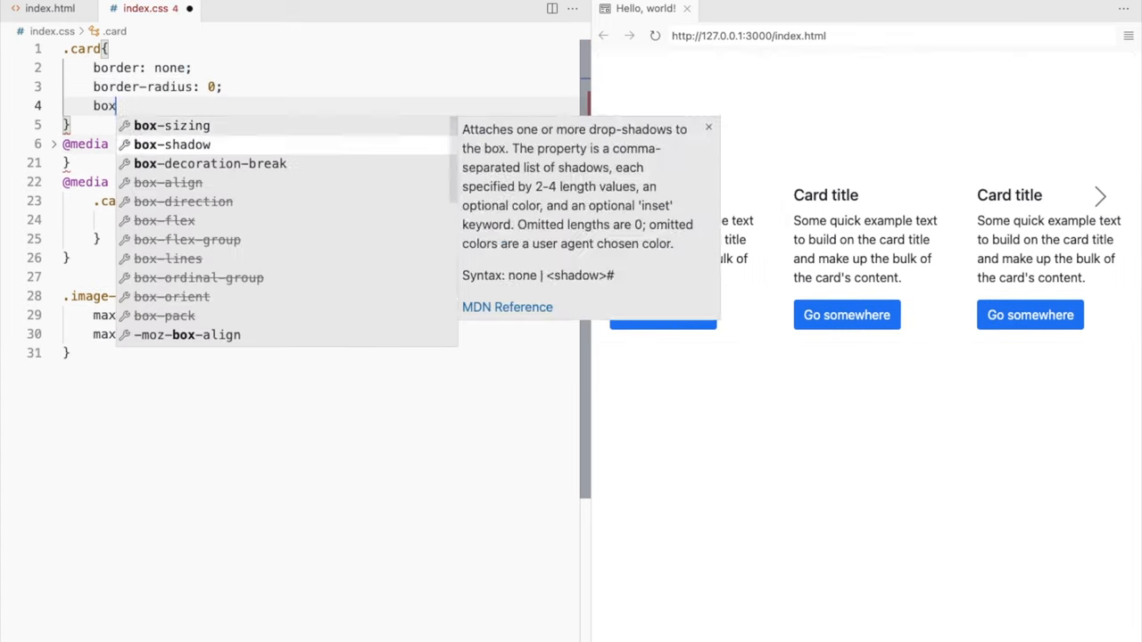
type("-shadow: 2px 6px 8px 0 rgba(22, 22, 26, 0.18);")
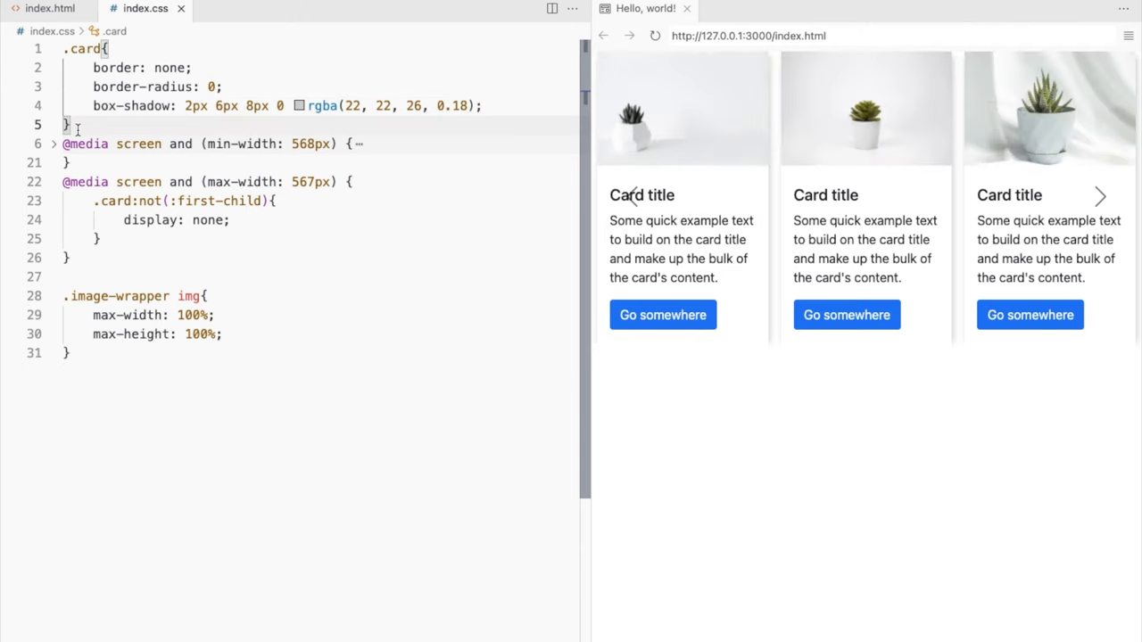
type(".carousel-inner{")
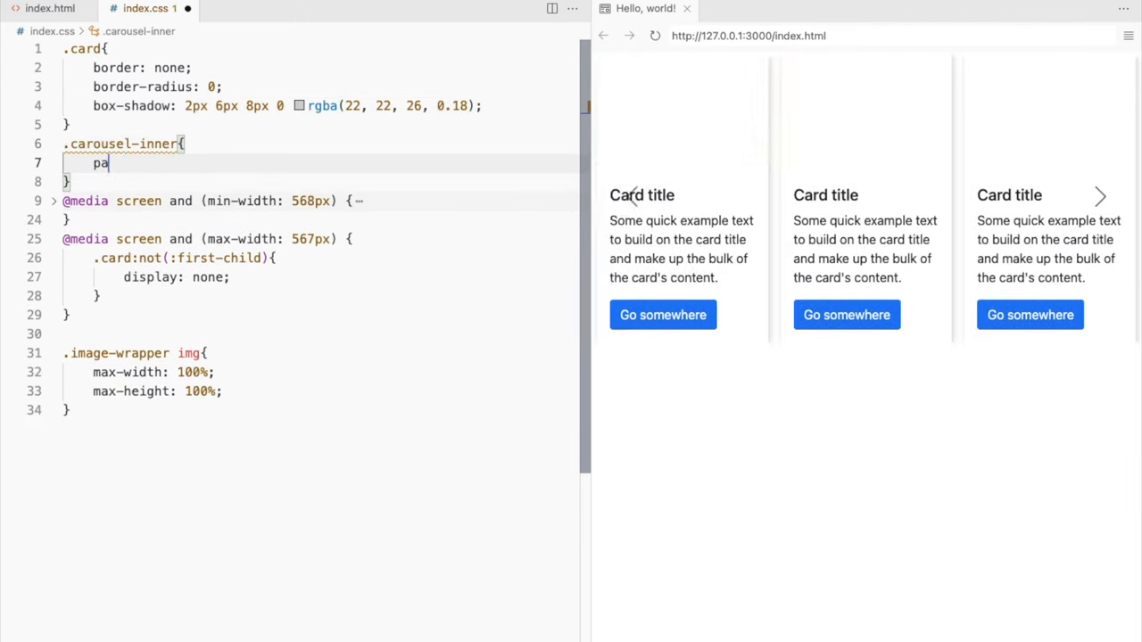
type("dding: 1em;")
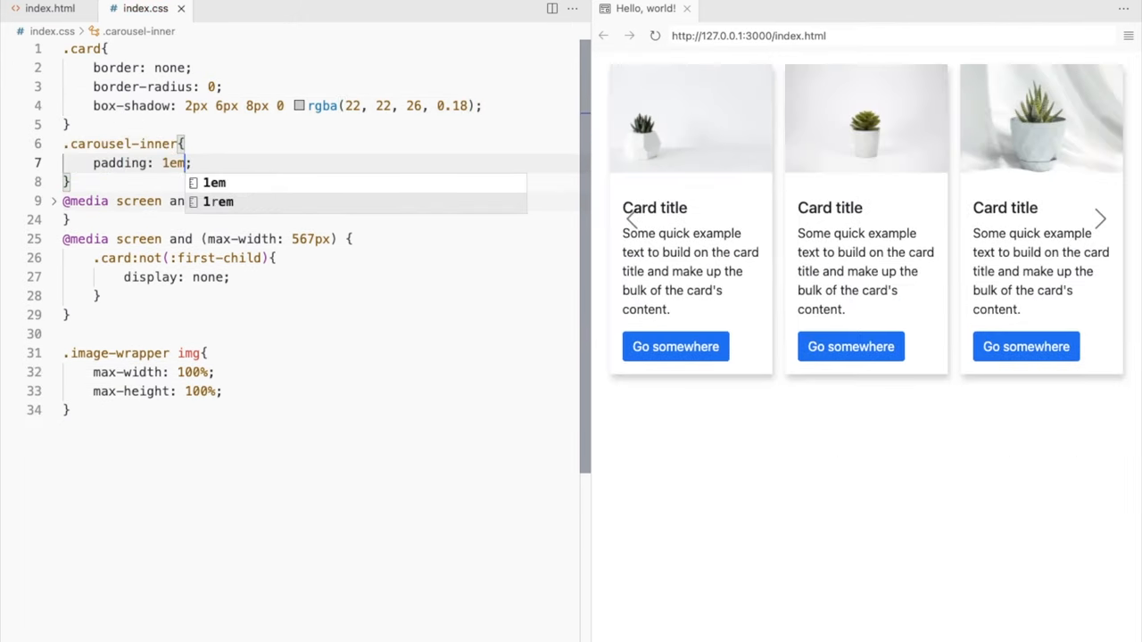
- Look up the carousel-control-prev class in index.html and return to the stylesheet
left_click(50, 7)
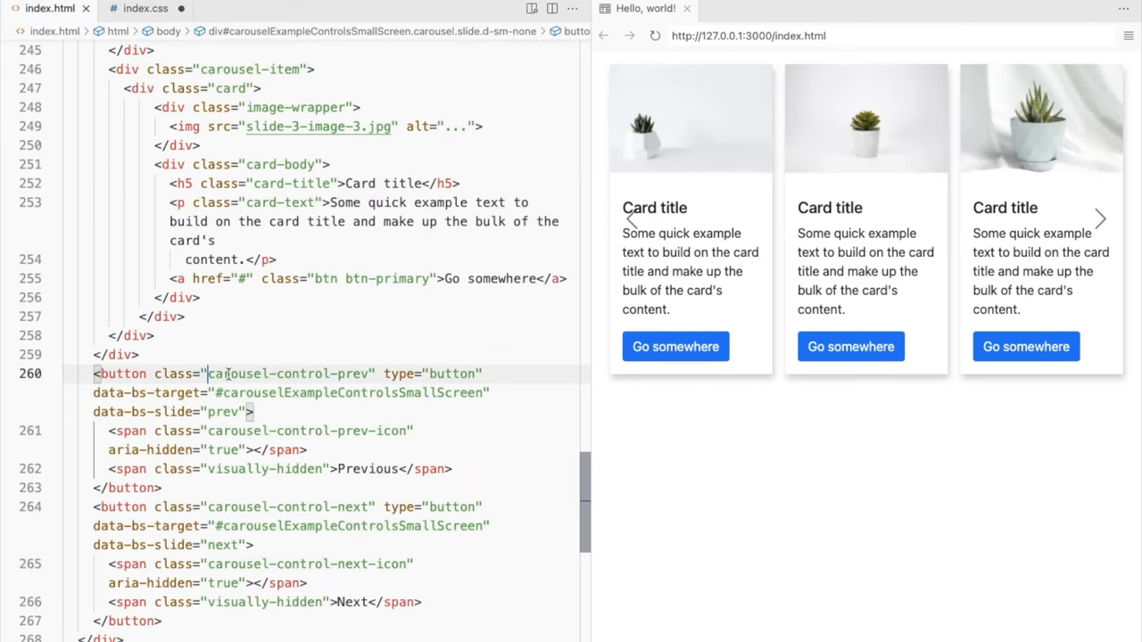
left_click(144, 7)
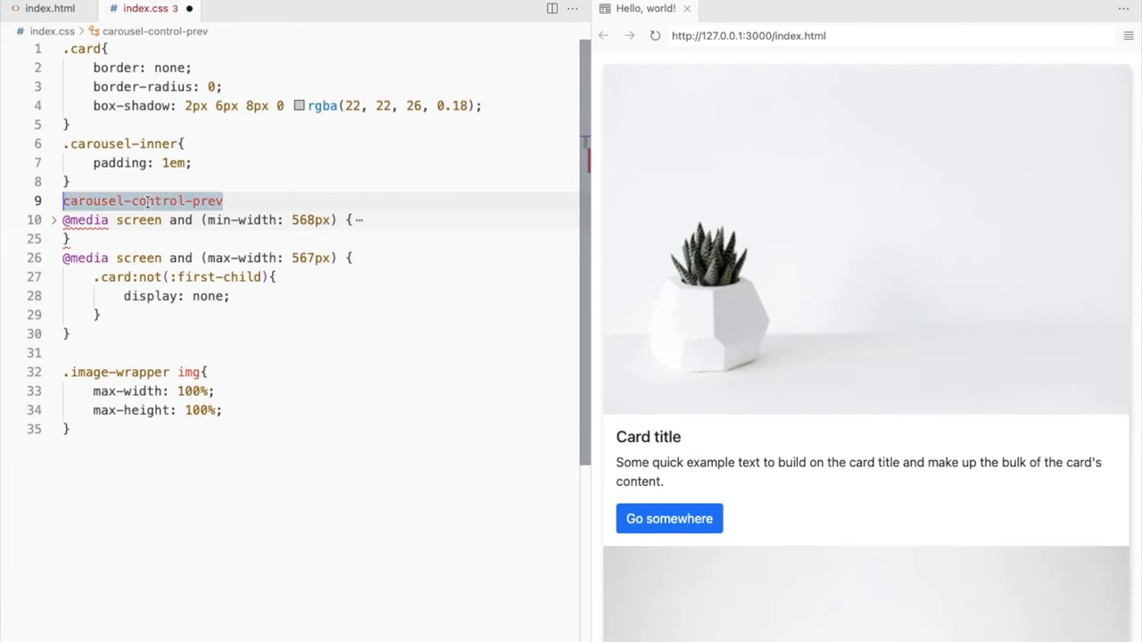
- Style the prev arrow with background #e1e1e1, 6vh width and height, and translateY(-50%) centring
type("background-color: #e1e1e1;")
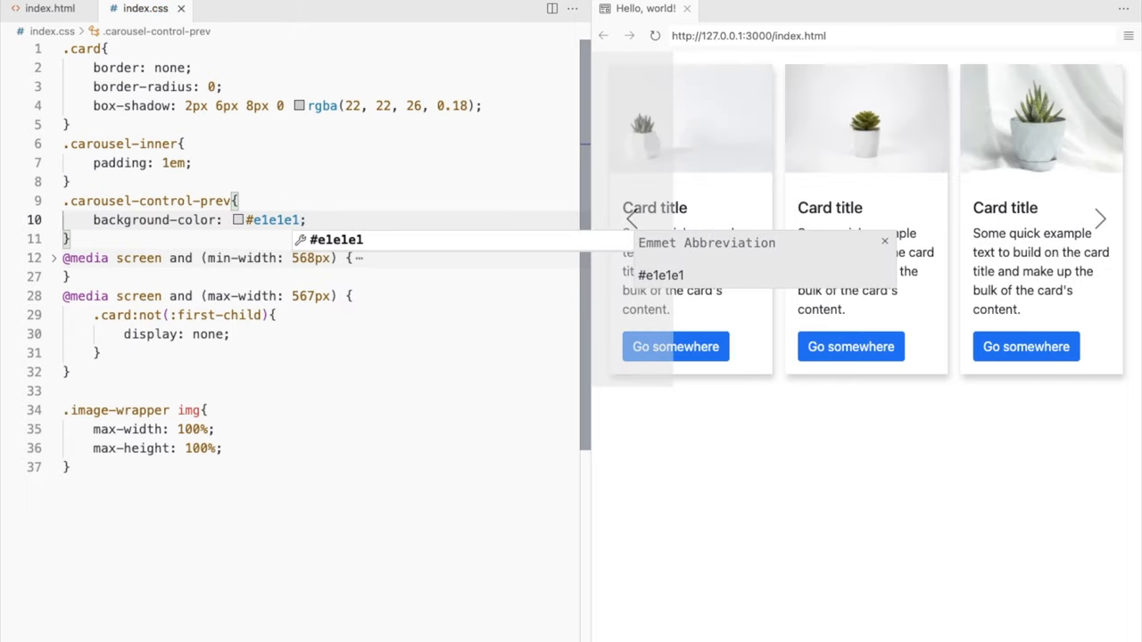
type("width: 6vh;")
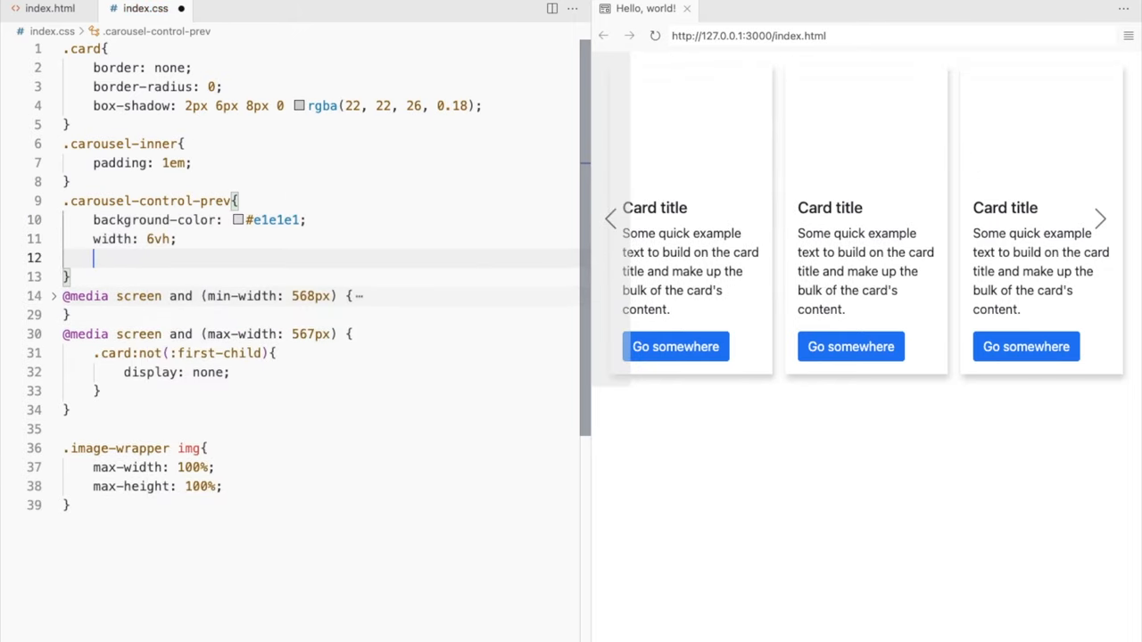
type("height: 6vh;")
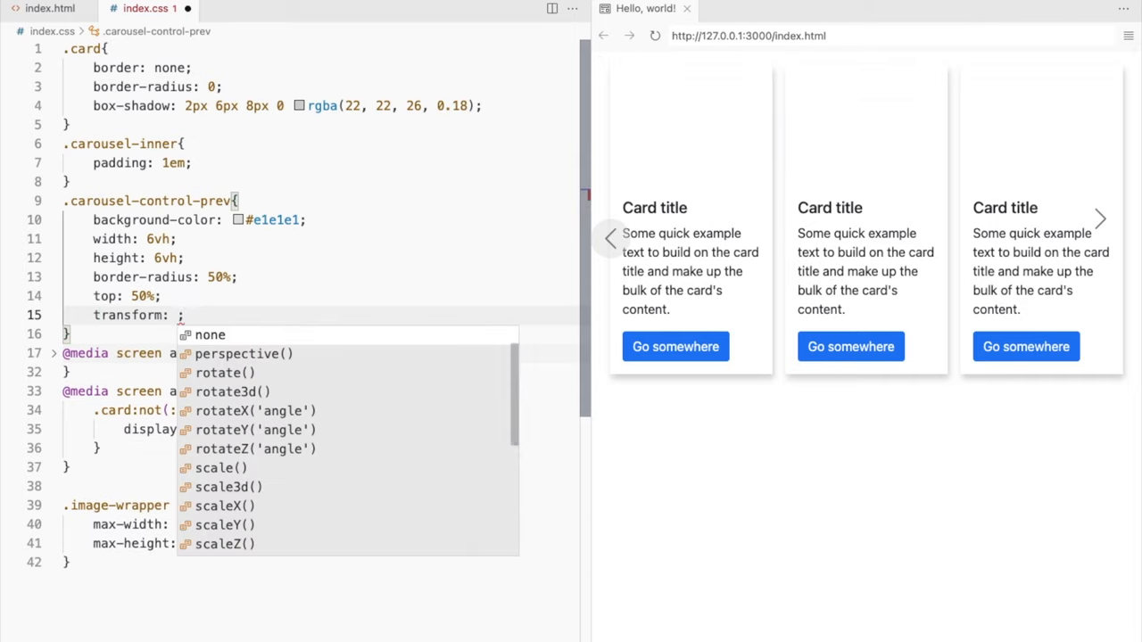
type("translateY(-50%)")
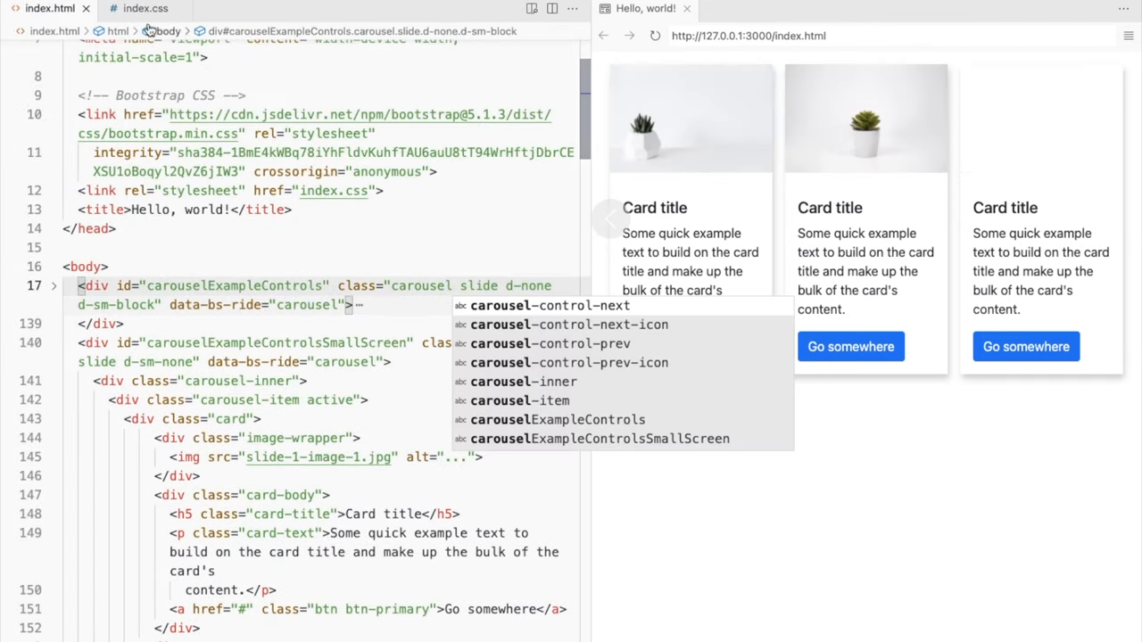
- Extend the rule to .carousel-control-next, size the arrow icons 1.5rem, and try the next-slide button
left_click(139, 7)
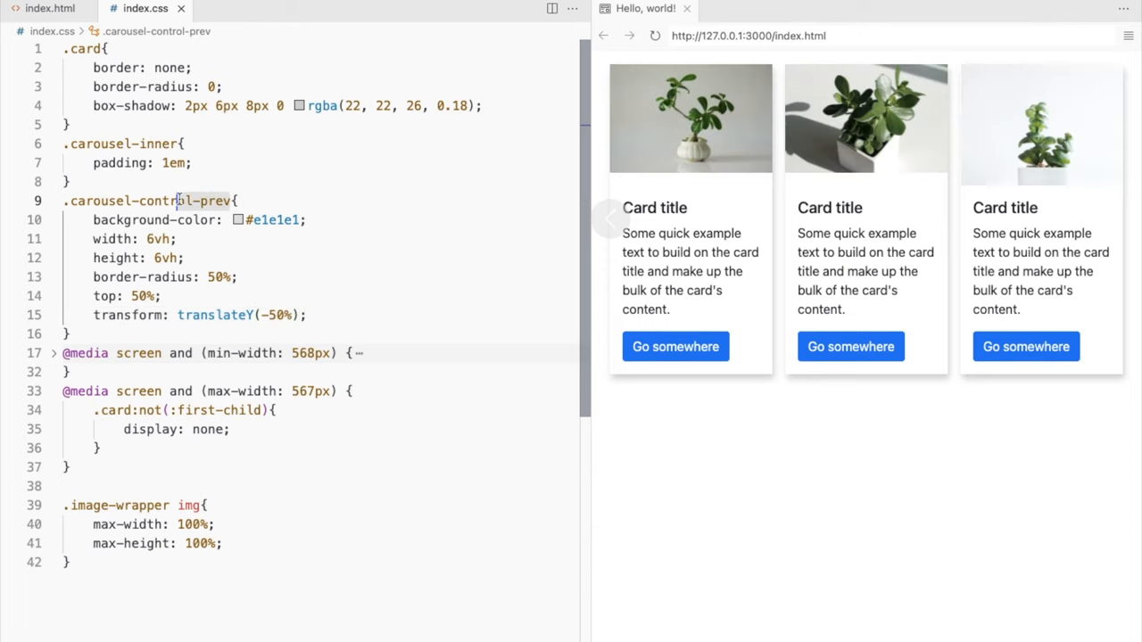
type(",.carousel-control-next")
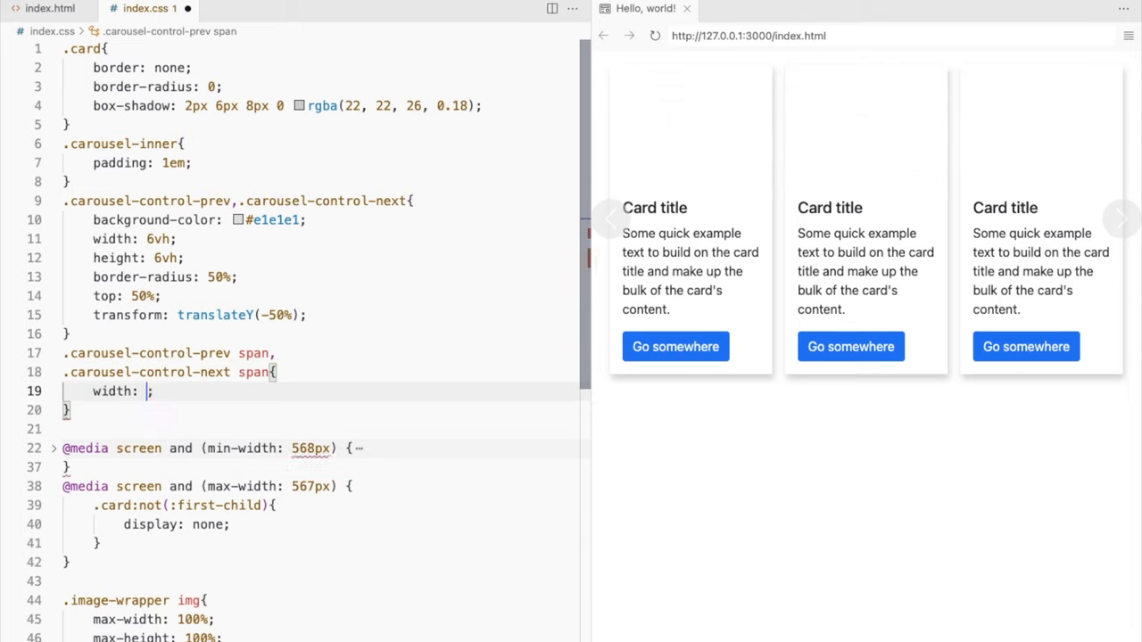
type("1.5rem;")
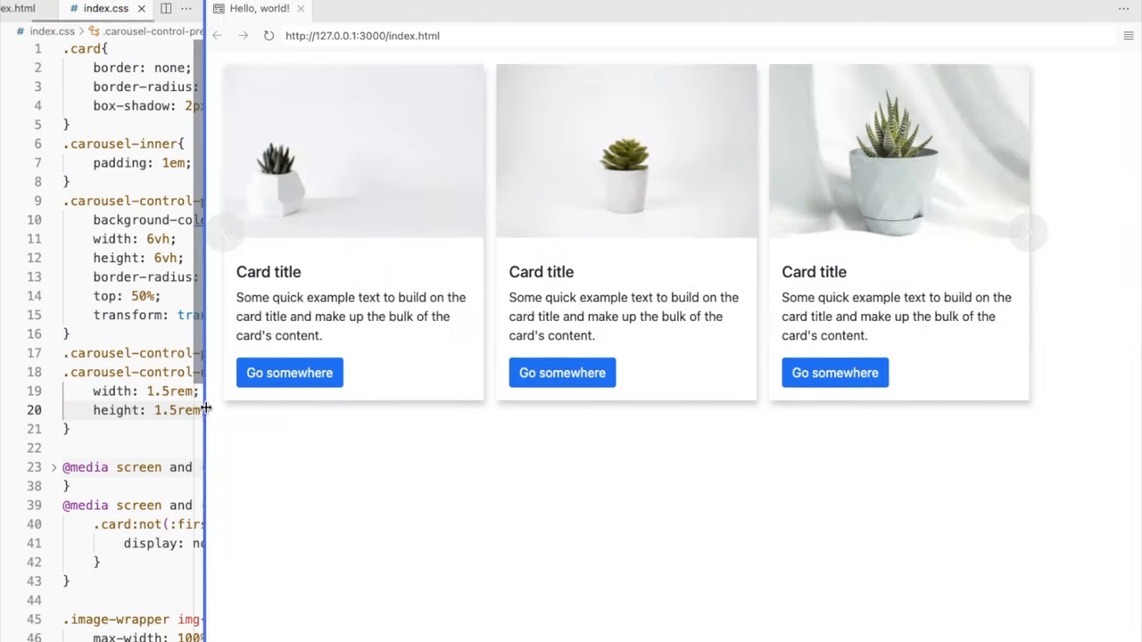
left_click(1126, 243)
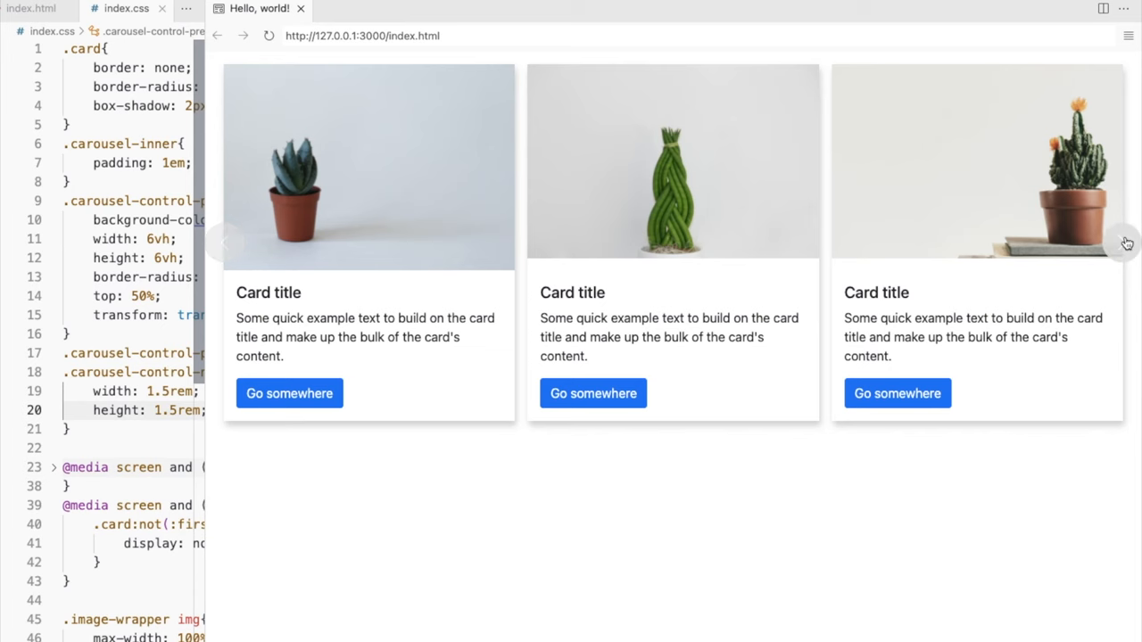